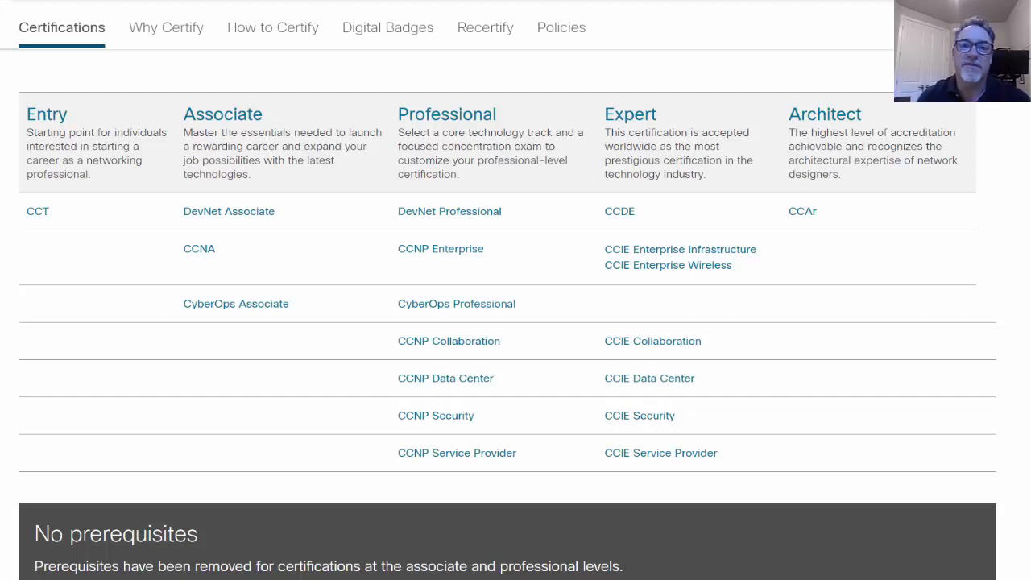
mouse_move(191, 258)
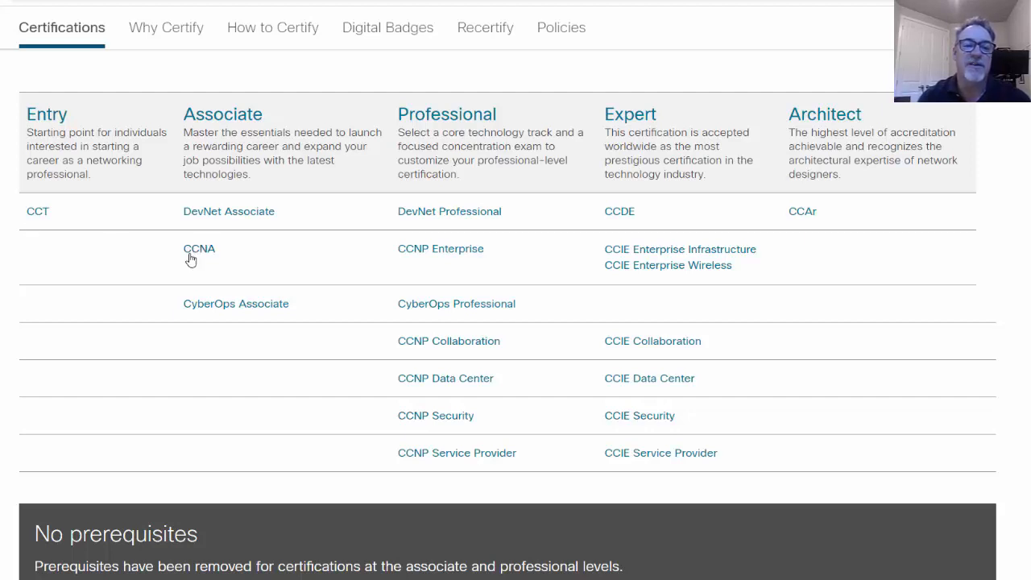
mouse_move(182, 266)
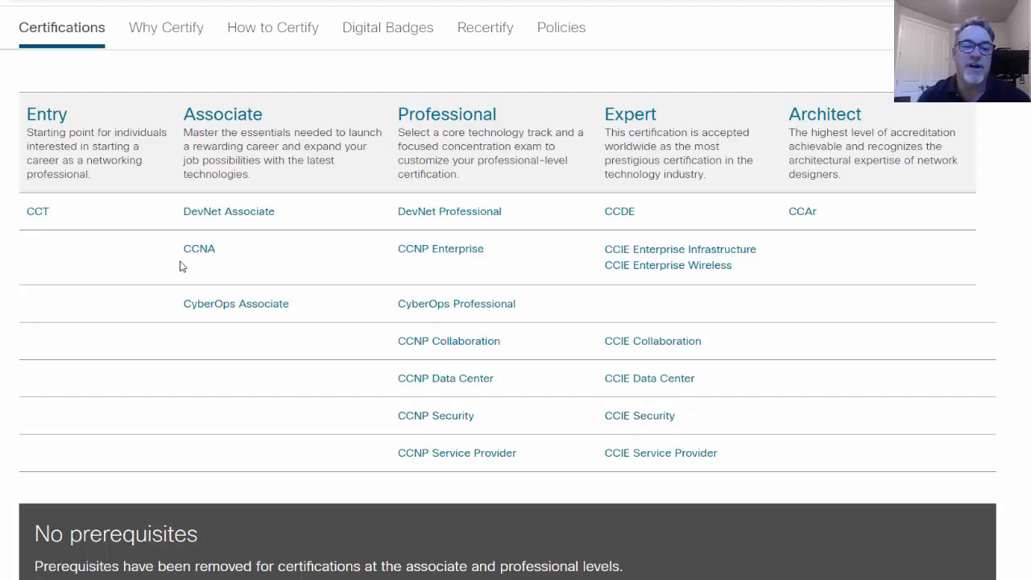
mouse_move(207, 239)
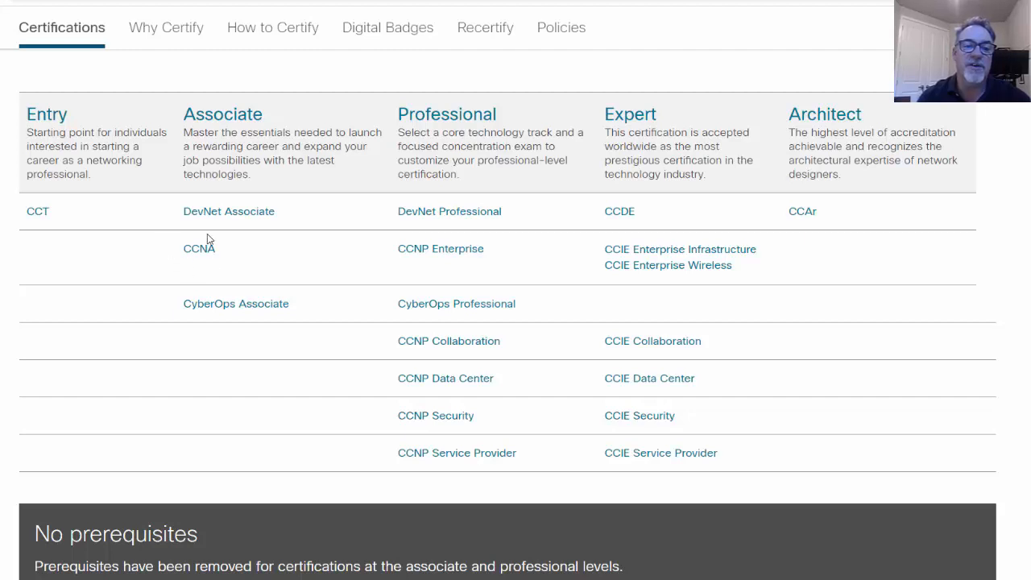
mouse_move(206, 266)
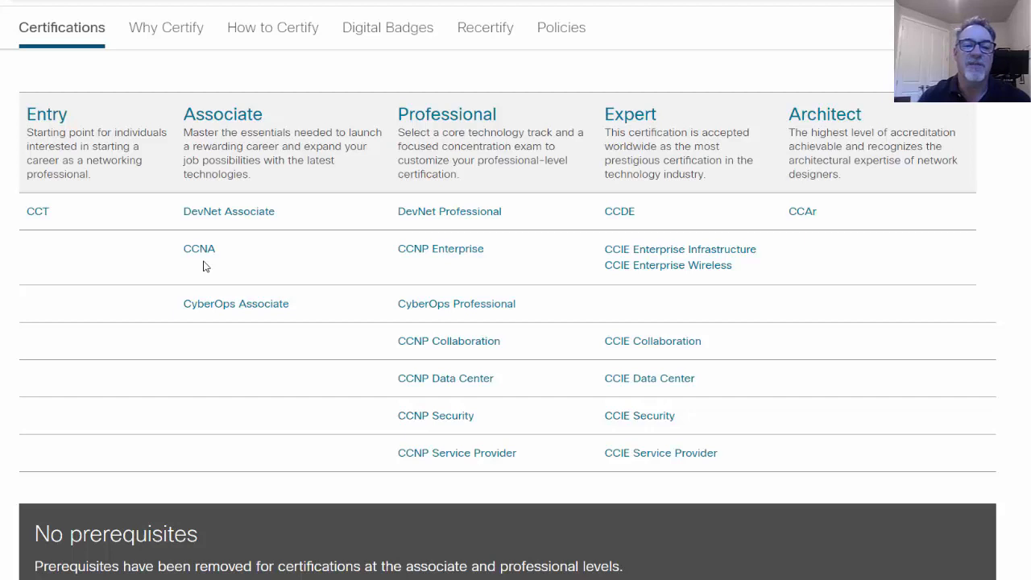
mouse_move(251, 294)
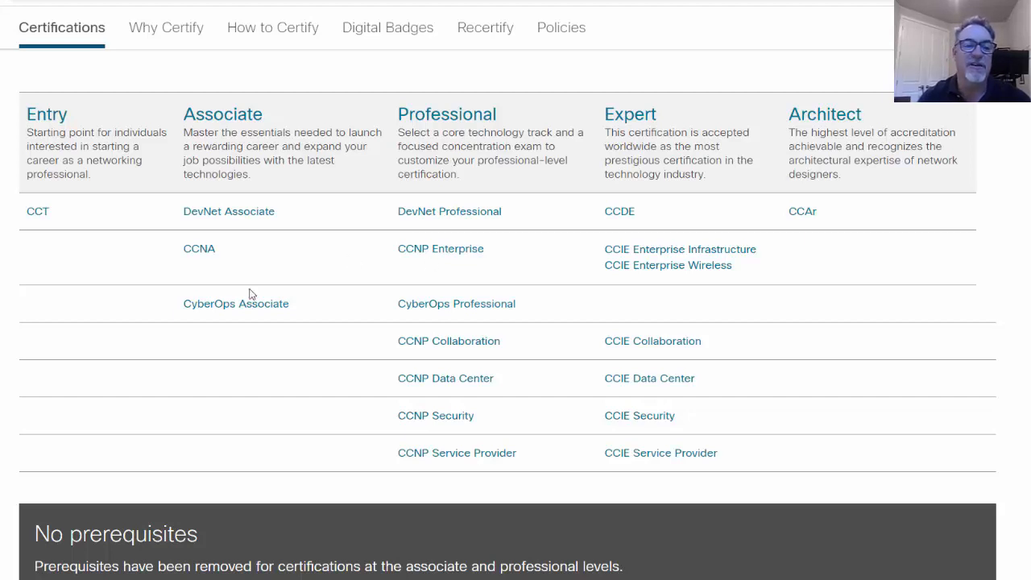
mouse_move(193, 266)
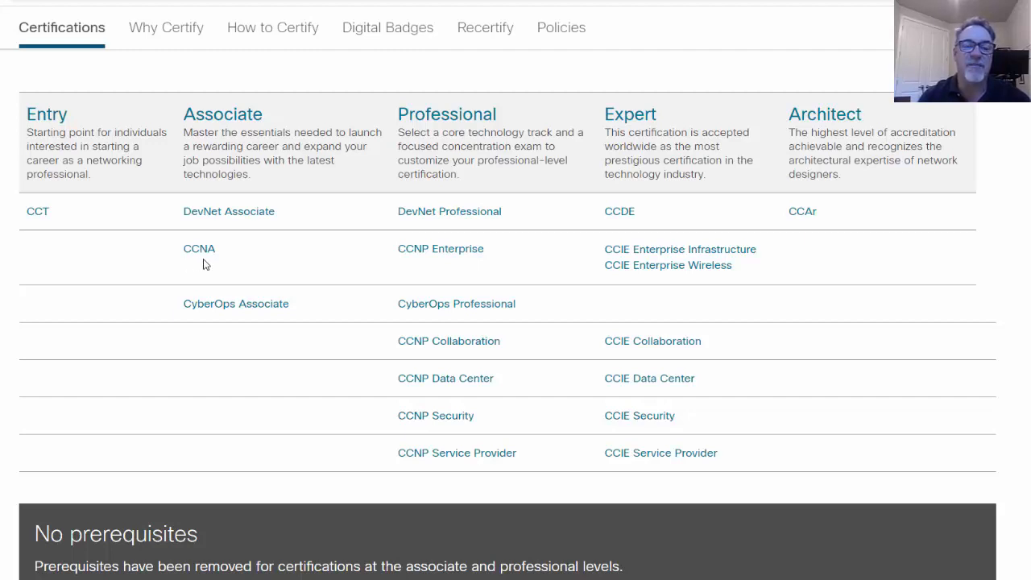
mouse_move(193, 268)
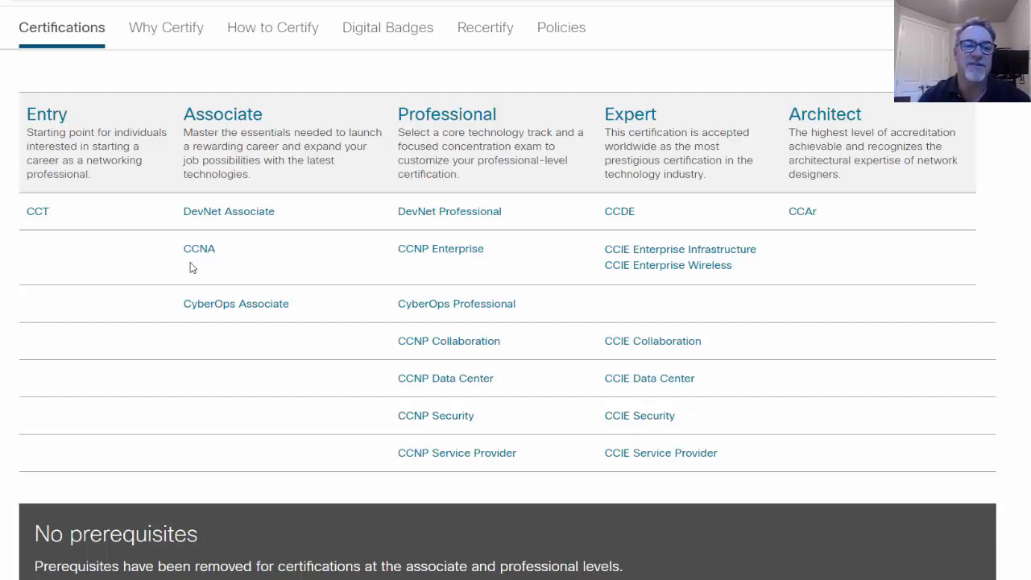
mouse_move(232, 158)
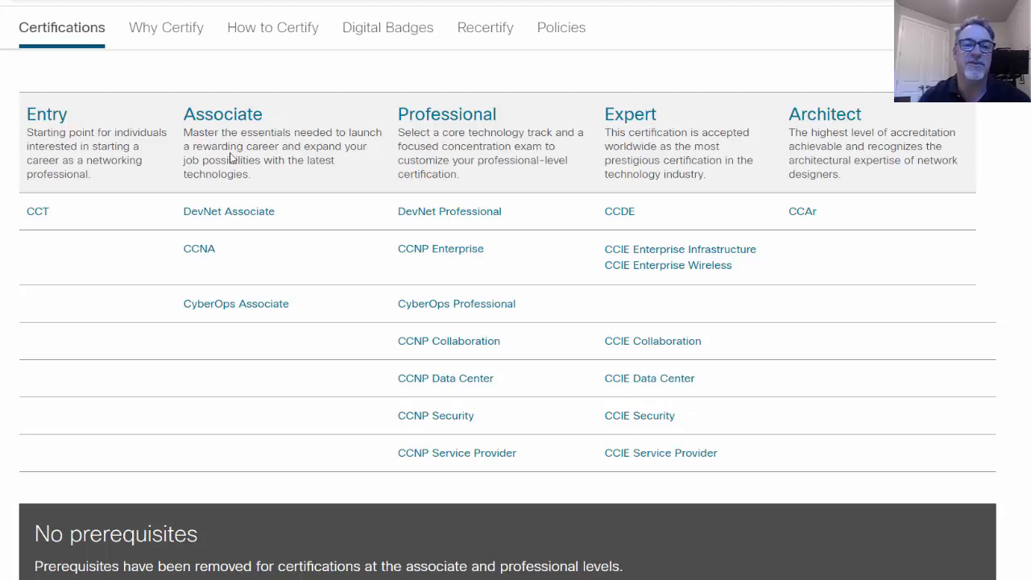
mouse_move(216, 325)
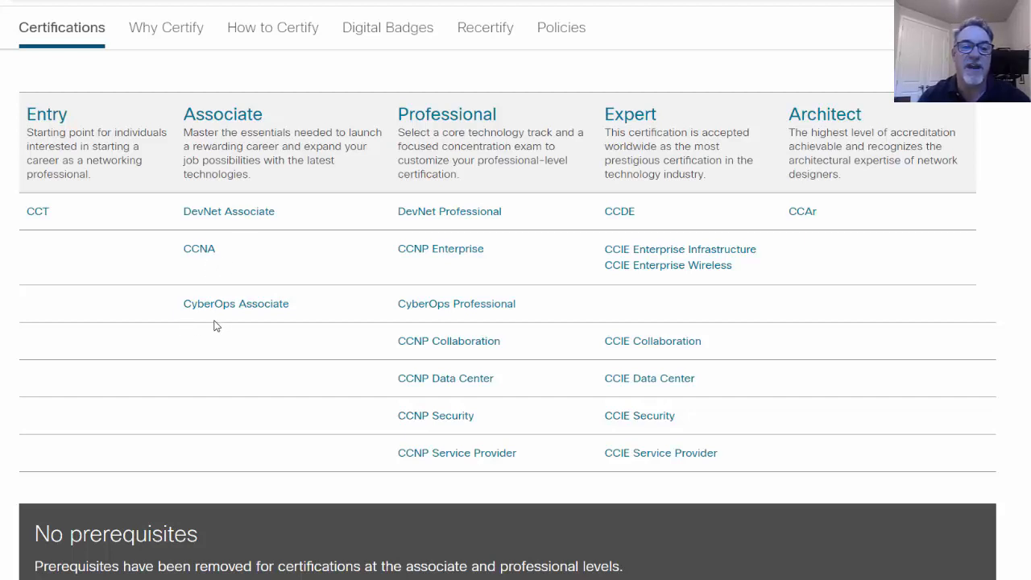
mouse_move(252, 323)
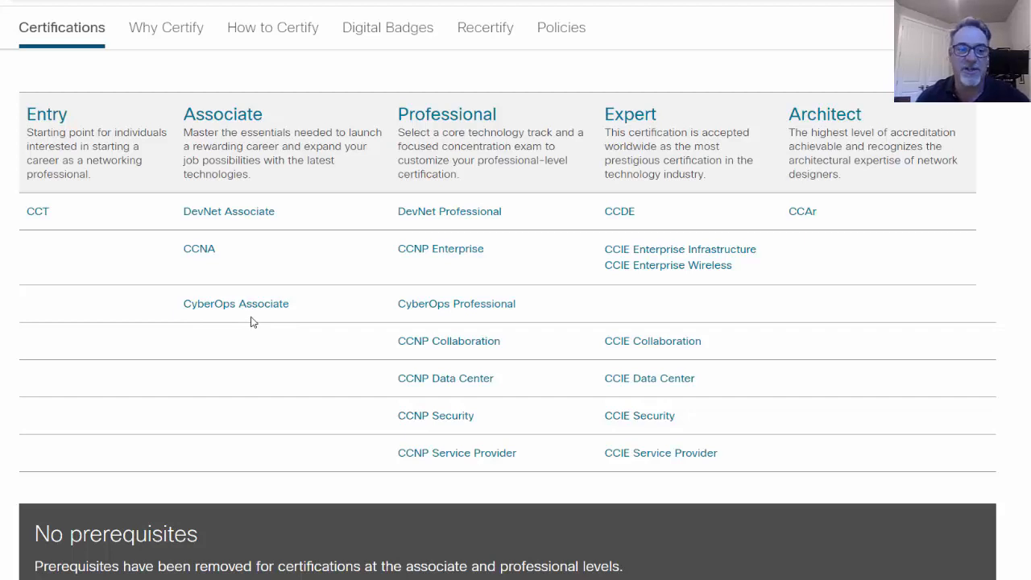
mouse_move(236, 324)
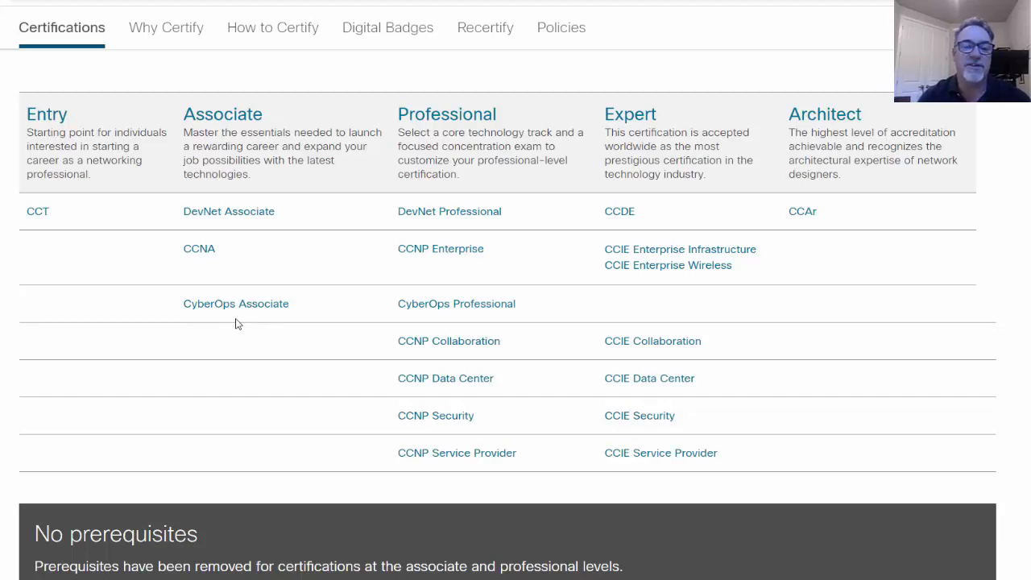
mouse_move(397, 326)
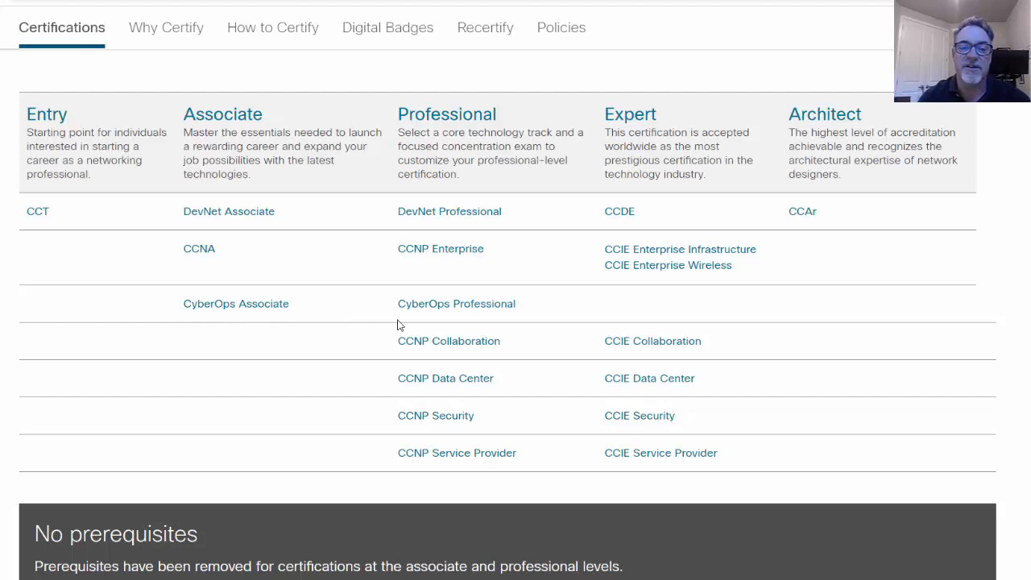
mouse_move(499, 322)
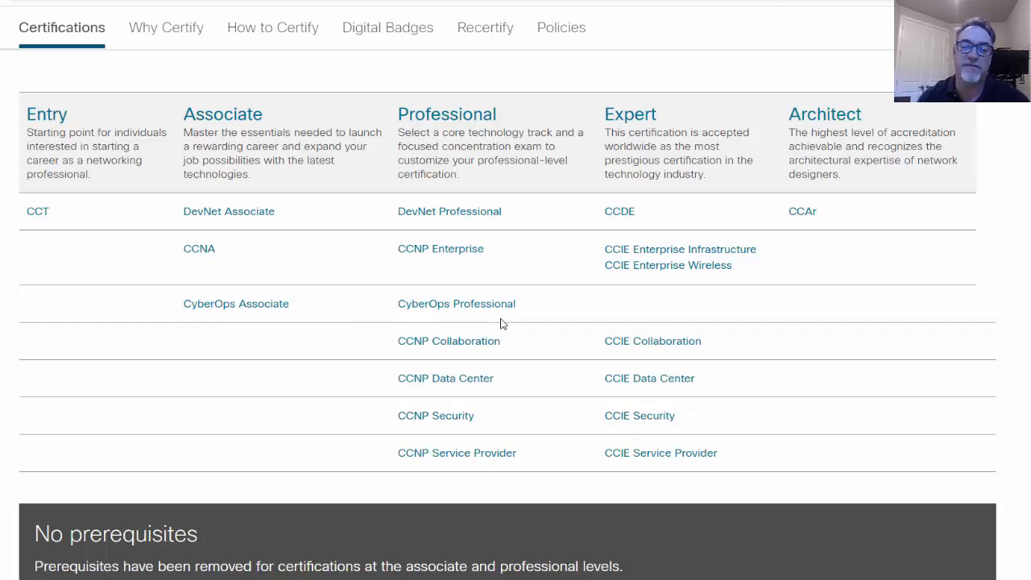
mouse_move(470, 326)
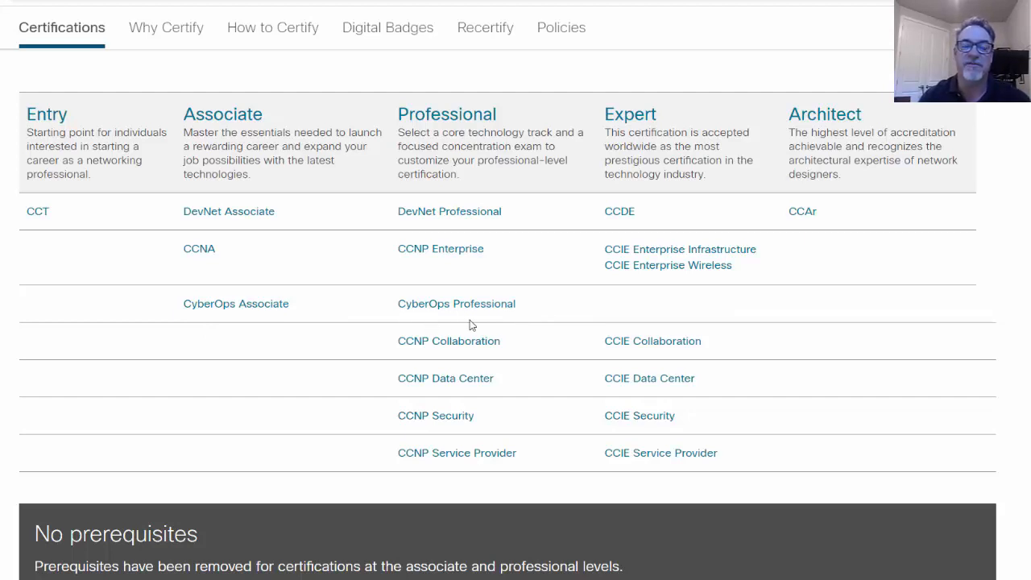
mouse_move(213, 322)
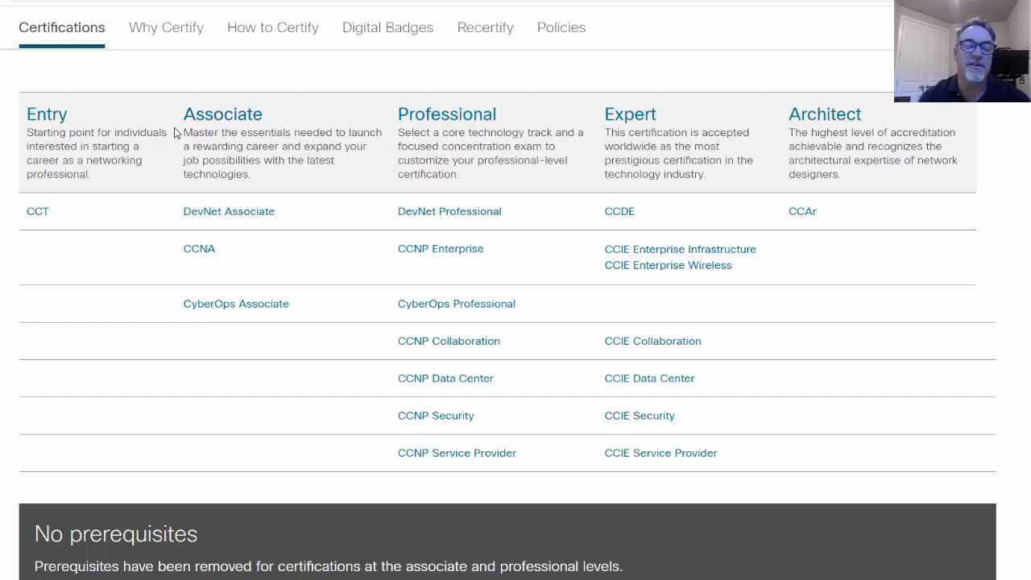
mouse_move(202, 229)
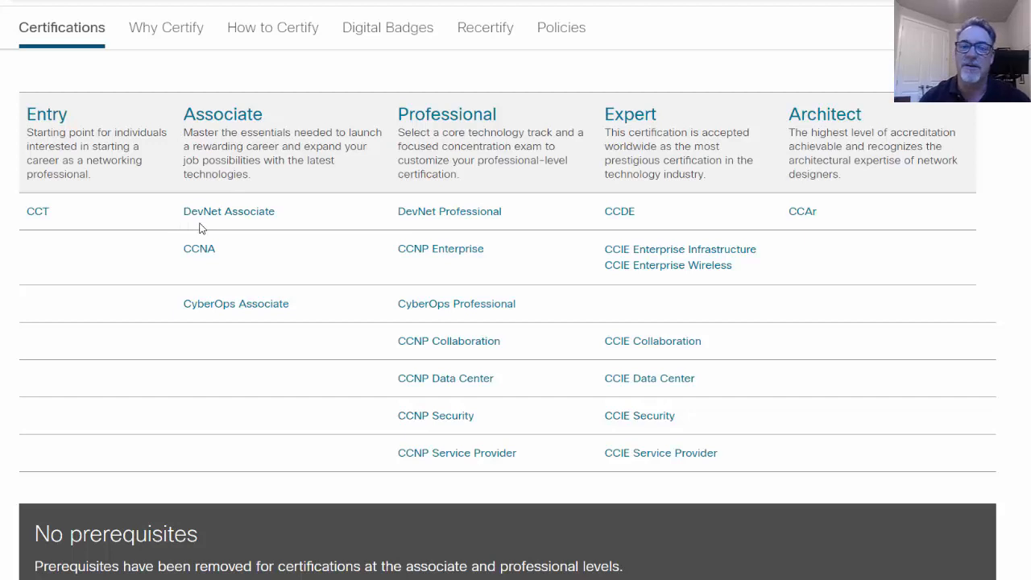
mouse_move(224, 229)
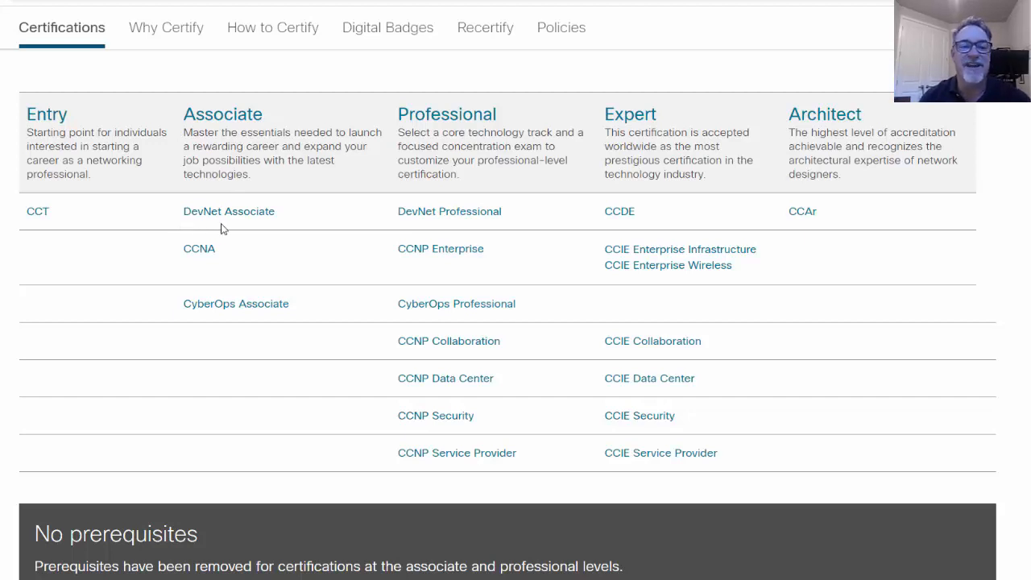
mouse_move(254, 232)
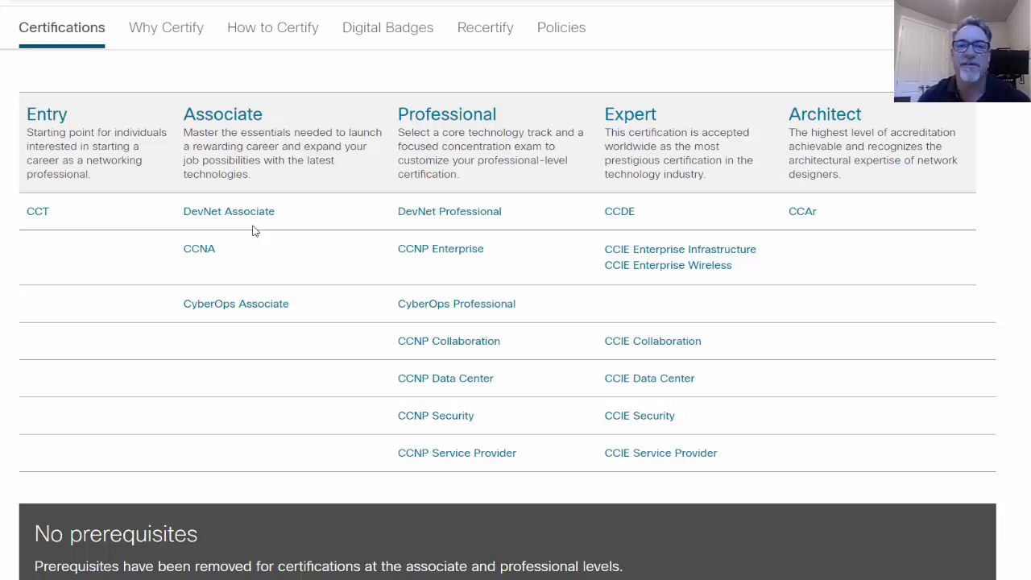
mouse_move(222, 215)
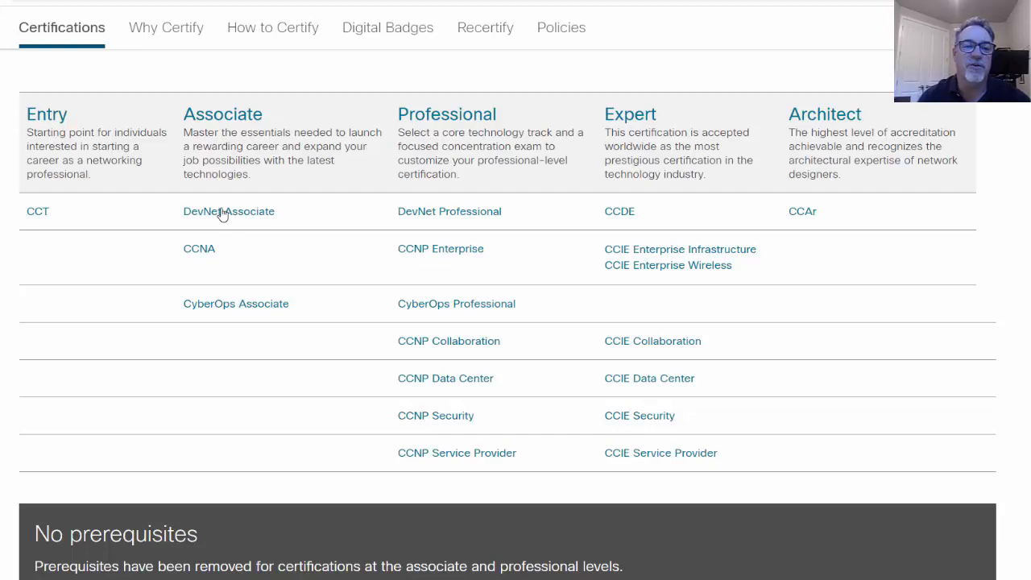
Navigate from DevNet Associate to the 200-901 DEVASC exam and its Exam topics page.
click(229, 211)
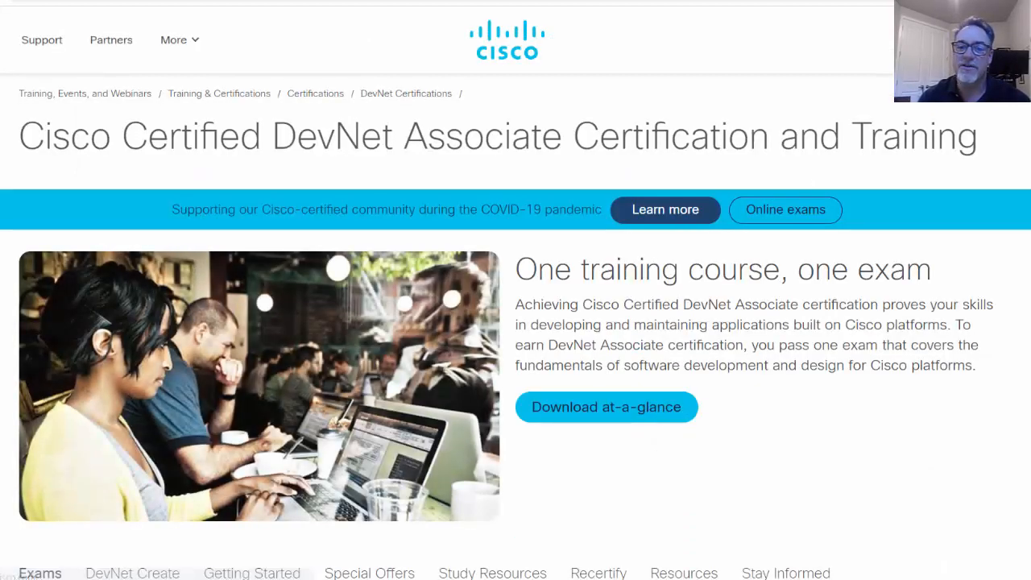
scroll(down, 3)
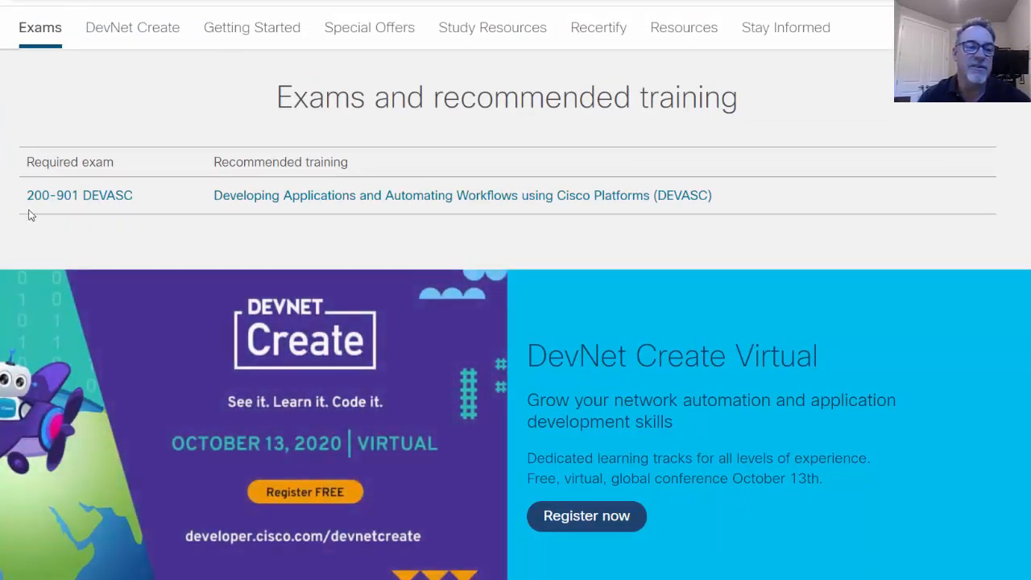
mouse_move(97, 196)
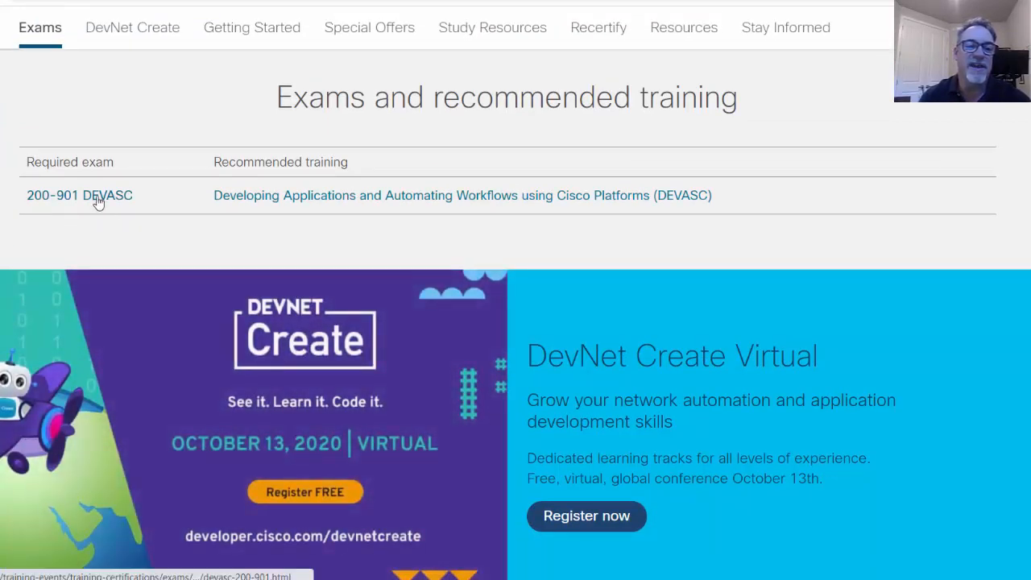
click(81, 195)
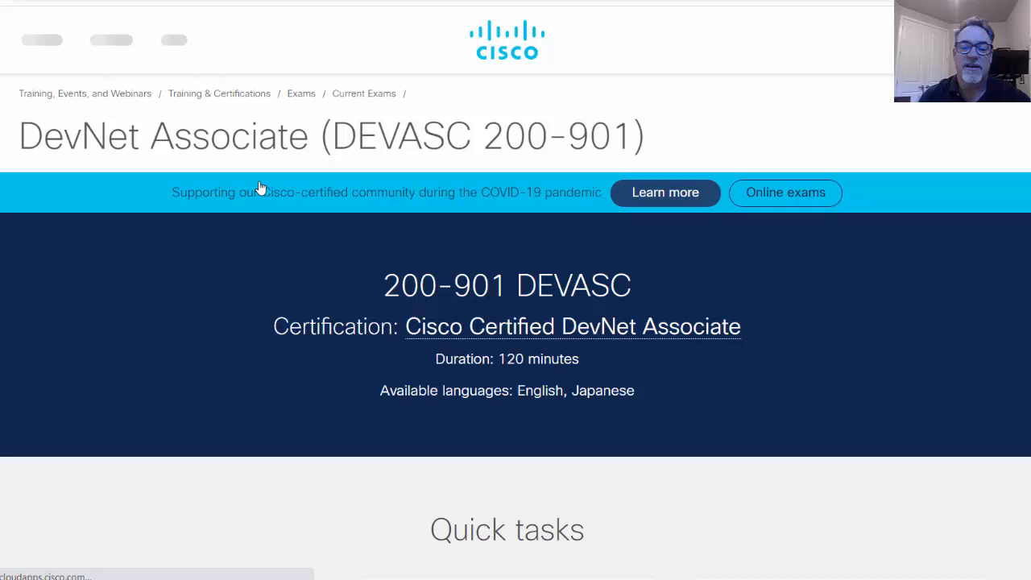
scroll(down, 3)
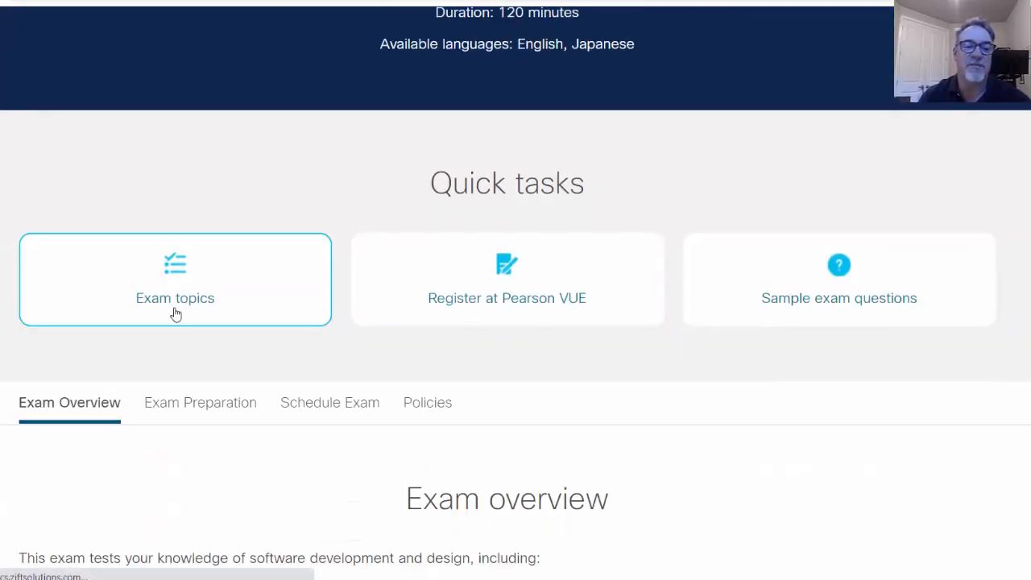
click(174, 299)
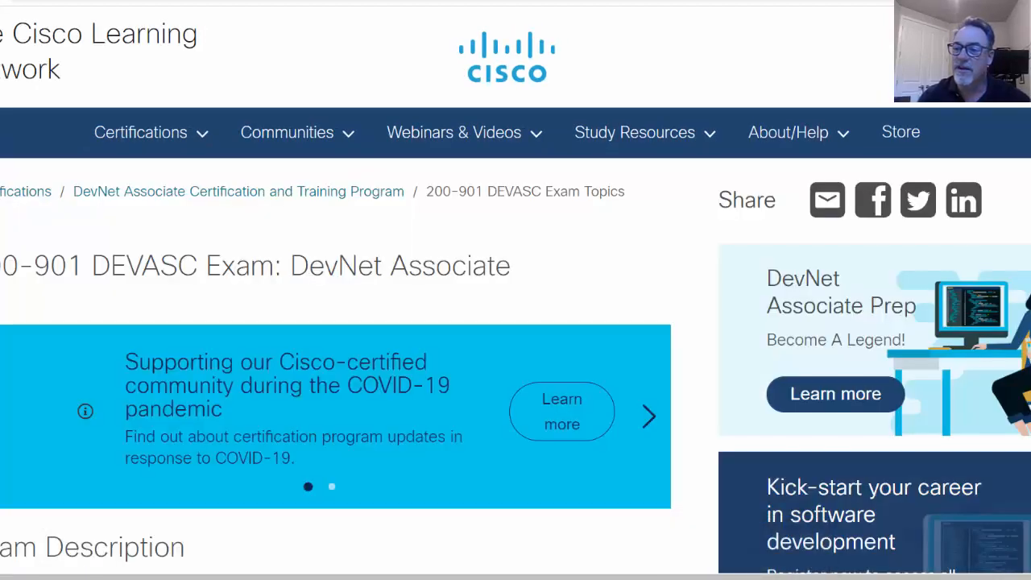
scroll(down, 3)
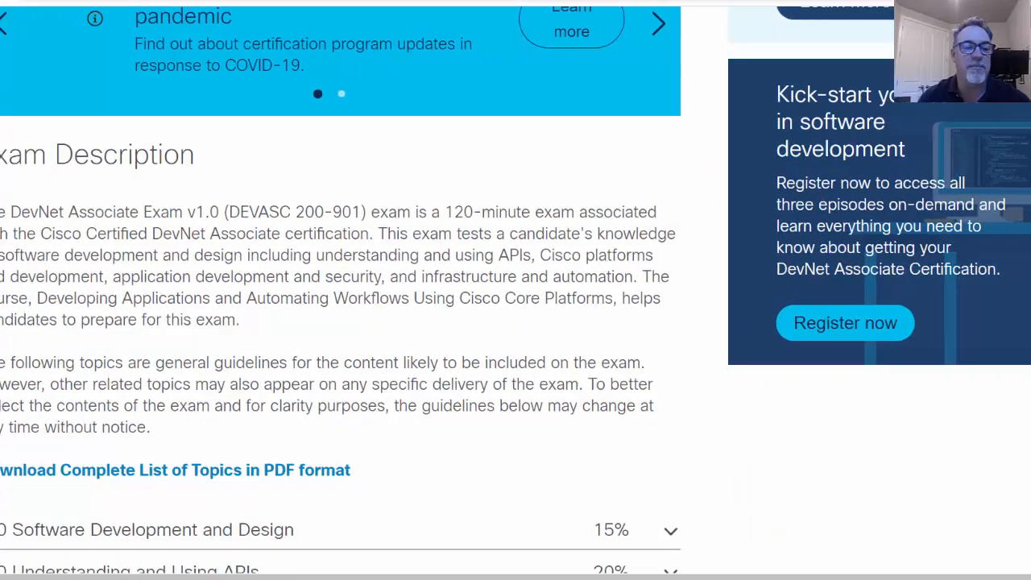
scroll(down, 3)
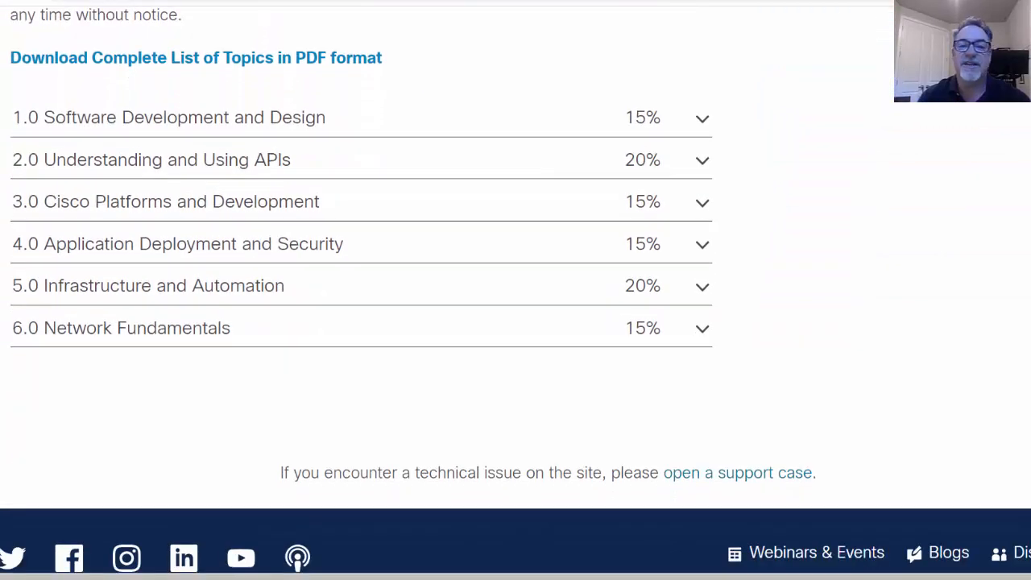
mouse_move(79, 145)
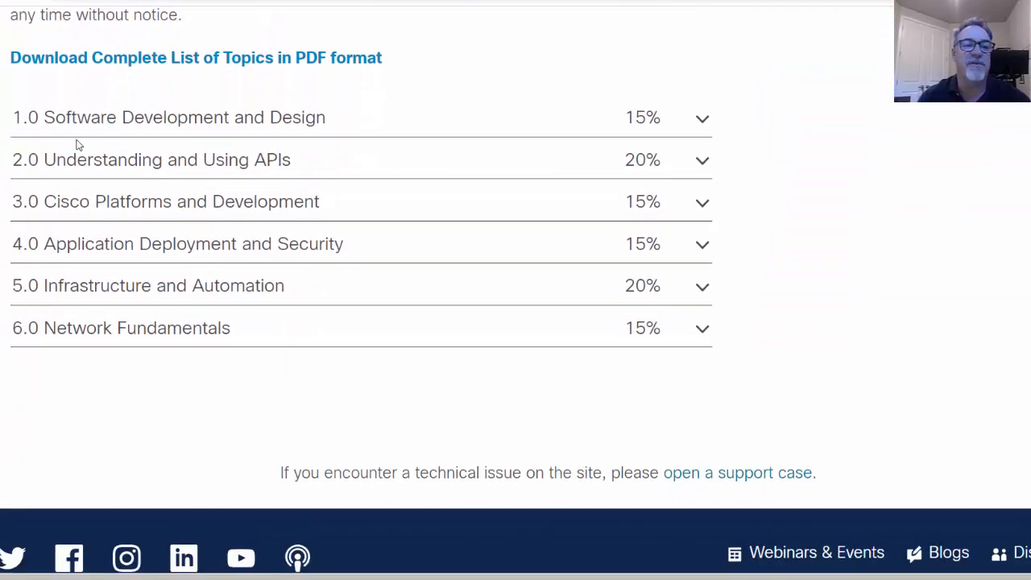
mouse_move(268, 138)
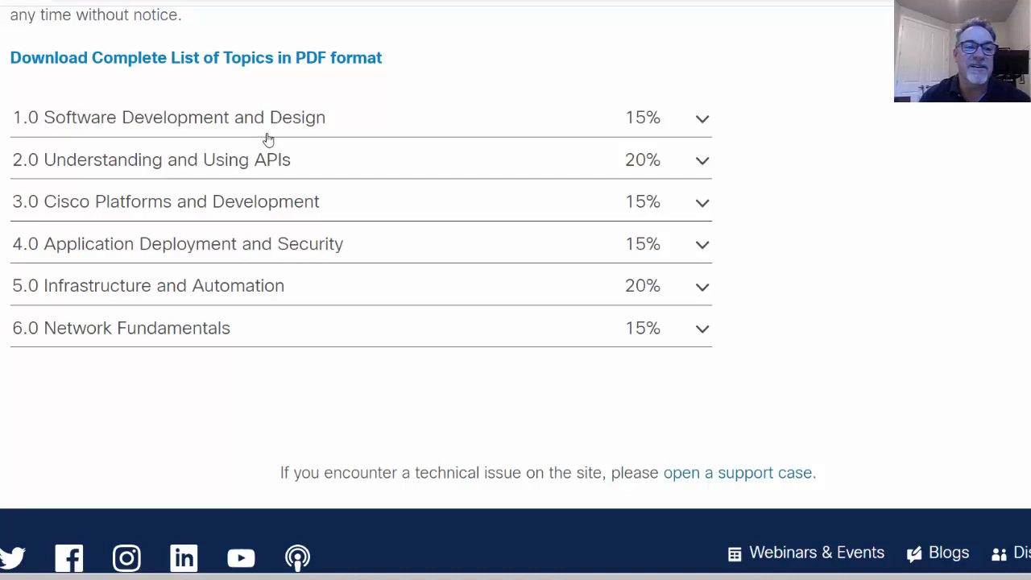
mouse_move(65, 203)
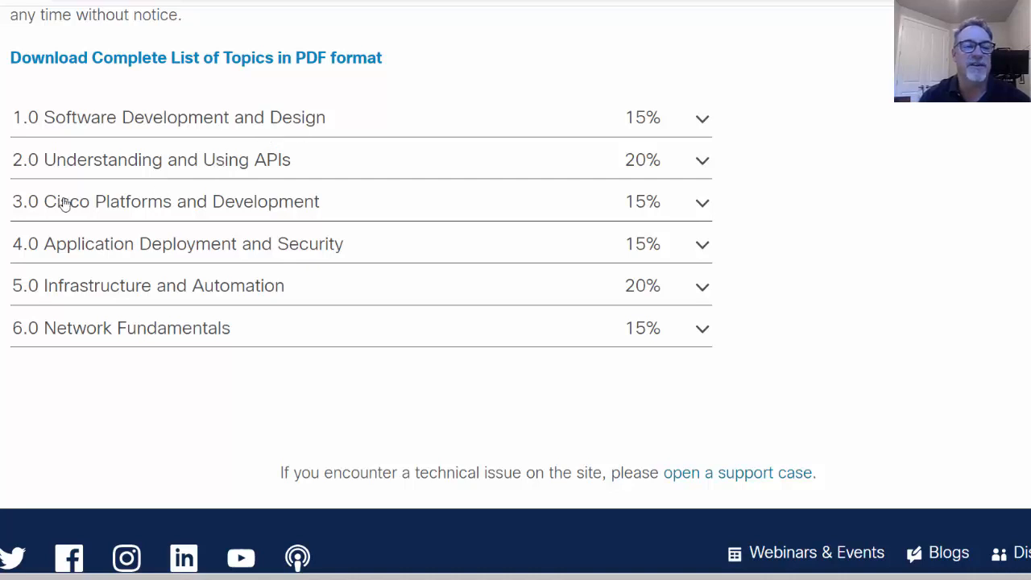
mouse_move(239, 187)
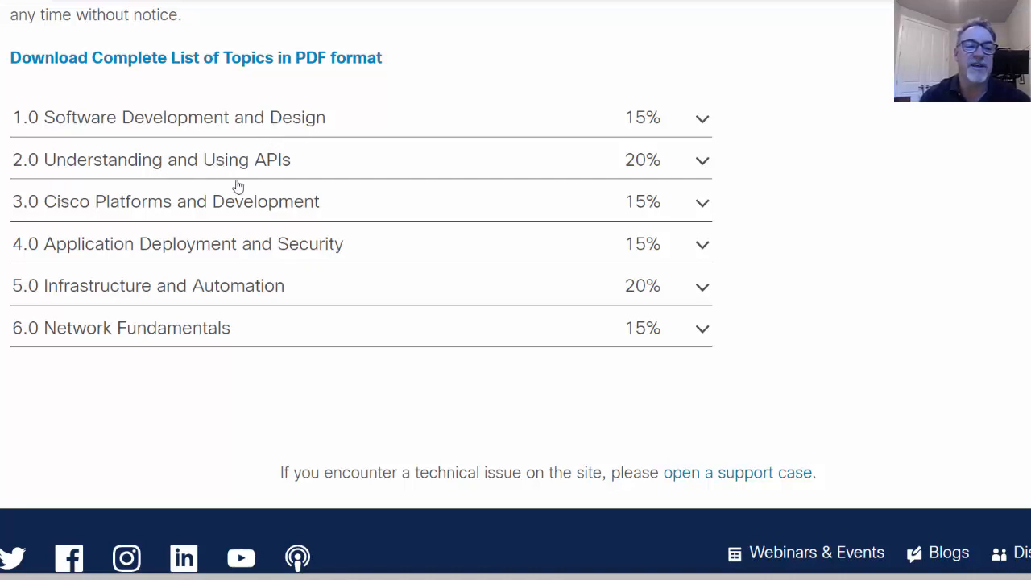
mouse_move(261, 224)
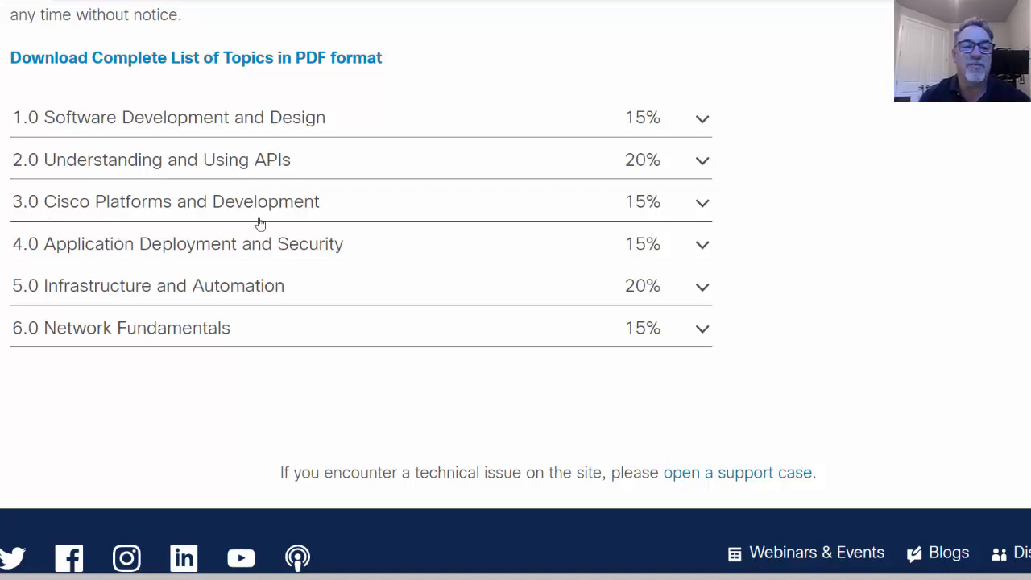
mouse_move(288, 222)
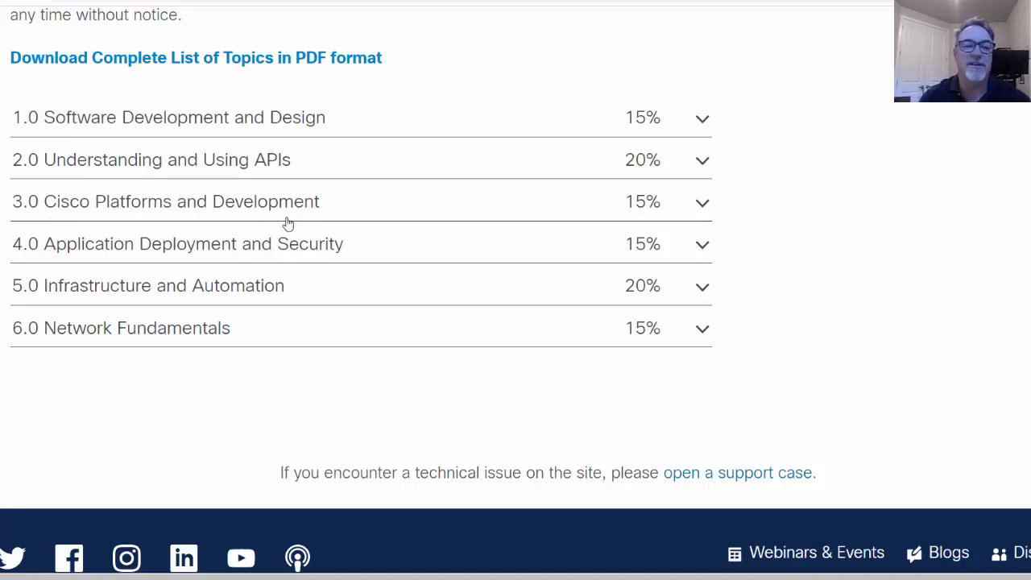
mouse_move(283, 196)
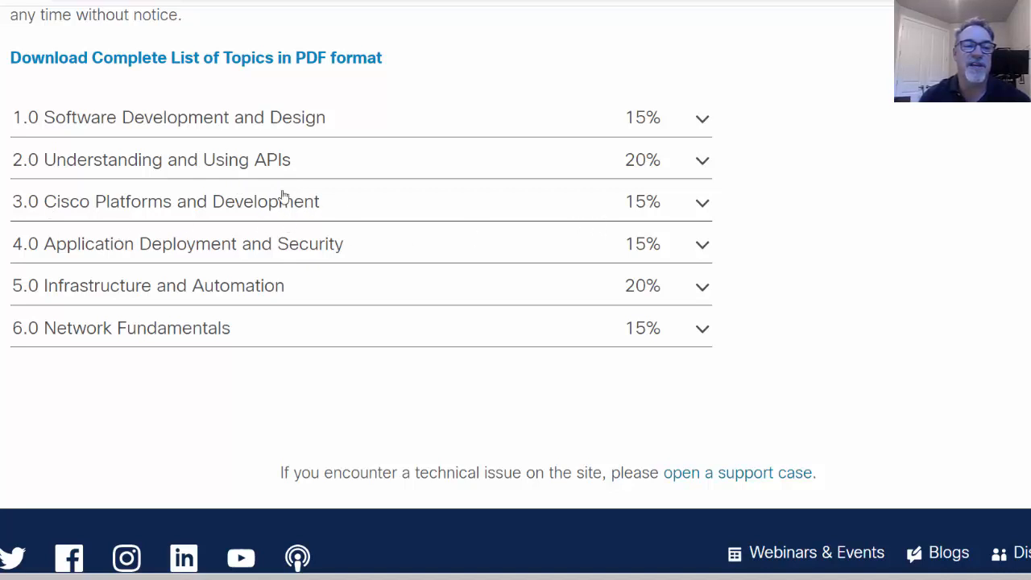
mouse_move(319, 314)
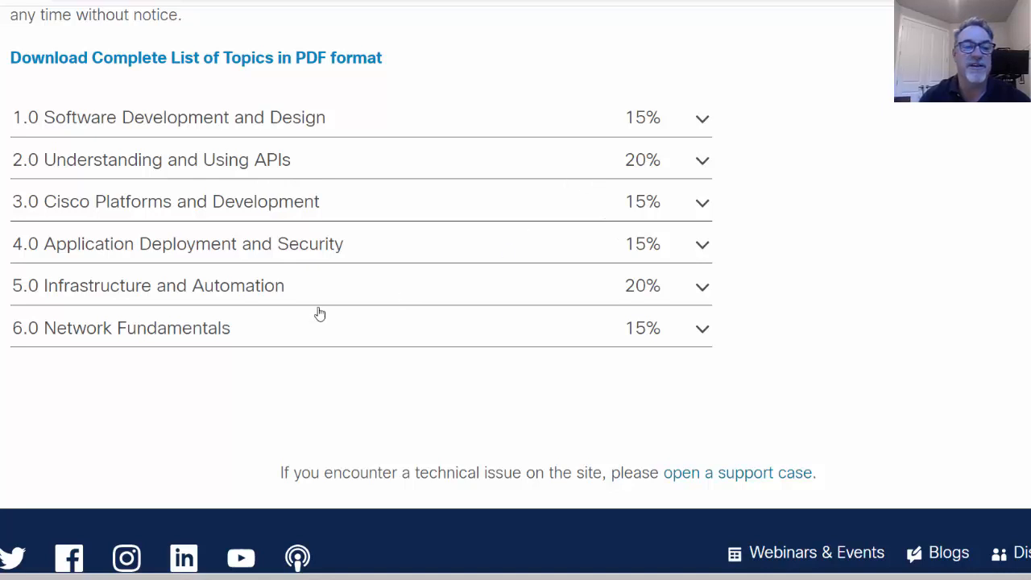
mouse_move(503, 257)
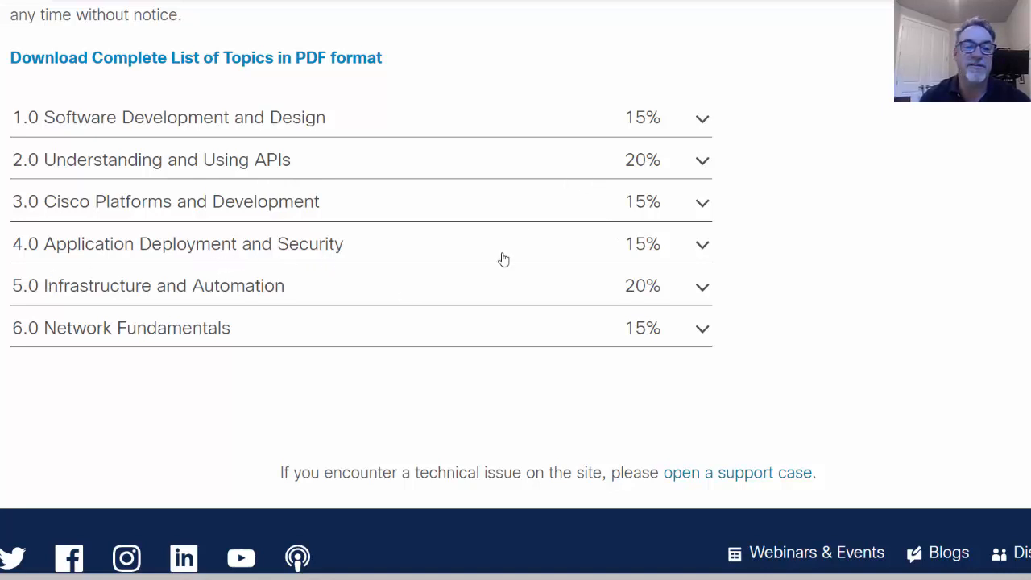
mouse_move(253, 303)
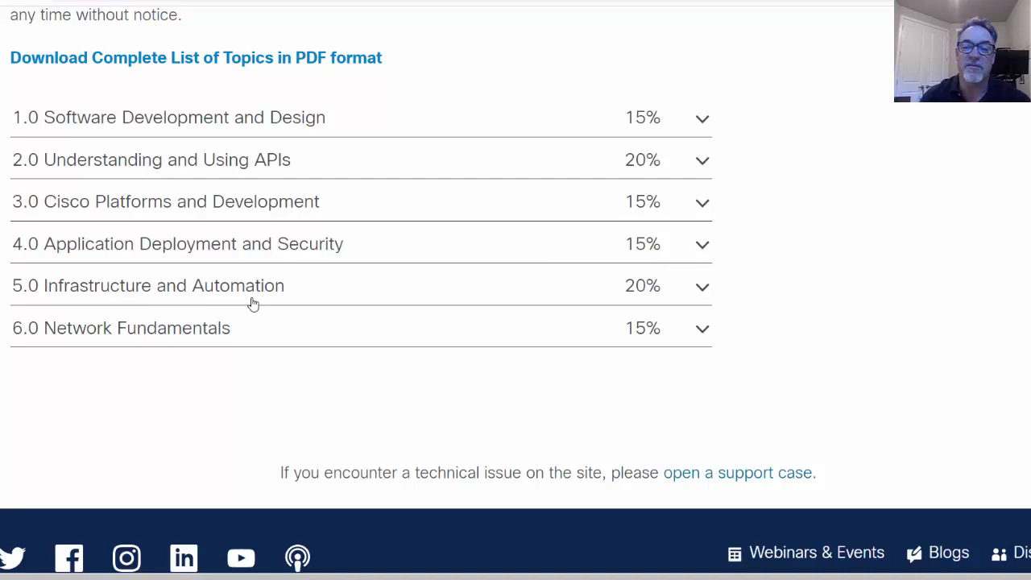
mouse_move(145, 346)
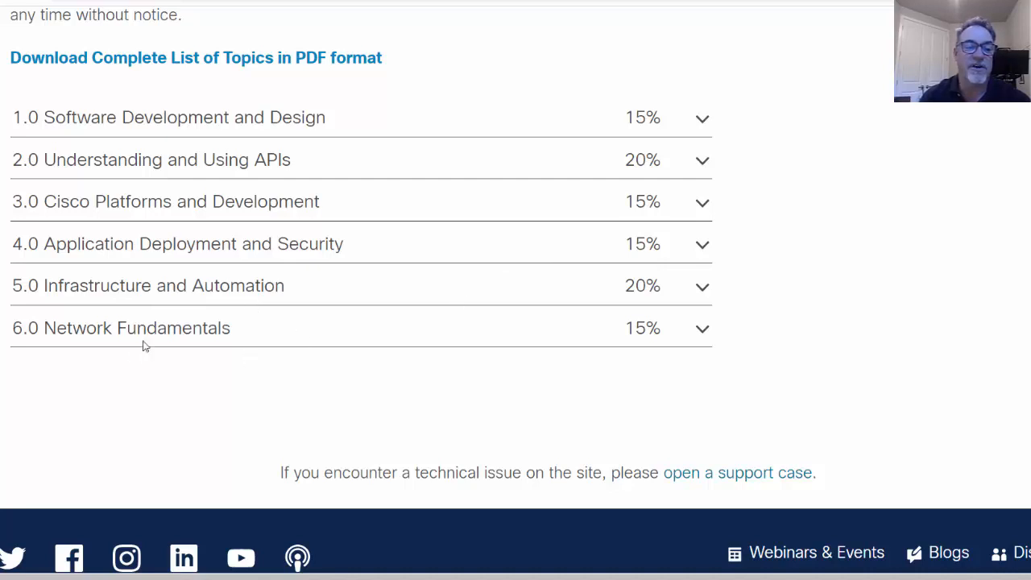
mouse_move(615, 351)
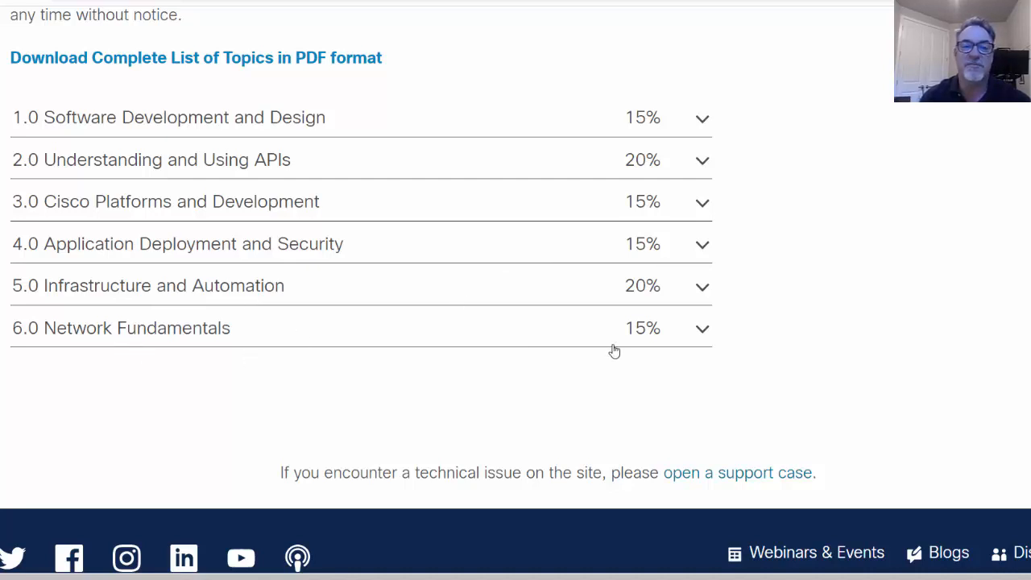
mouse_move(751, 161)
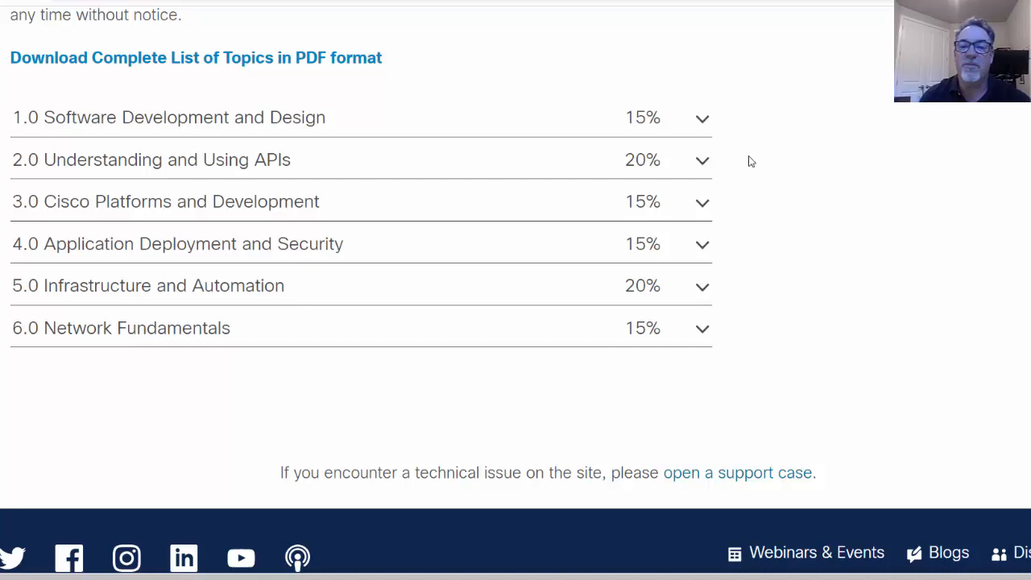
Expand 1.0 Software Development and Design and review subtopics 1.1–1.8, noting Clone under Git.
click(703, 116)
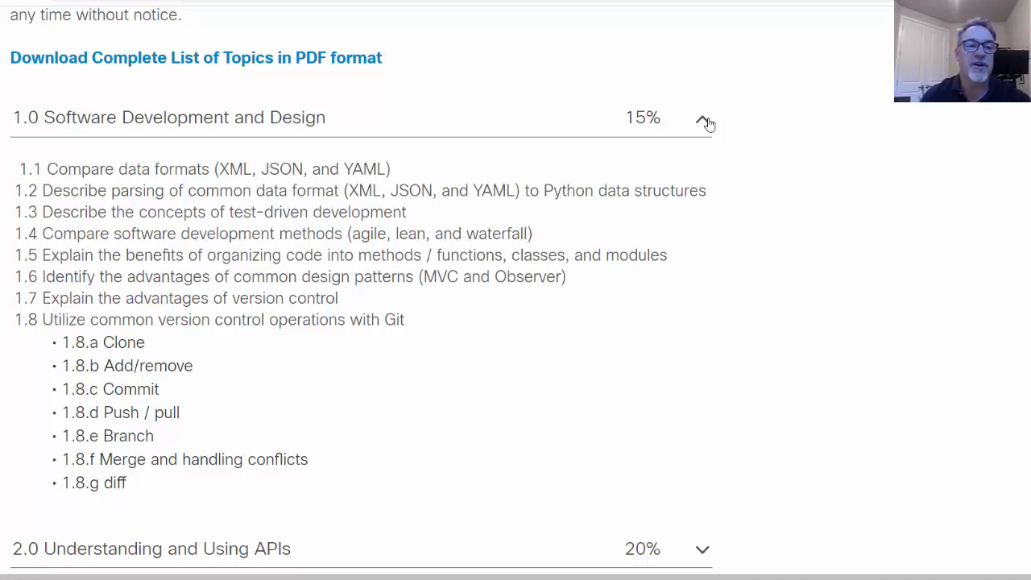
mouse_move(330, 142)
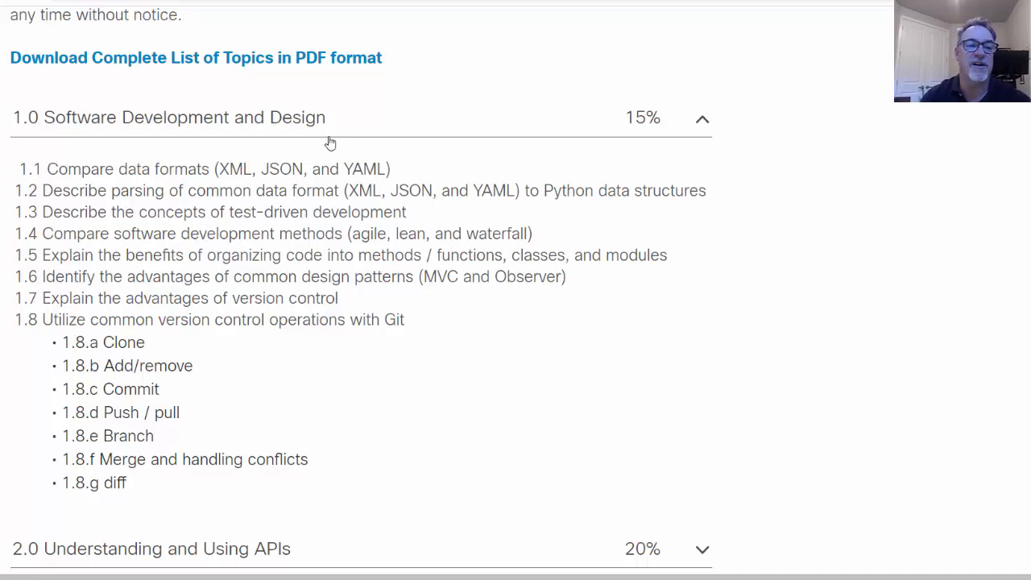
mouse_move(245, 161)
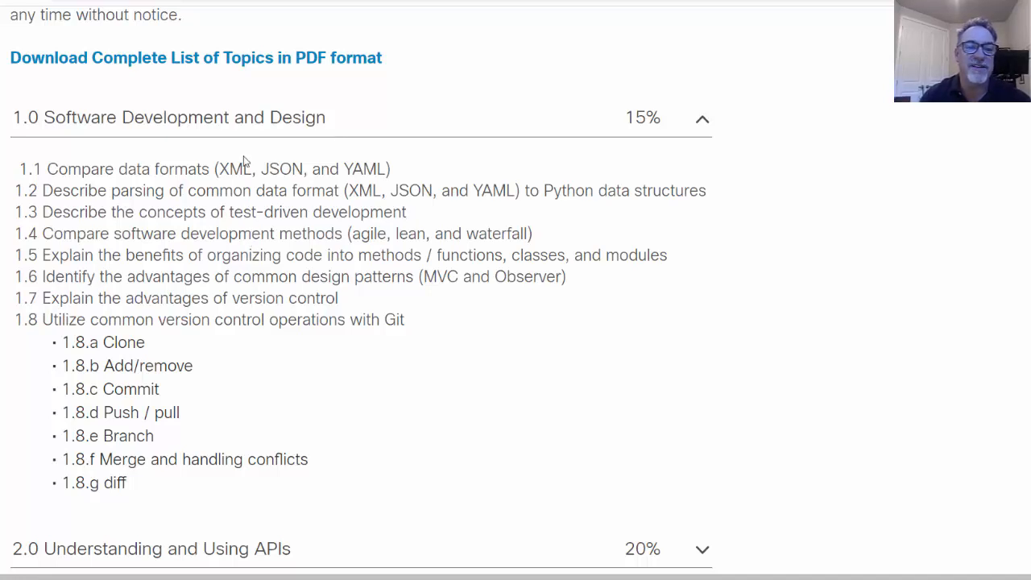
mouse_move(522, 215)
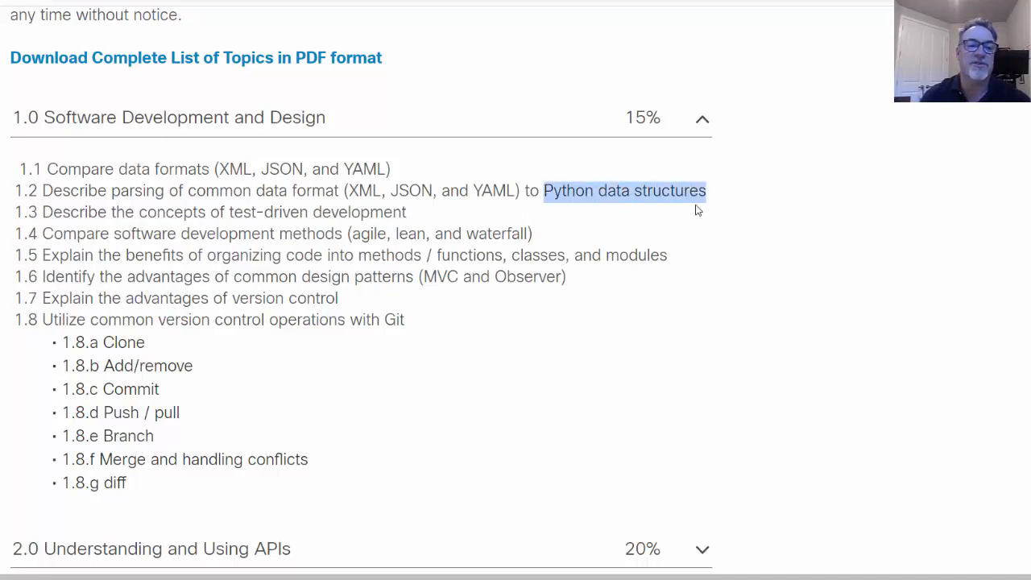
mouse_move(304, 207)
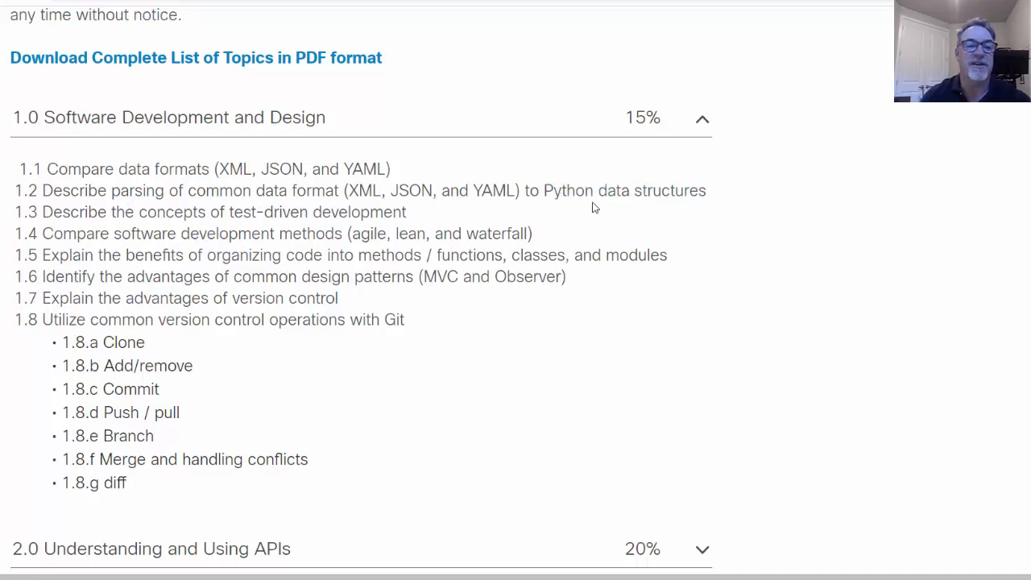
mouse_move(524, 256)
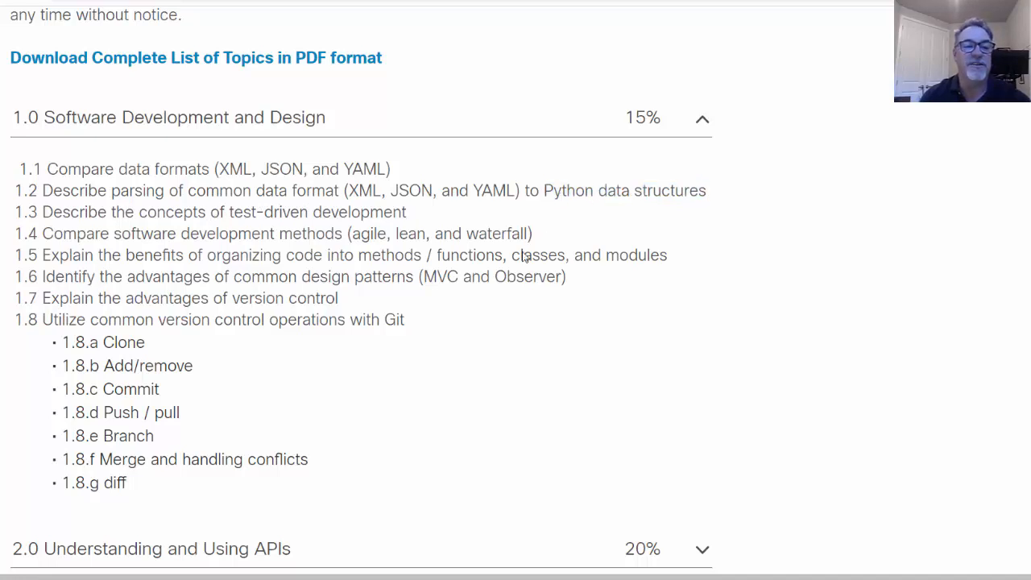
mouse_move(355, 286)
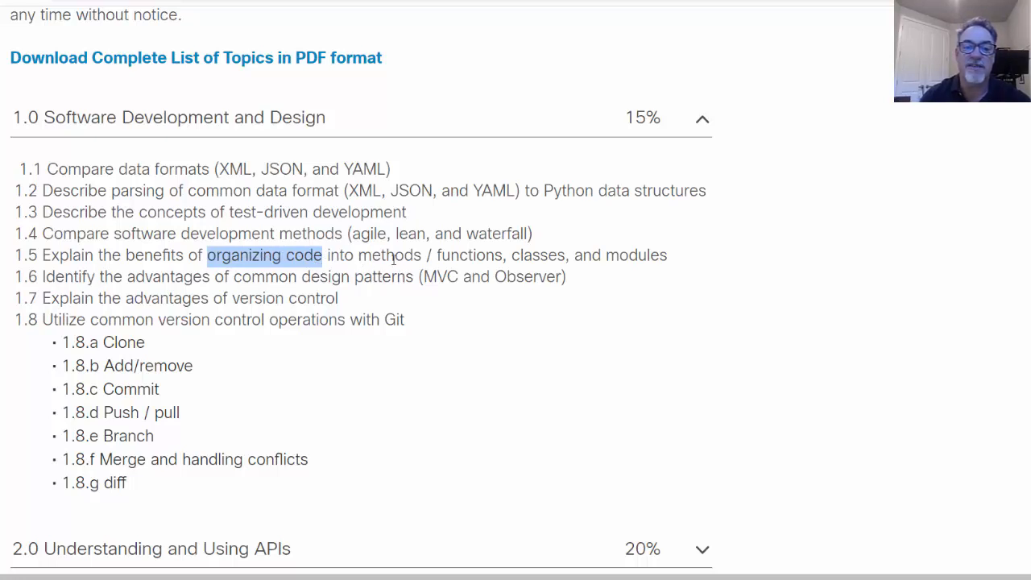
mouse_move(630, 264)
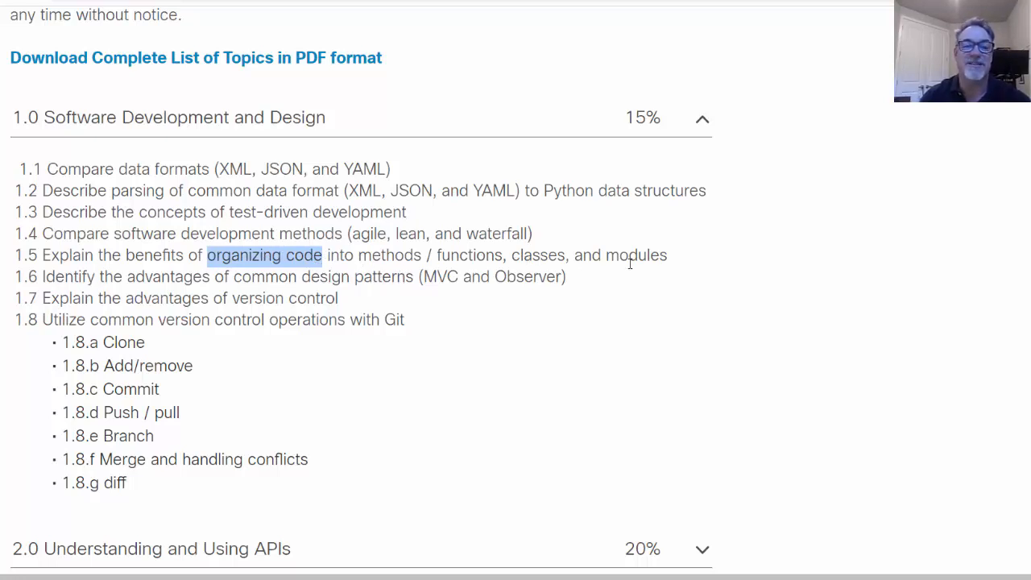
mouse_move(305, 272)
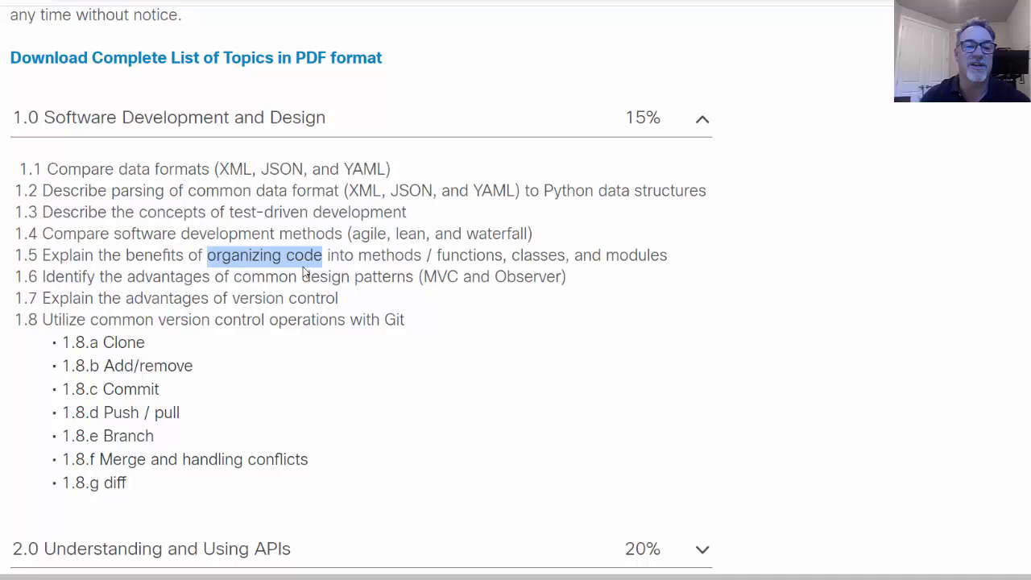
mouse_move(357, 309)
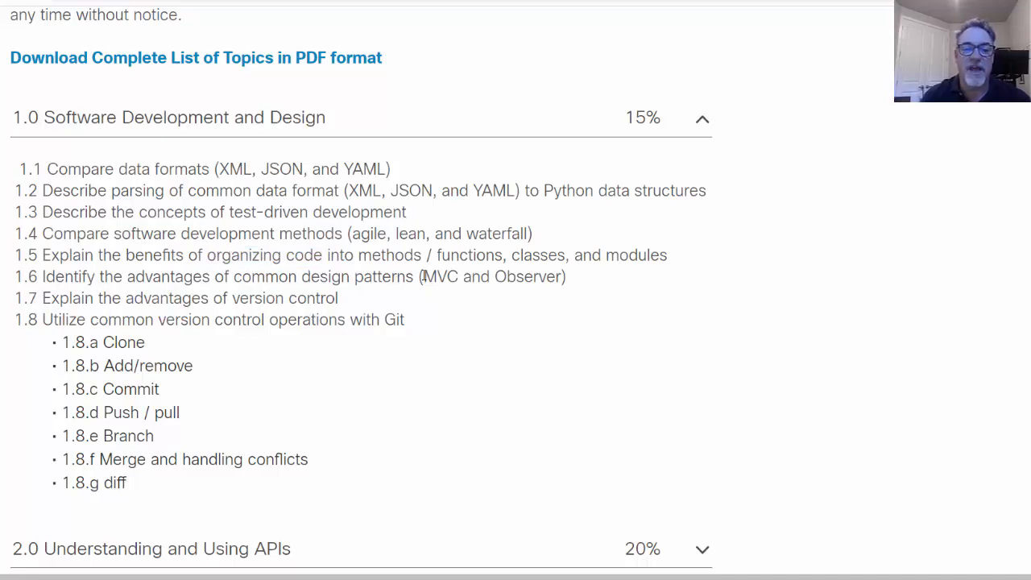
double_click(441, 277)
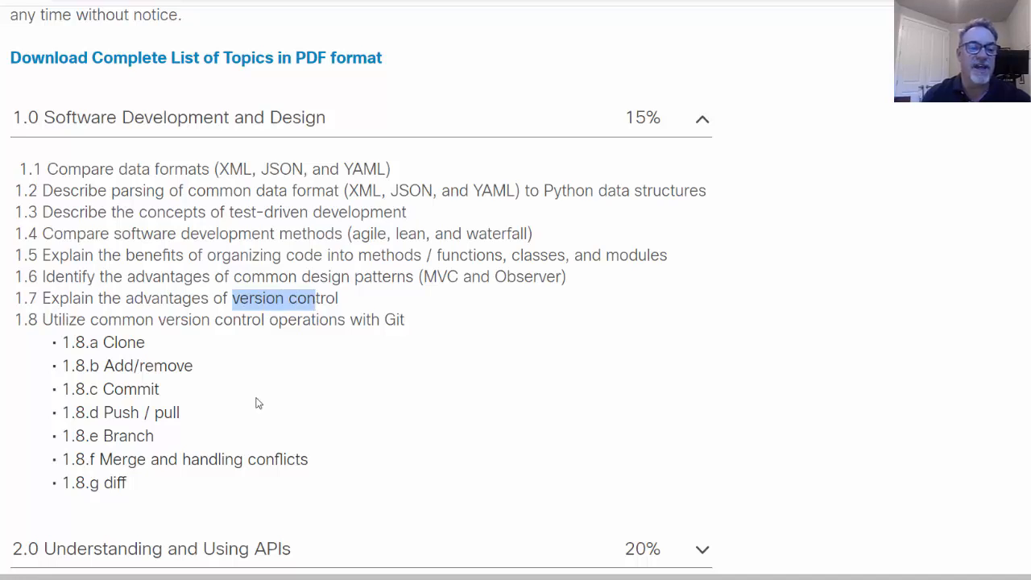
mouse_move(136, 364)
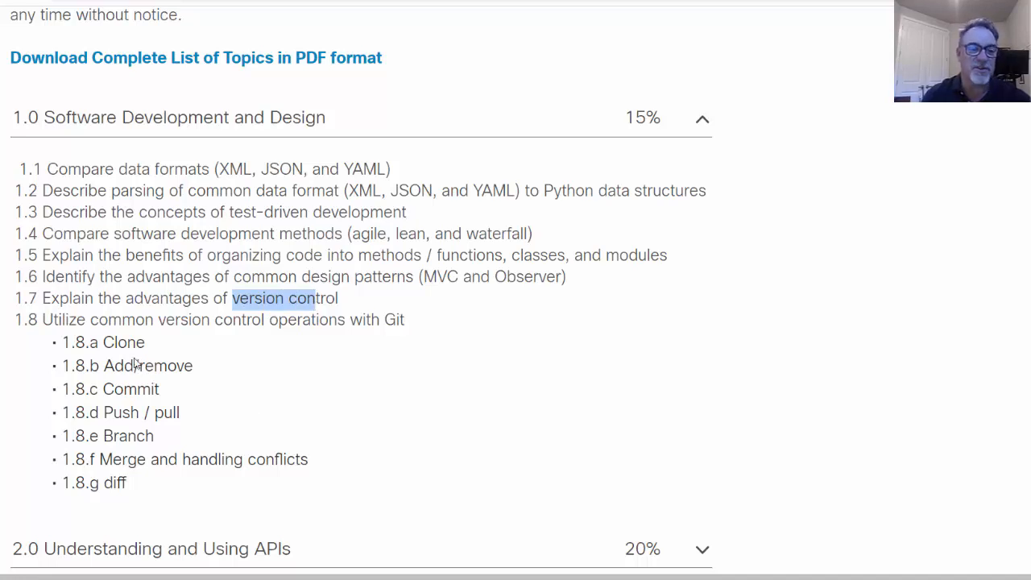
mouse_move(107, 341)
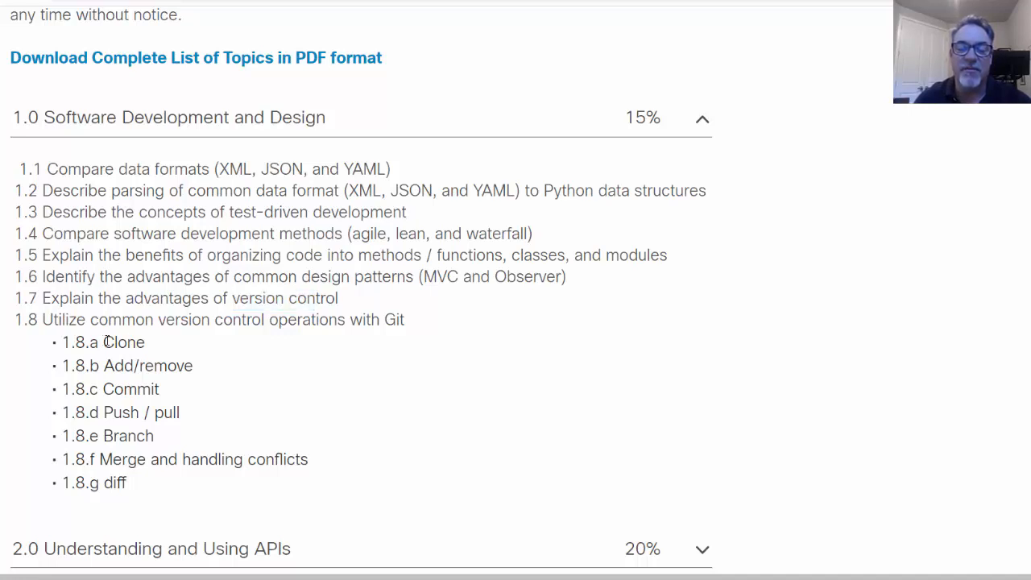
double_click(122, 342)
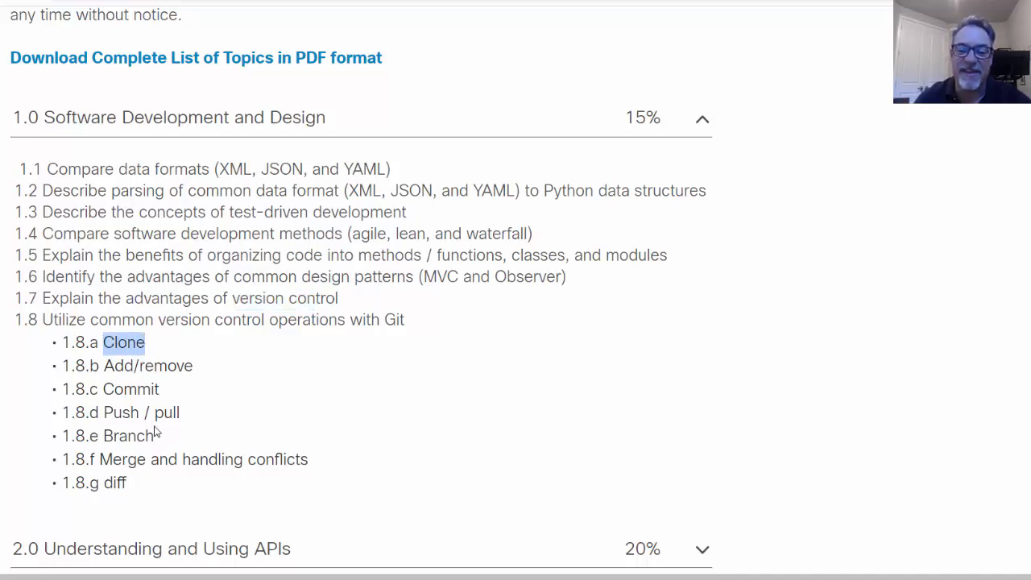
mouse_move(185, 483)
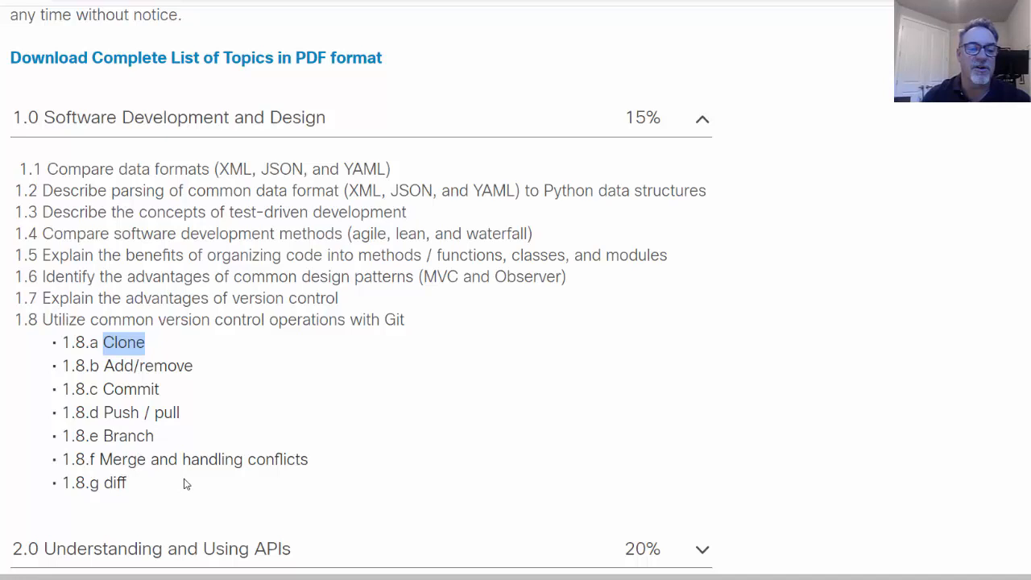
mouse_move(238, 411)
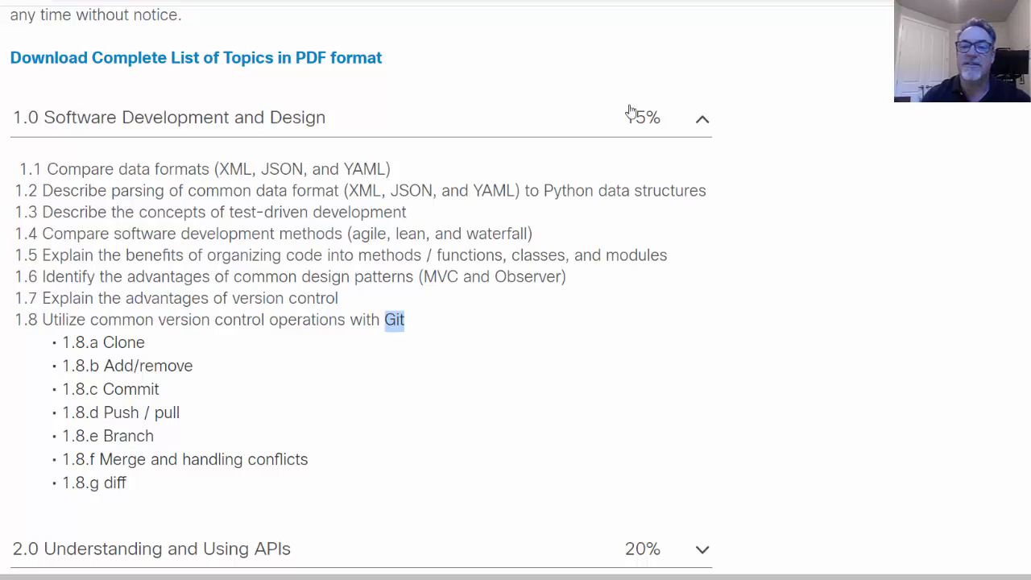
Collapse section 1.0 and expand 2.0 Understanding and Using APIs, noting REST API in 2.1.
click(702, 118)
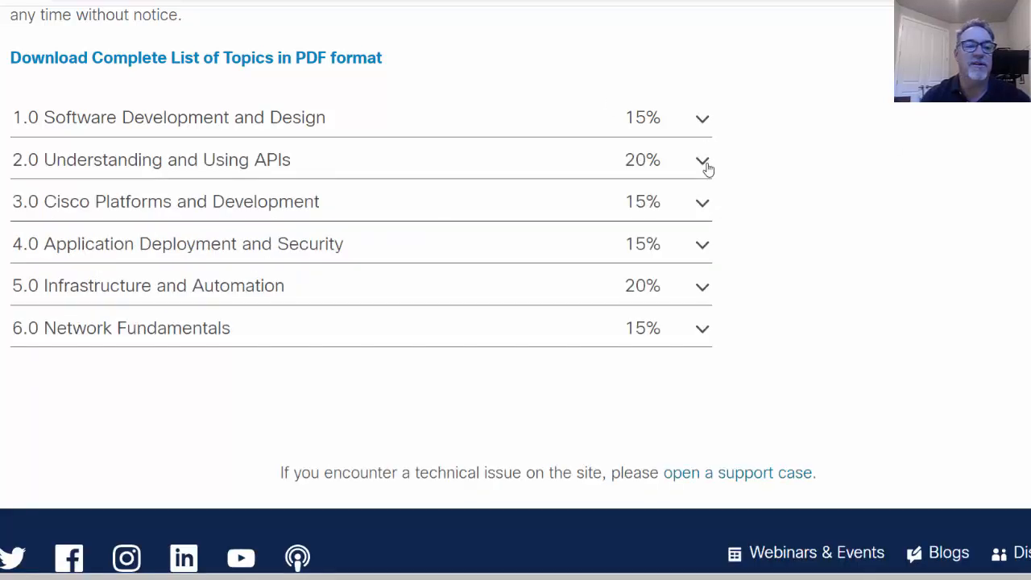
click(703, 160)
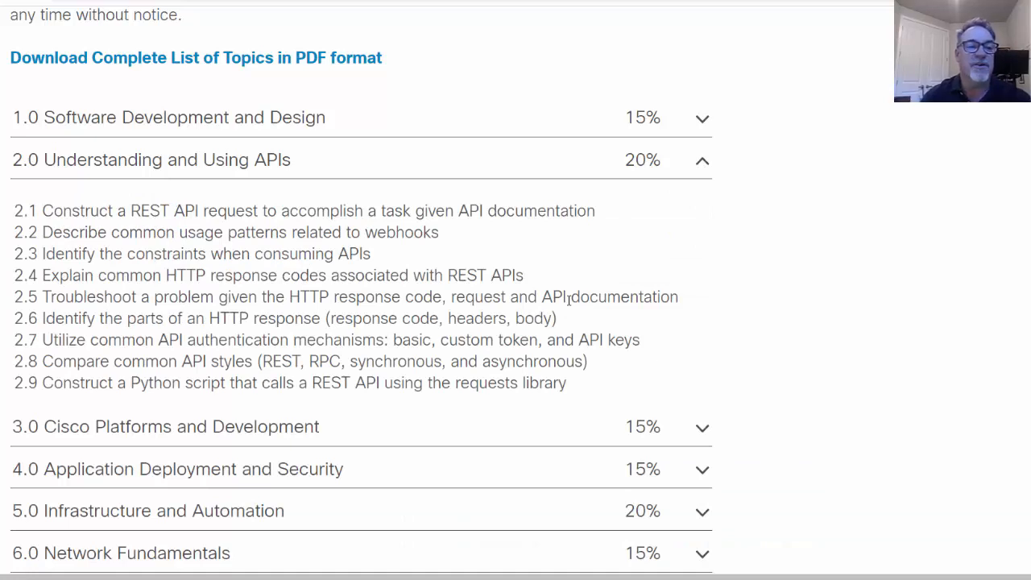
double_click(164, 209)
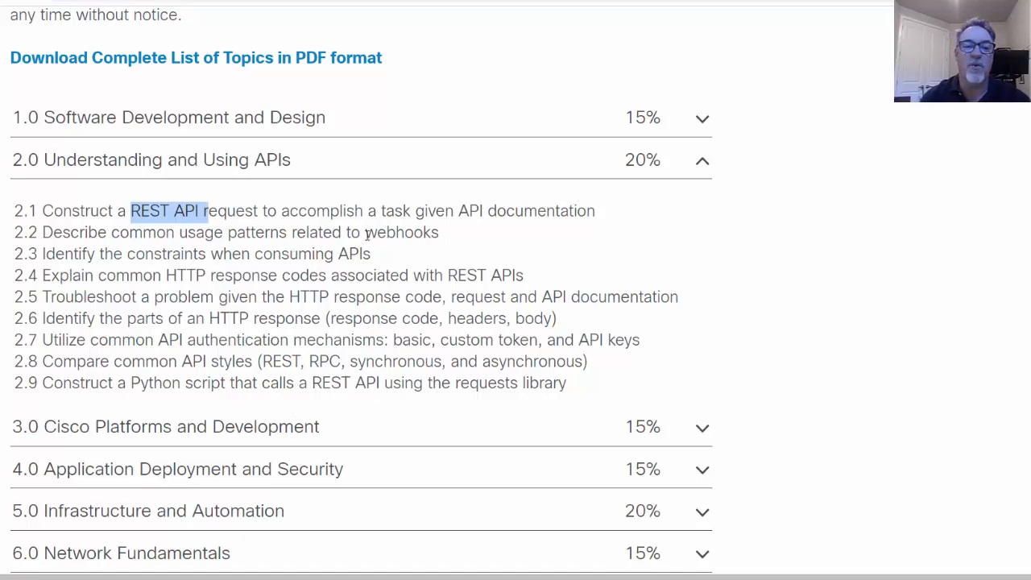
Review webhooks and API authentication mechanisms through 2.9, then collapse section 2.0.
double_click(402, 232)
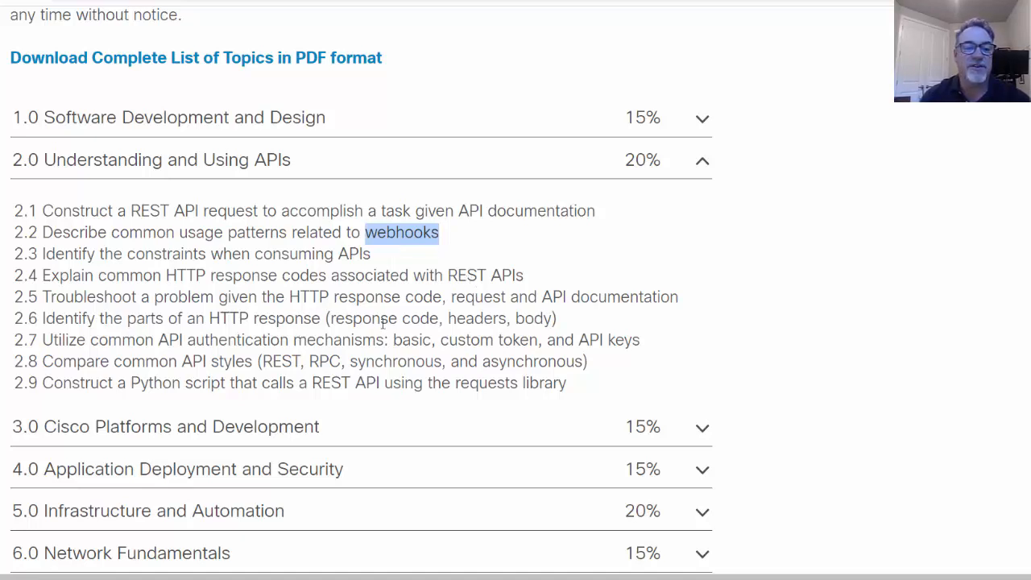
mouse_move(319, 380)
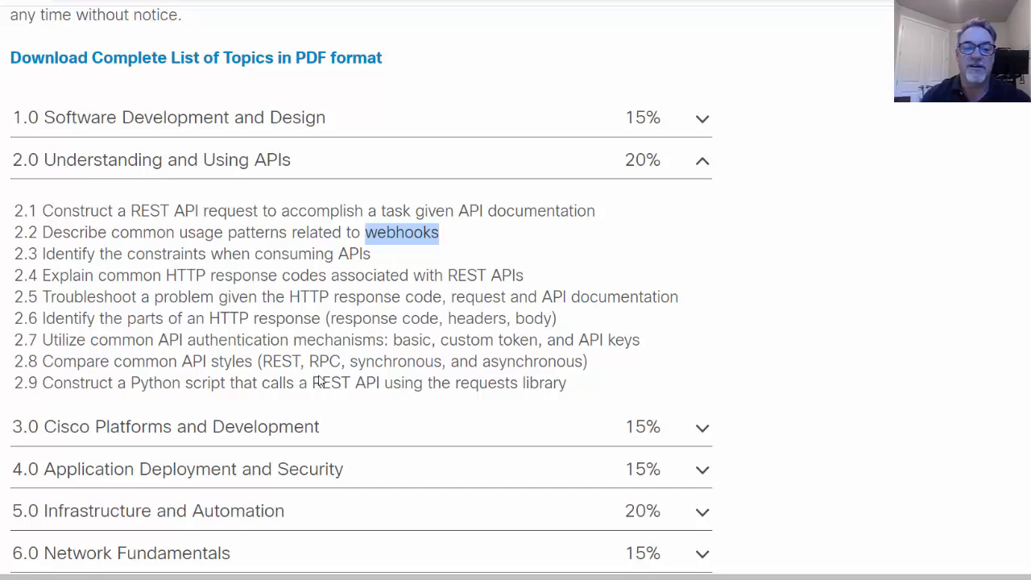
mouse_move(331, 314)
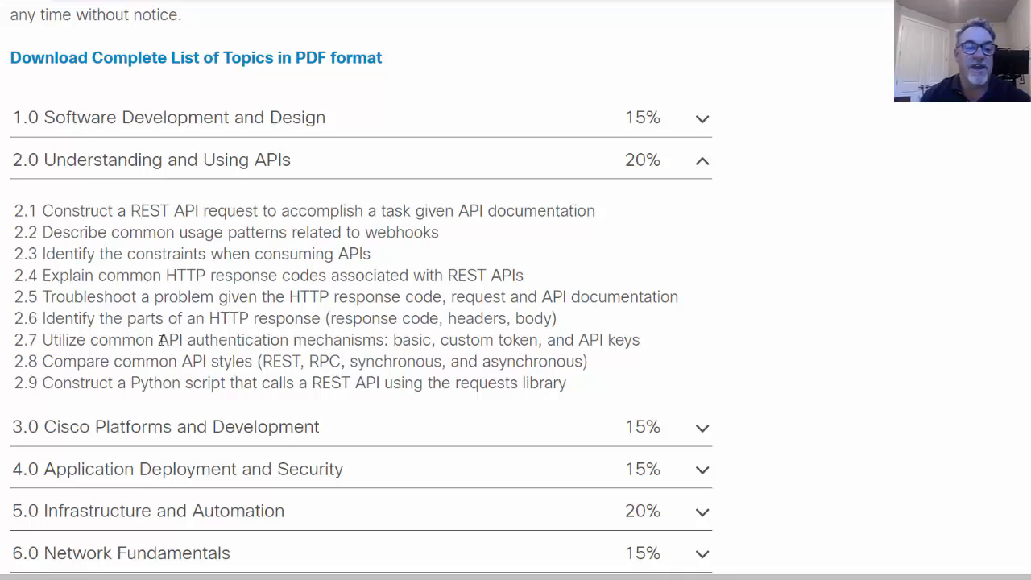
drag(158, 339, 330, 338)
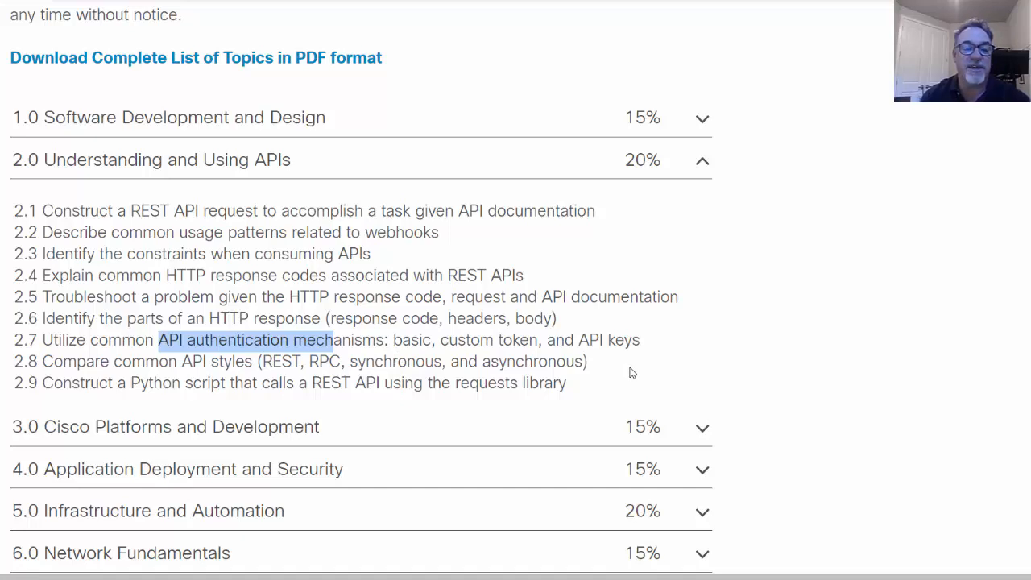
mouse_move(492, 410)
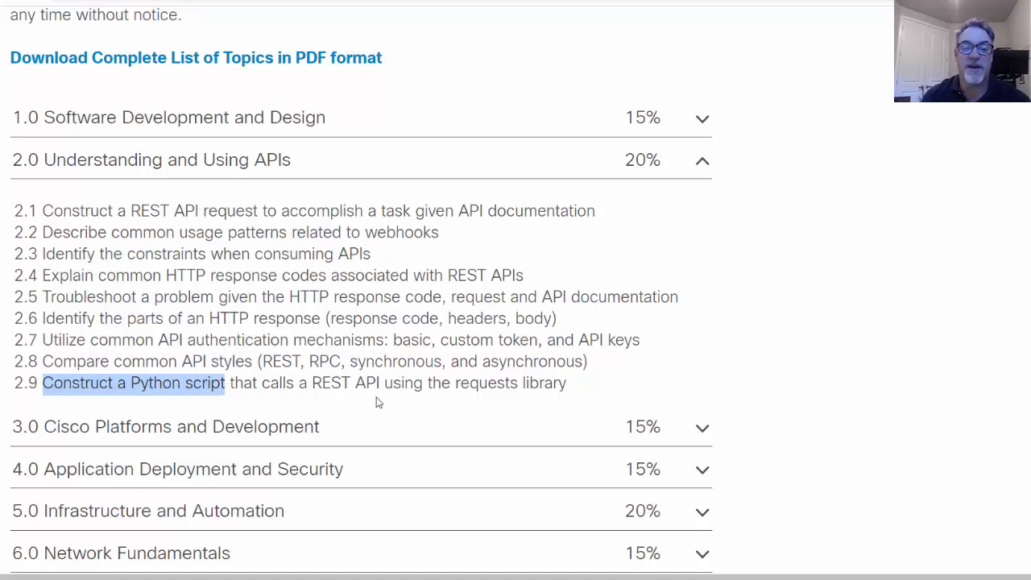
mouse_move(559, 403)
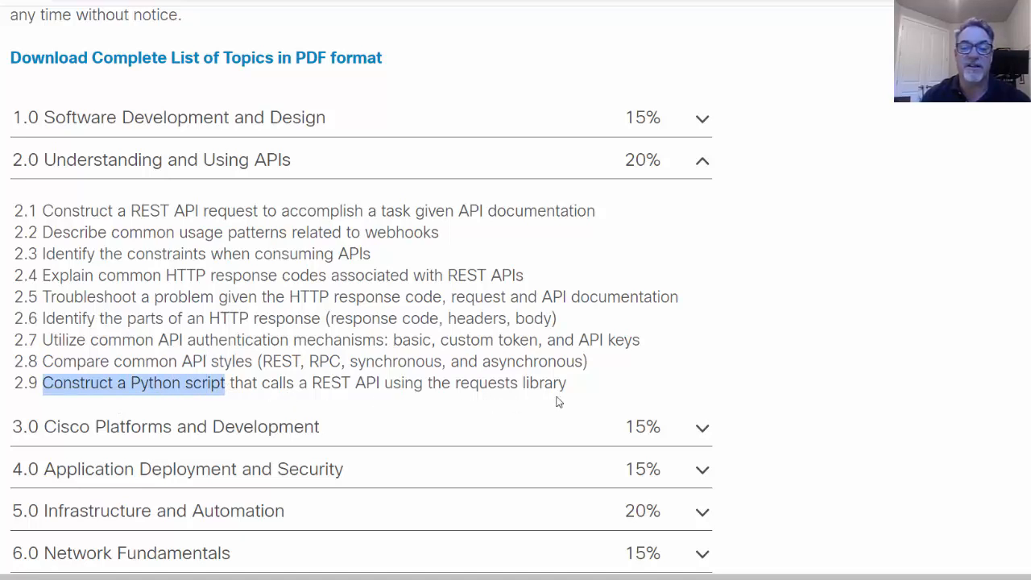
mouse_move(623, 388)
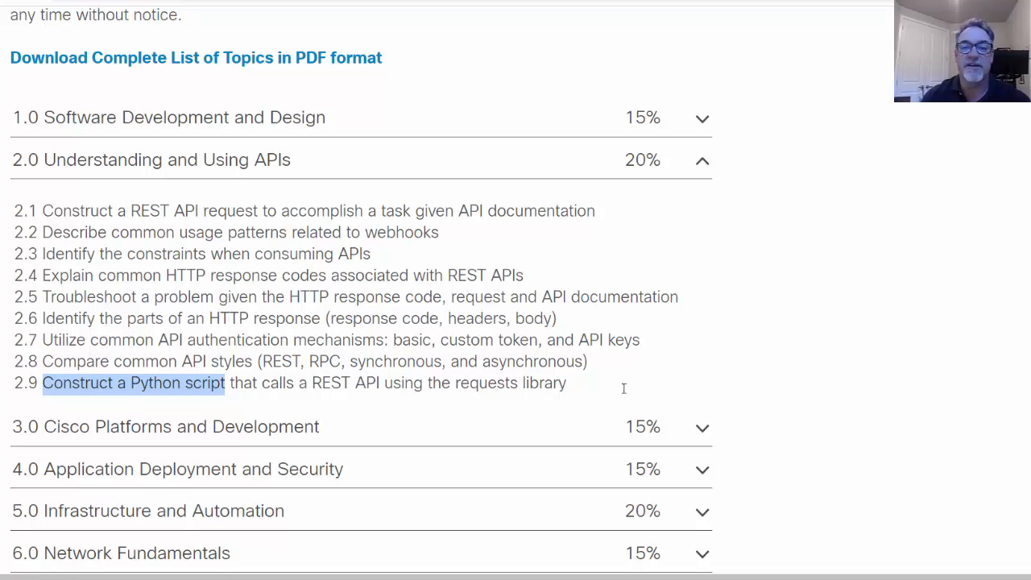
click(703, 160)
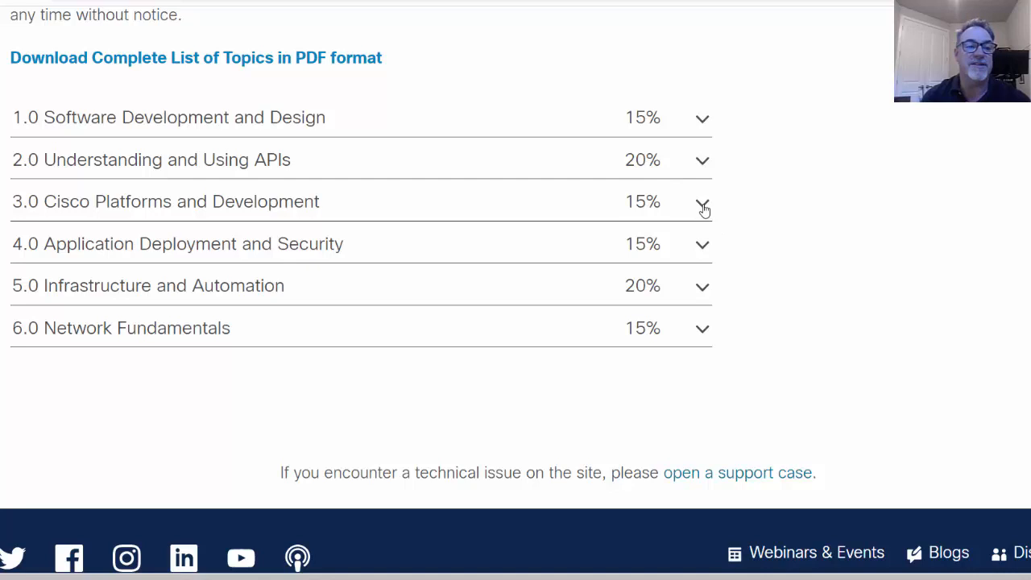
mouse_move(55, 211)
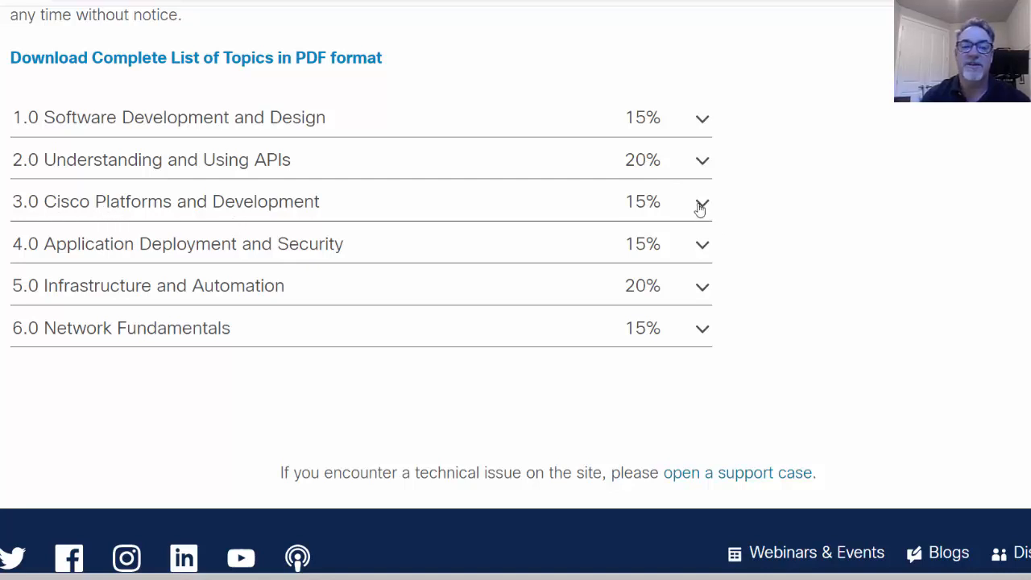
Expand 3.0 Cisco Platforms and Development and read through its first subtopics.
click(703, 201)
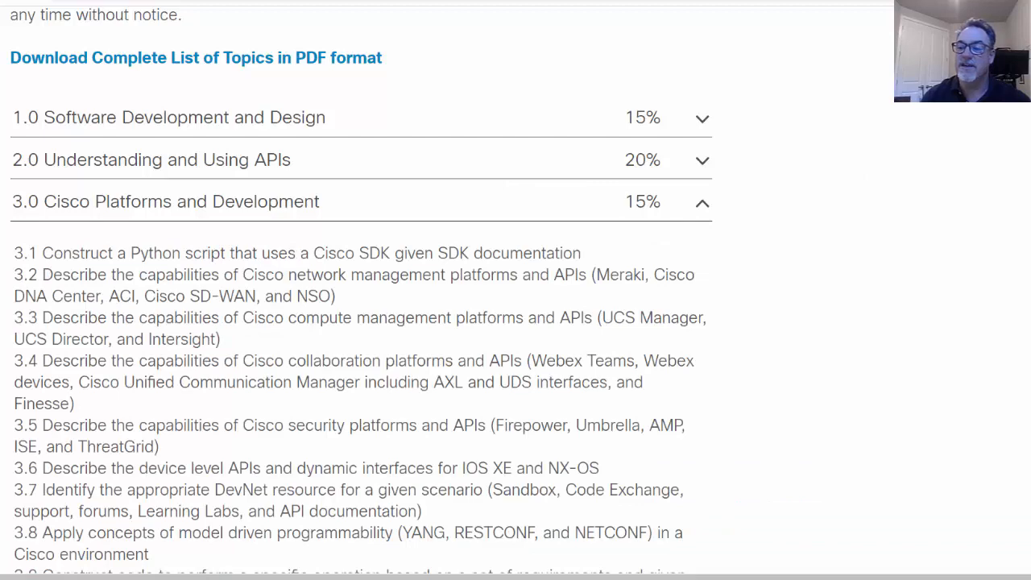
scroll(down, 3)
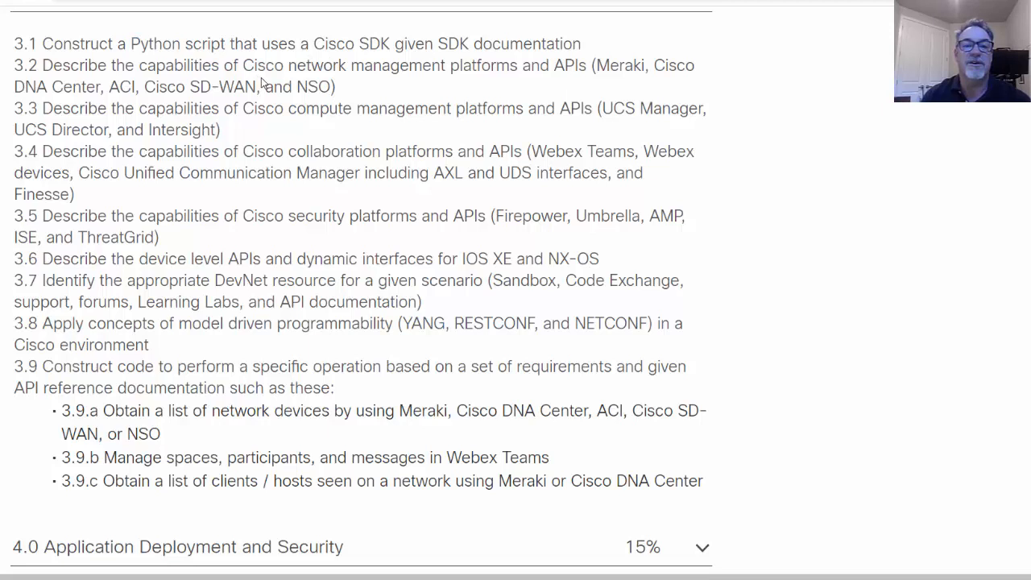
mouse_move(509, 90)
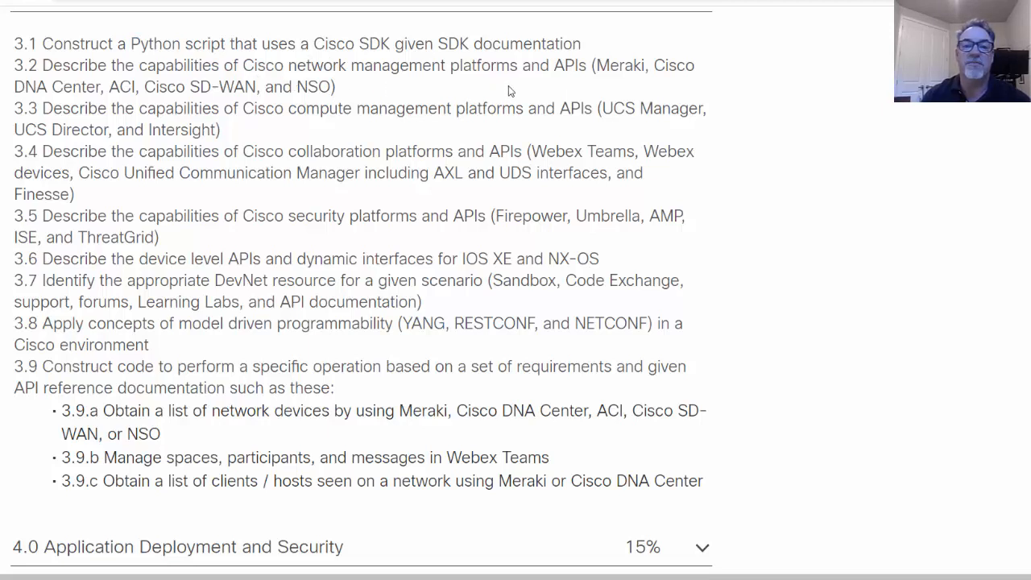
mouse_move(610, 90)
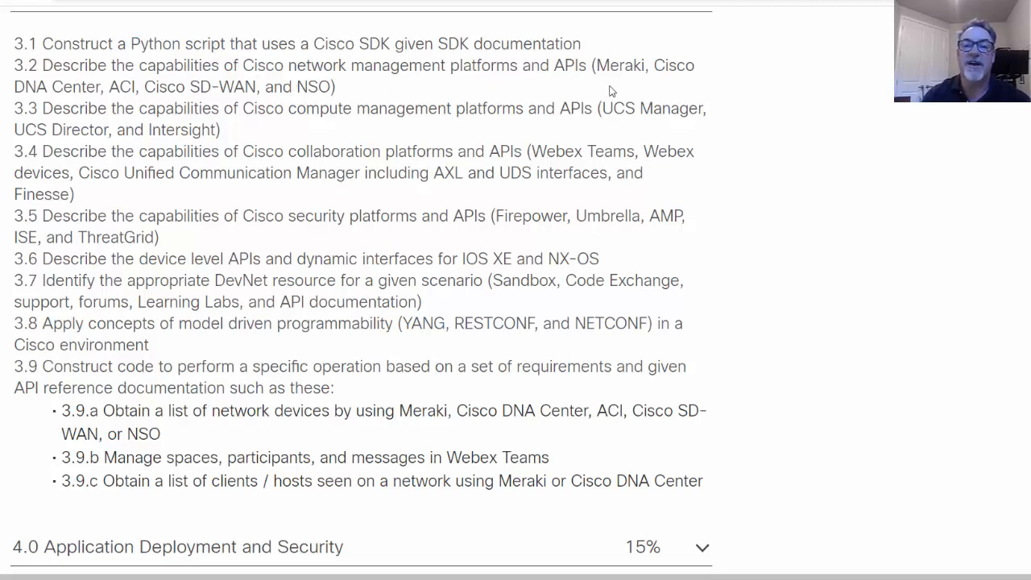
mouse_move(77, 103)
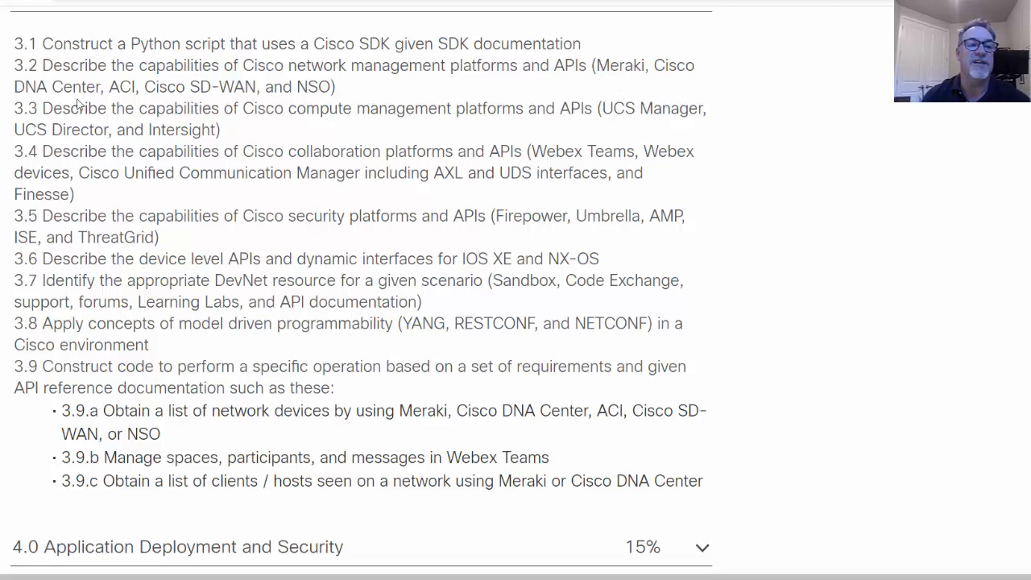
mouse_move(208, 169)
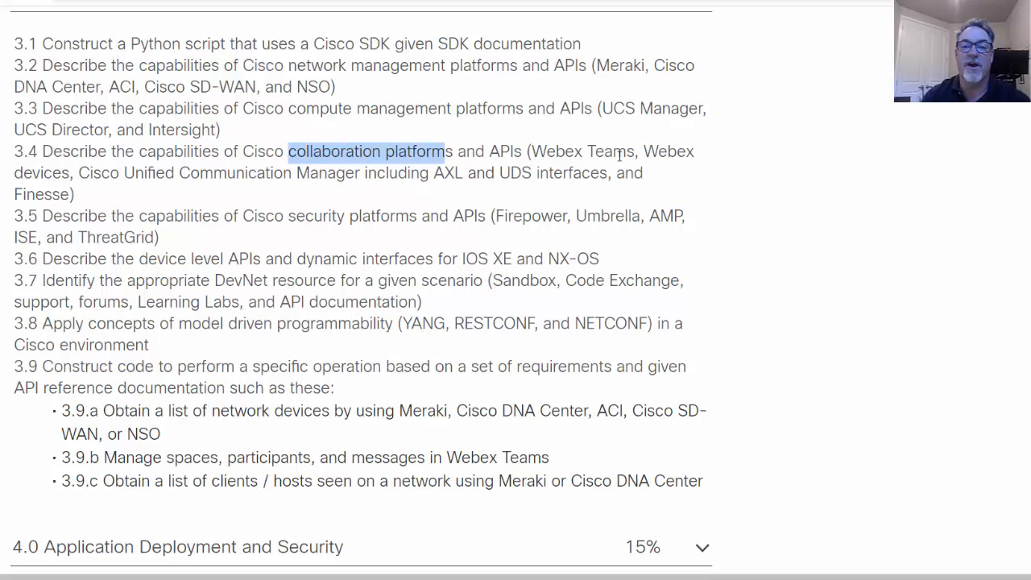
mouse_move(417, 235)
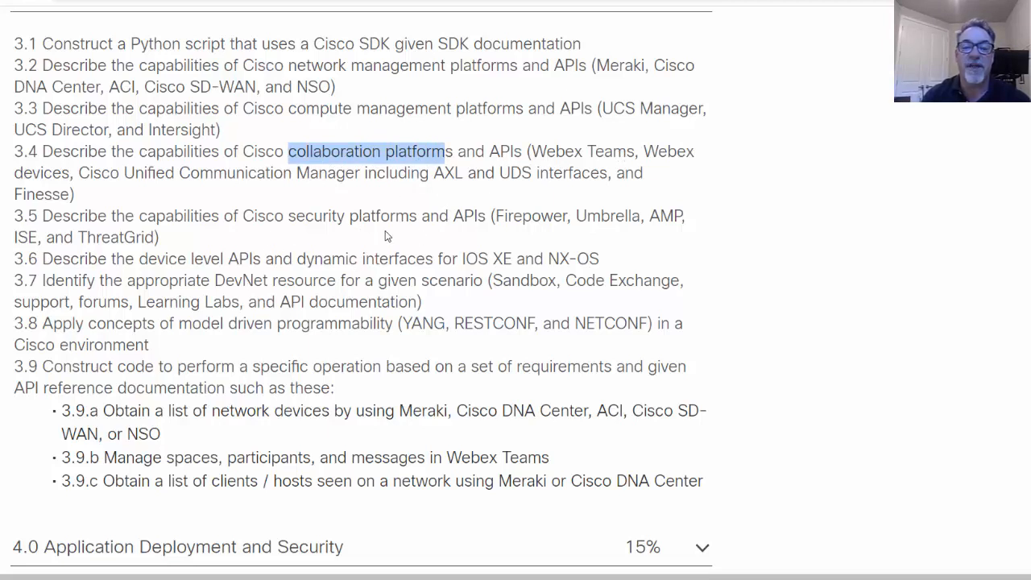
mouse_move(464, 240)
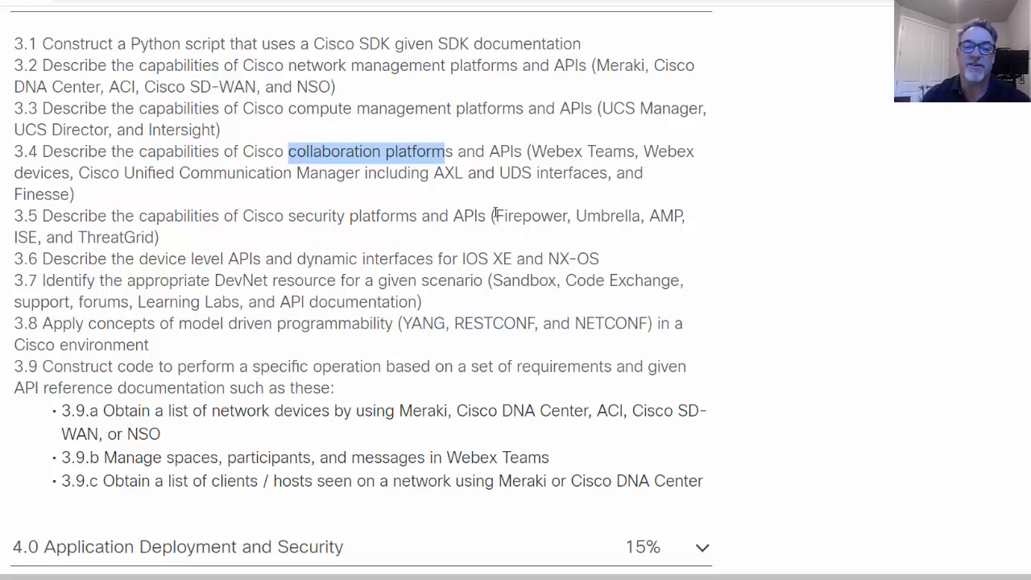
double_click(609, 216)
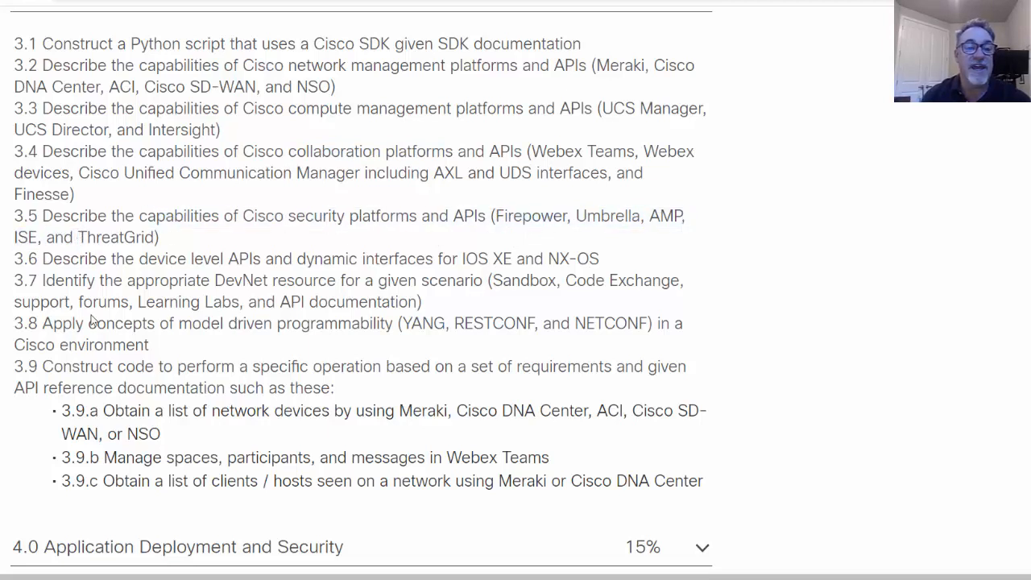
double_click(200, 258)
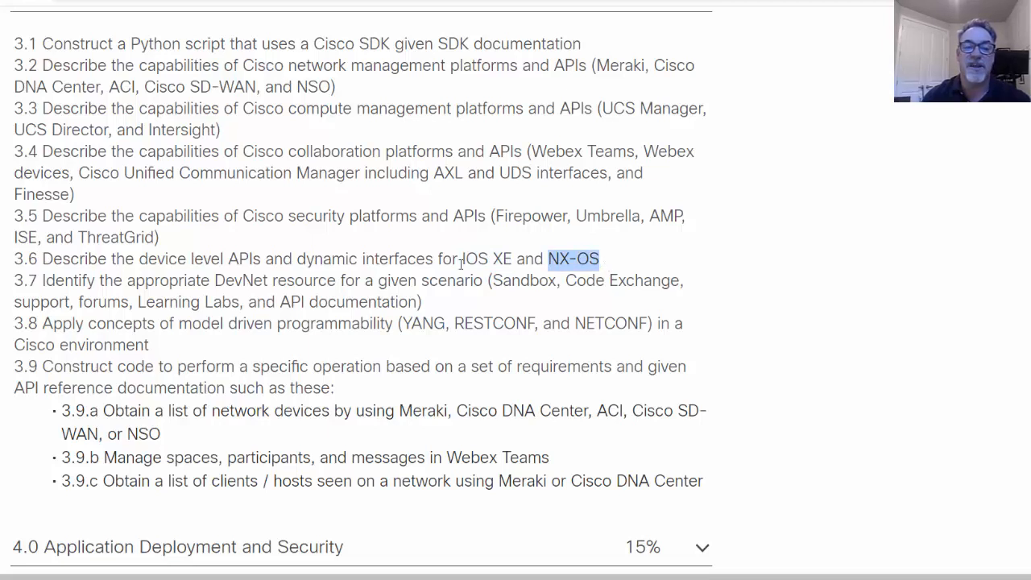
drag(547, 258, 457, 257)
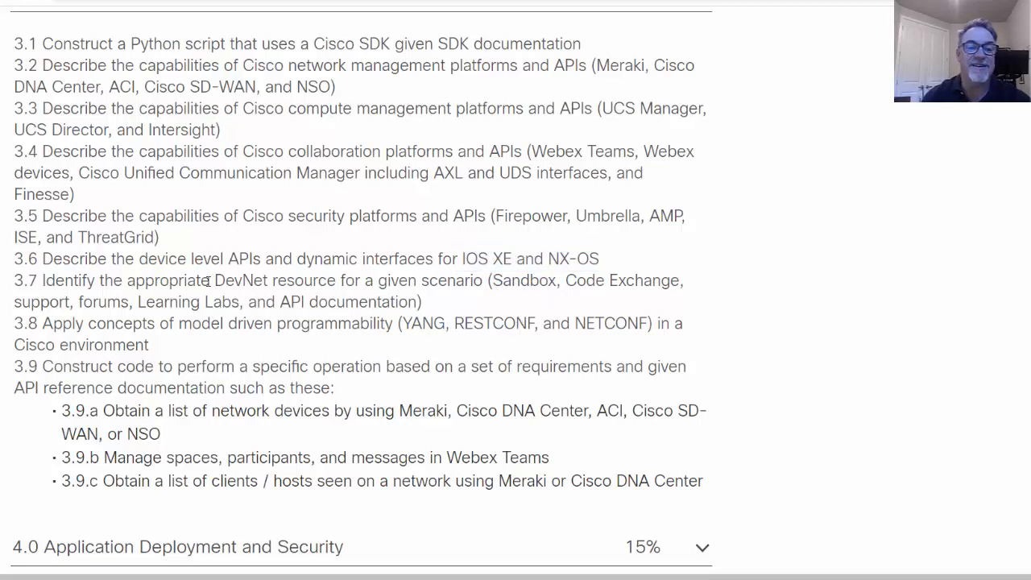
Review DevNet and Learning Labs in 3.7 and the remaining subtopics through 3.9.
double_click(241, 280)
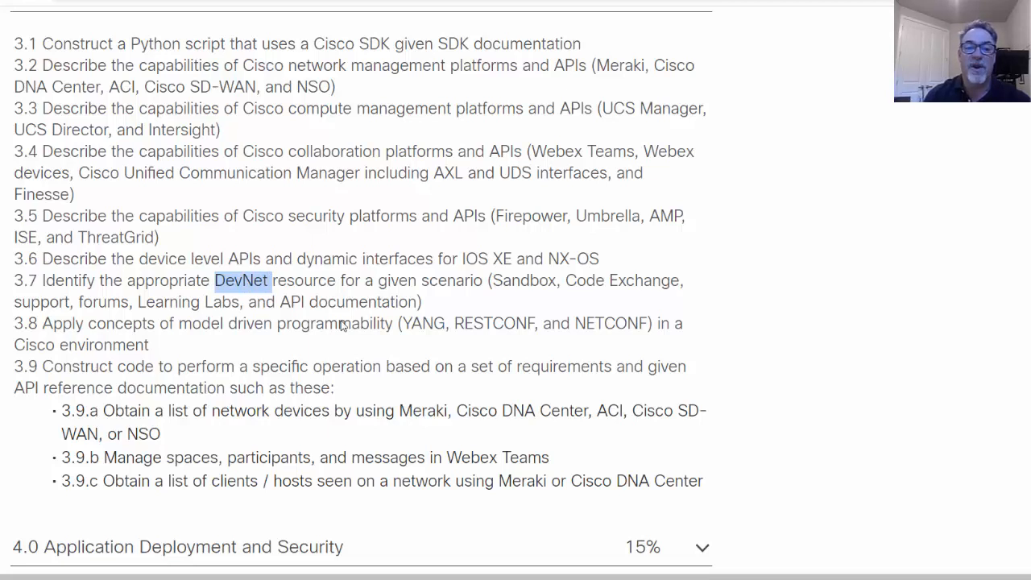
mouse_move(381, 300)
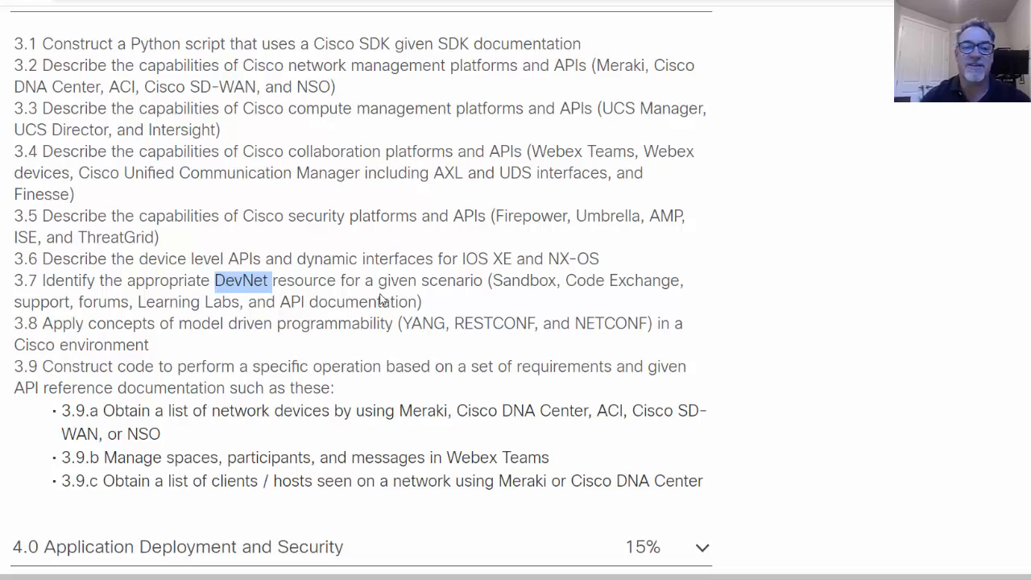
mouse_move(492, 287)
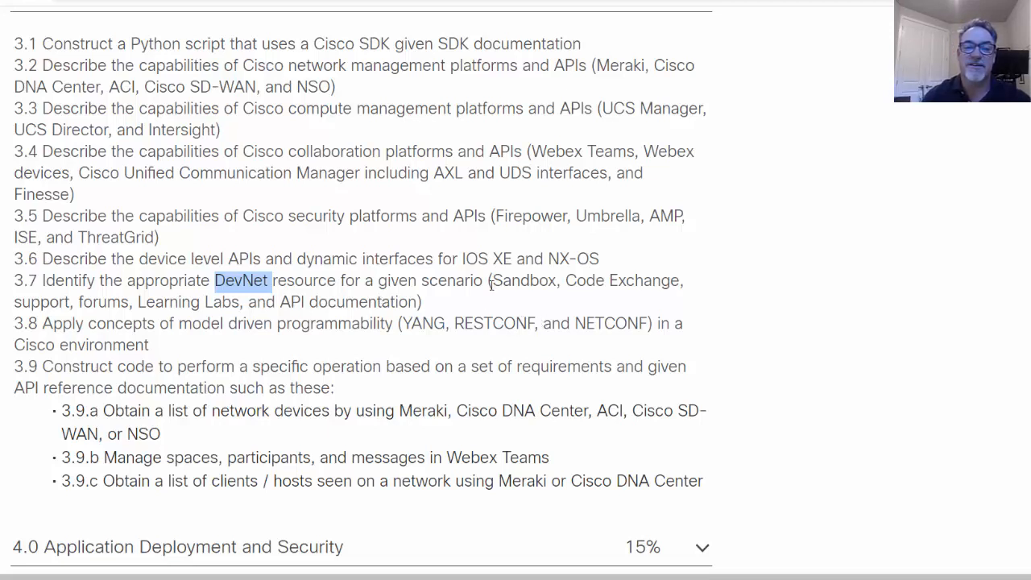
double_click(525, 280)
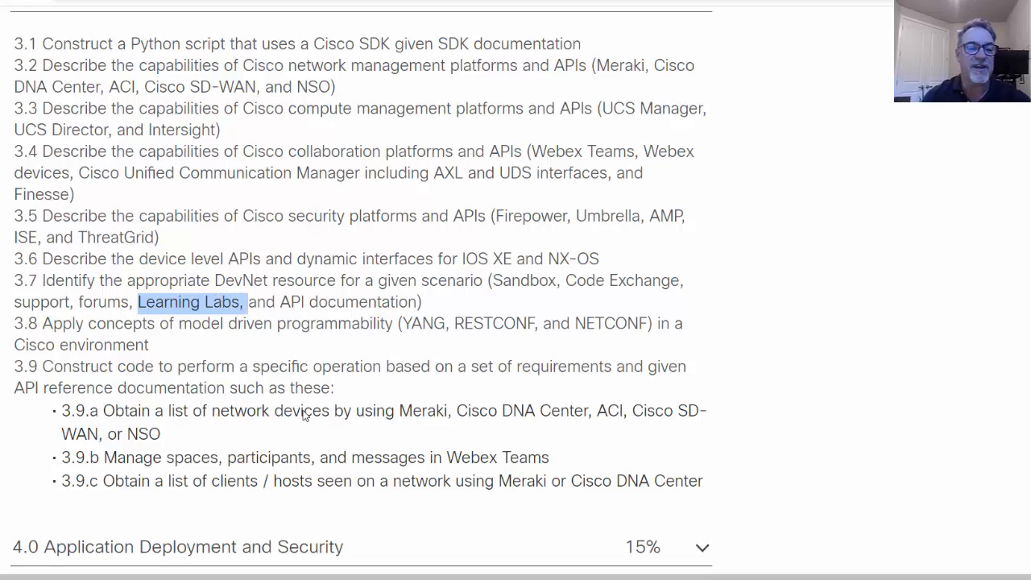
mouse_move(180, 345)
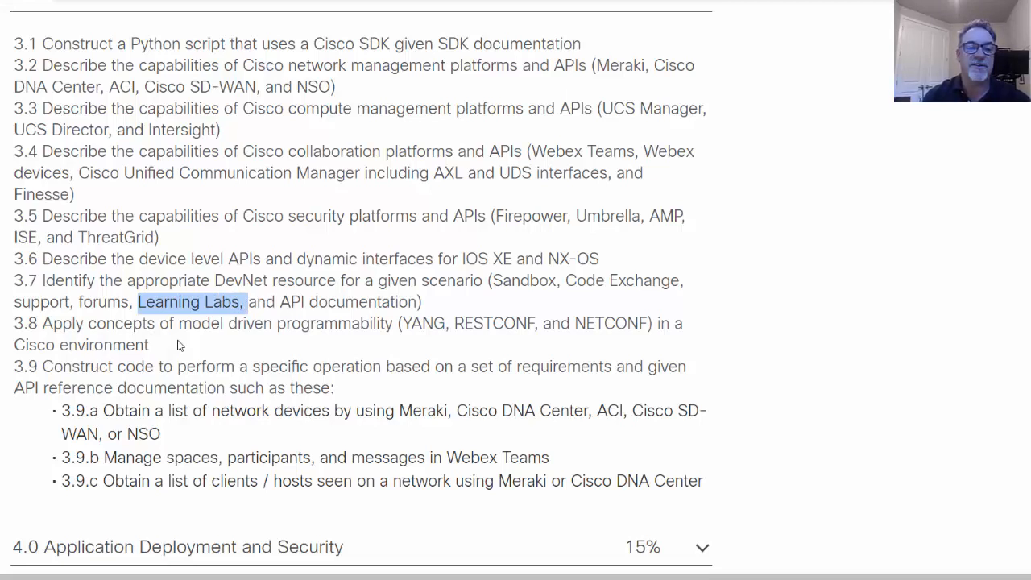
mouse_move(329, 338)
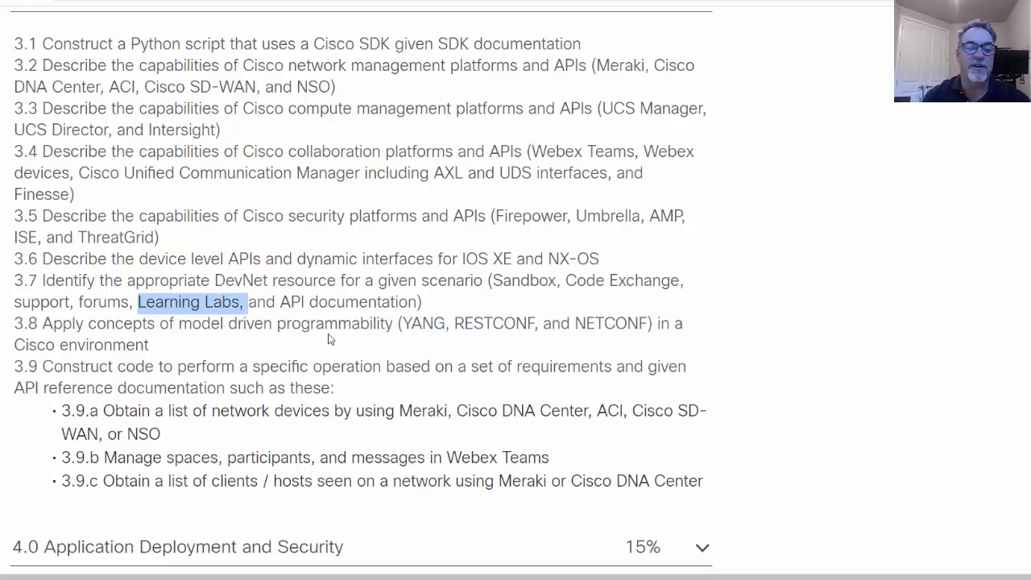
mouse_move(181, 329)
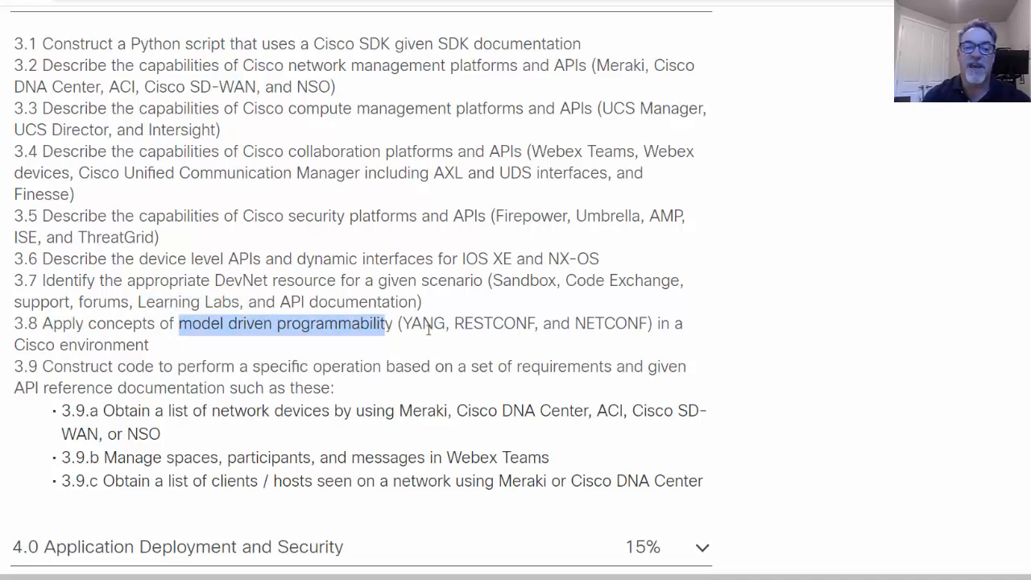
mouse_move(448, 404)
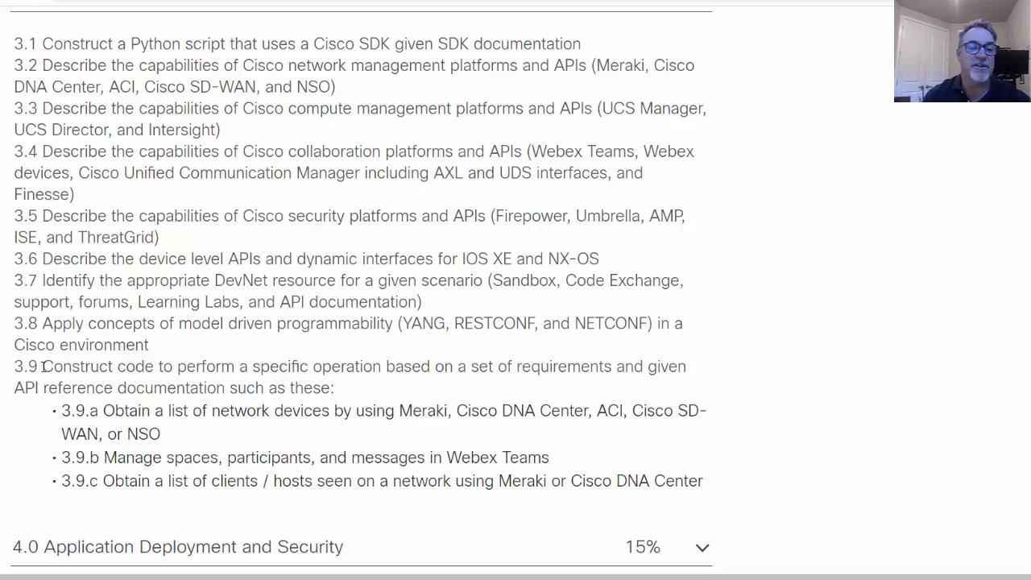
double_click(96, 368)
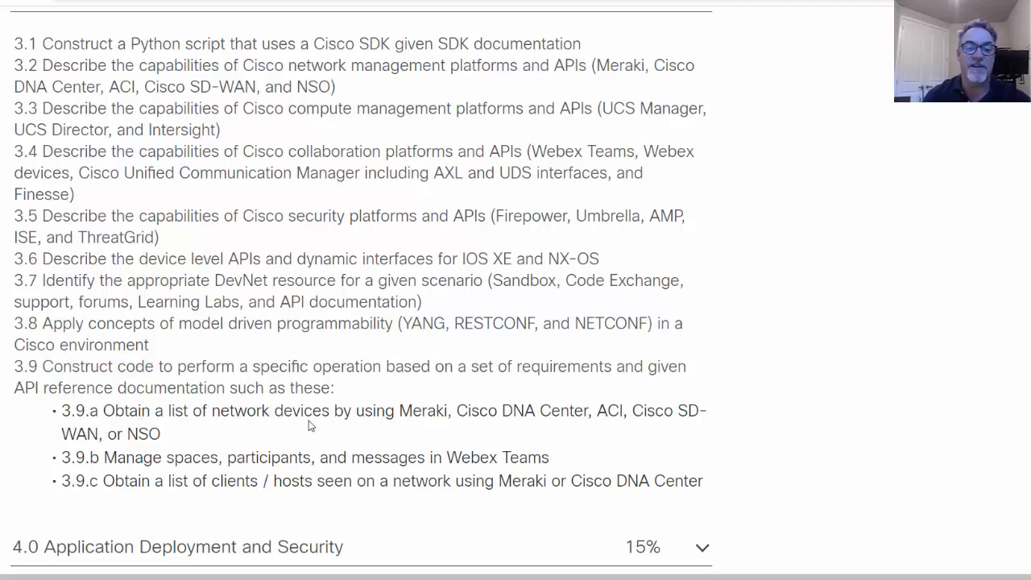
mouse_move(287, 457)
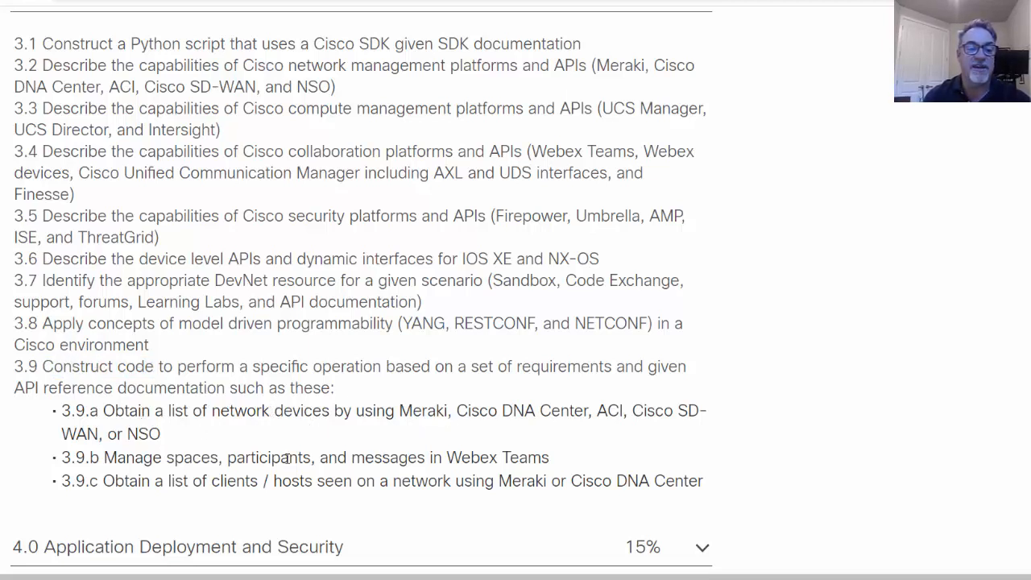
mouse_move(475, 470)
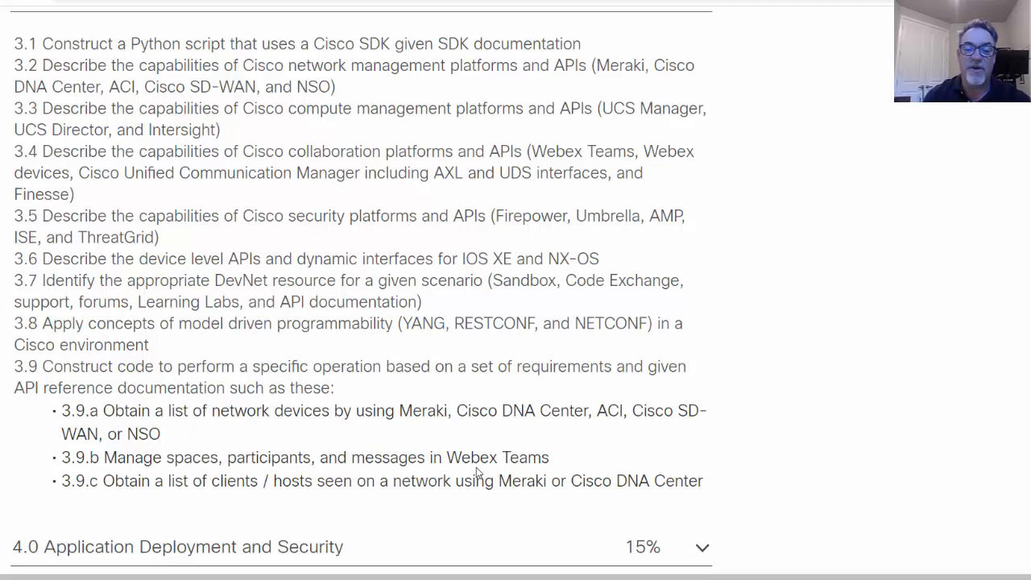
mouse_move(149, 498)
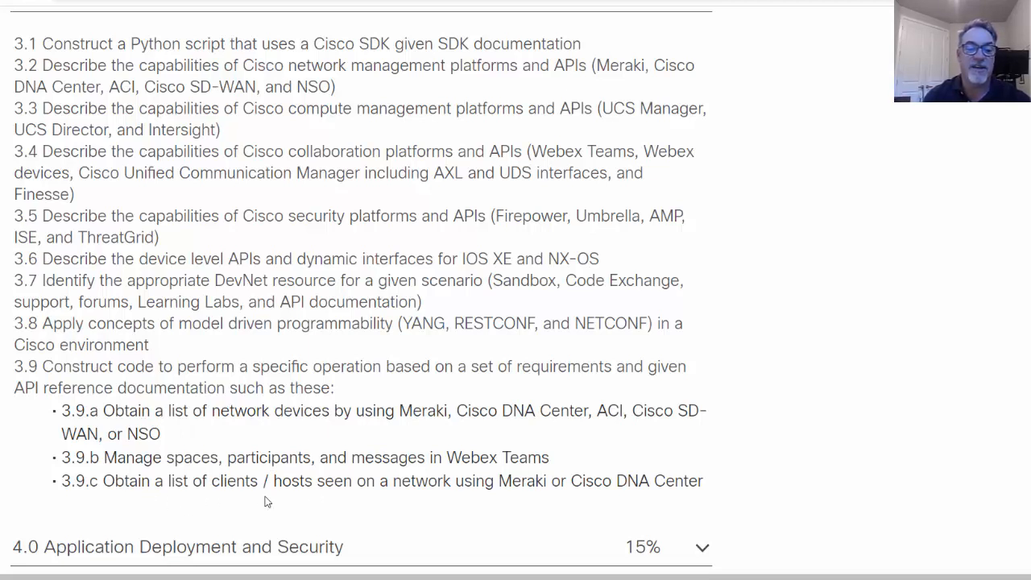
mouse_move(471, 510)
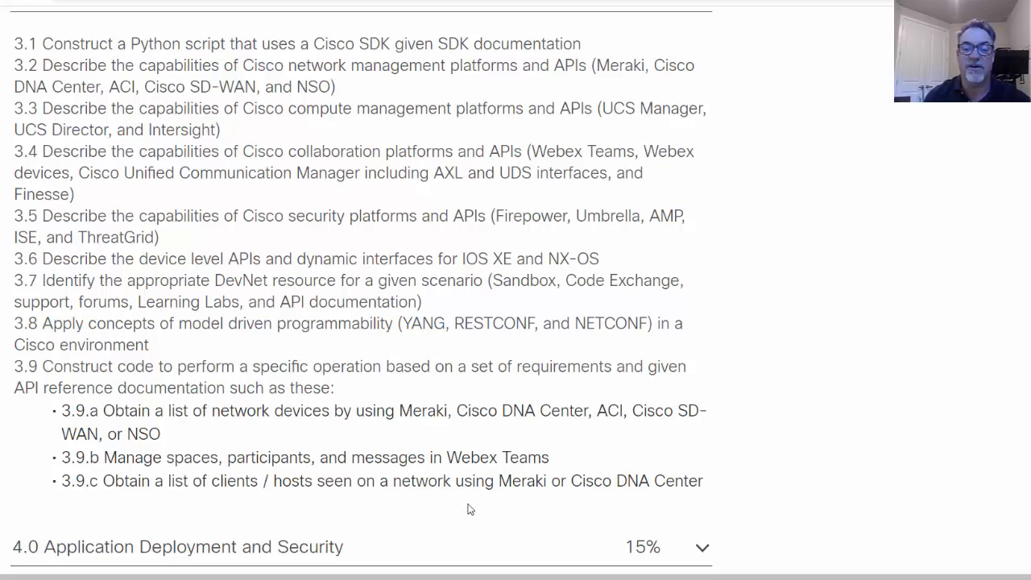
mouse_move(728, 513)
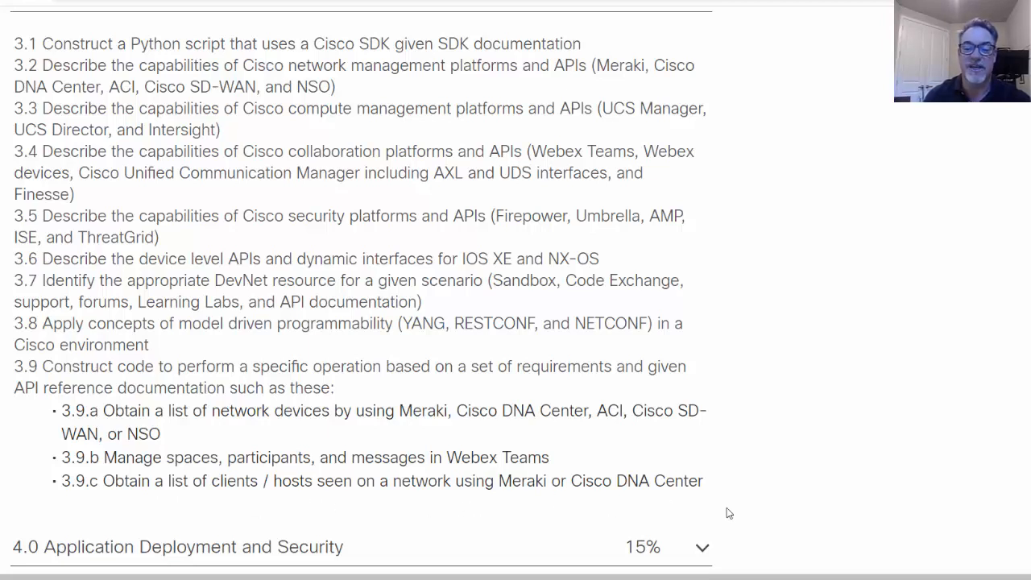
scroll(up, 3)
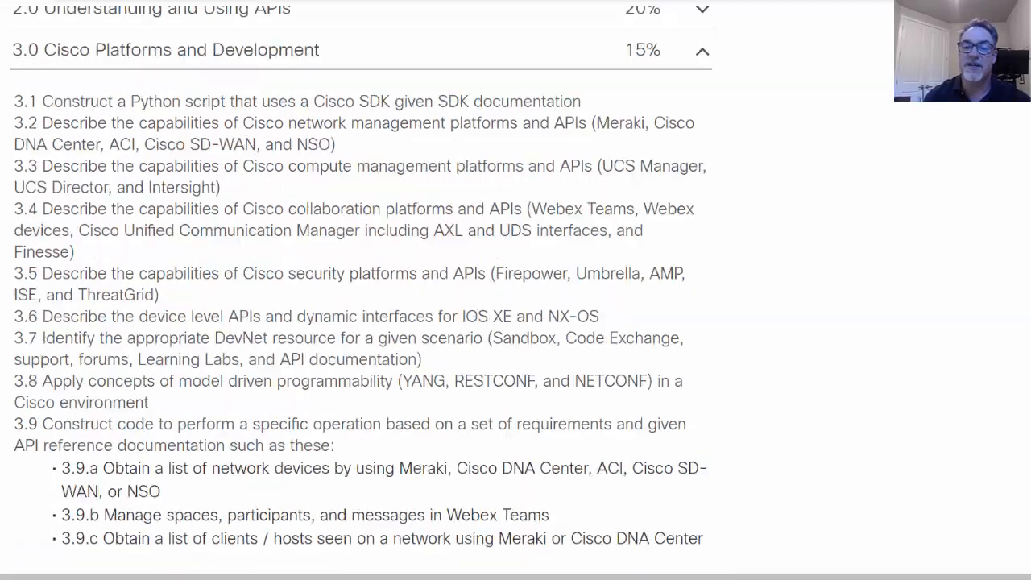
scroll(up, 3)
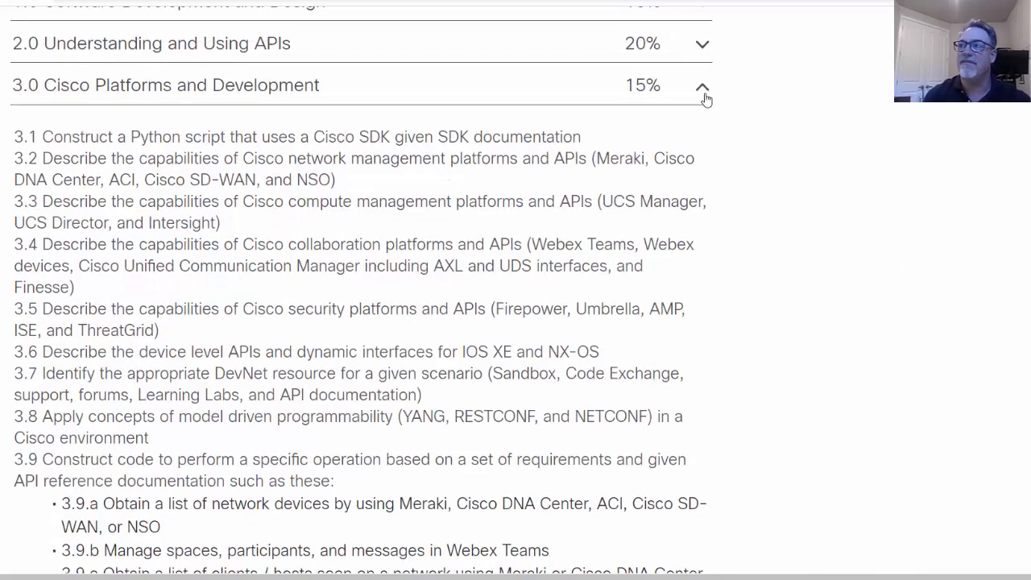
Collapse section 3.0 and expand 4.0 Application Deployment and Security, noting edge computing in 4.1.
click(703, 86)
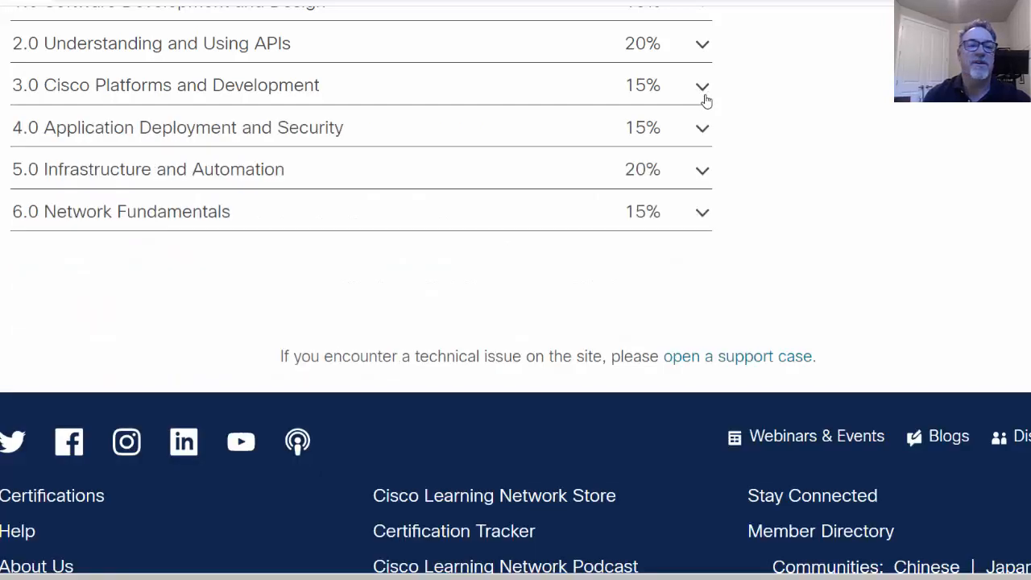
click(702, 127)
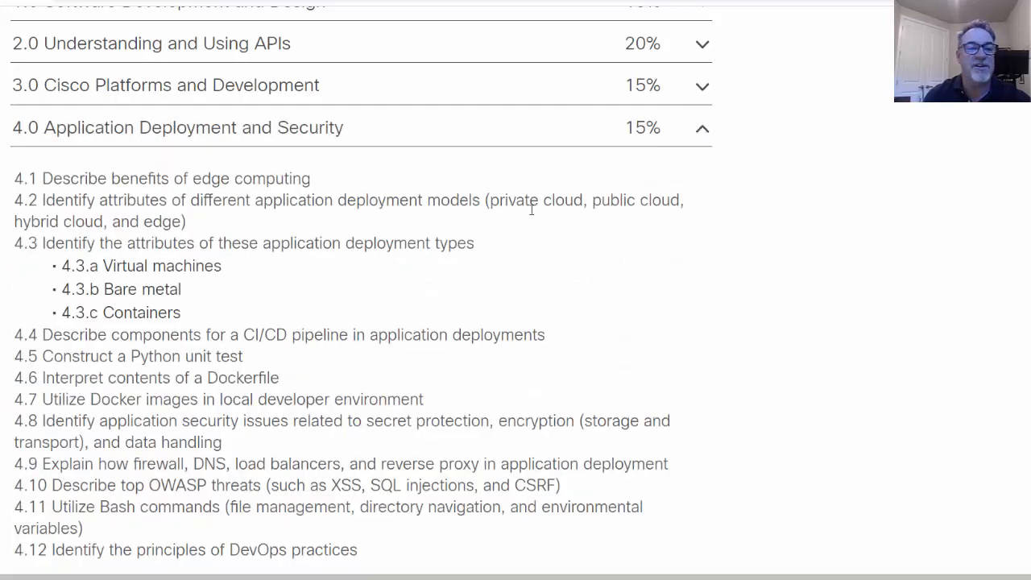
mouse_move(198, 261)
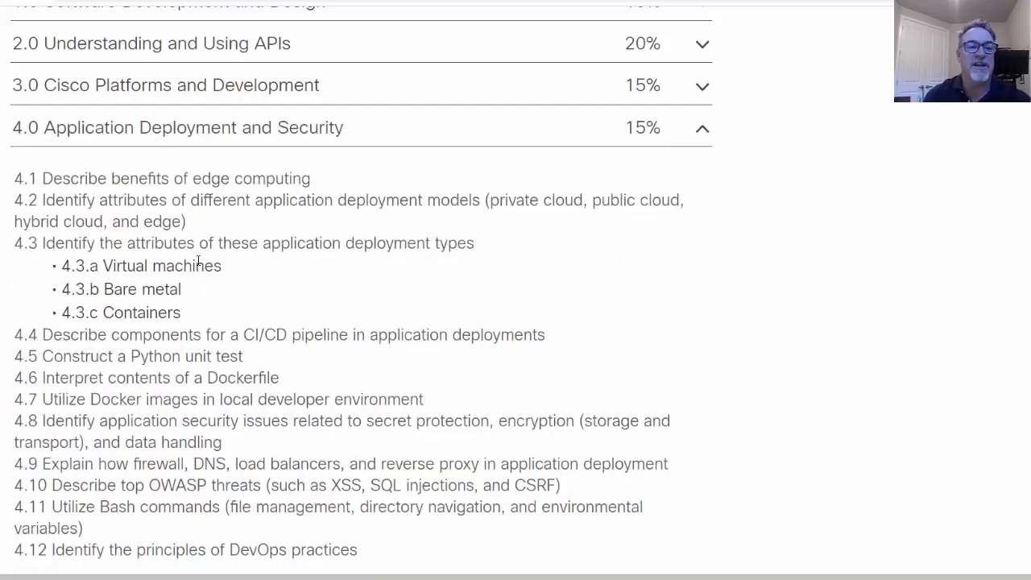
mouse_move(477, 288)
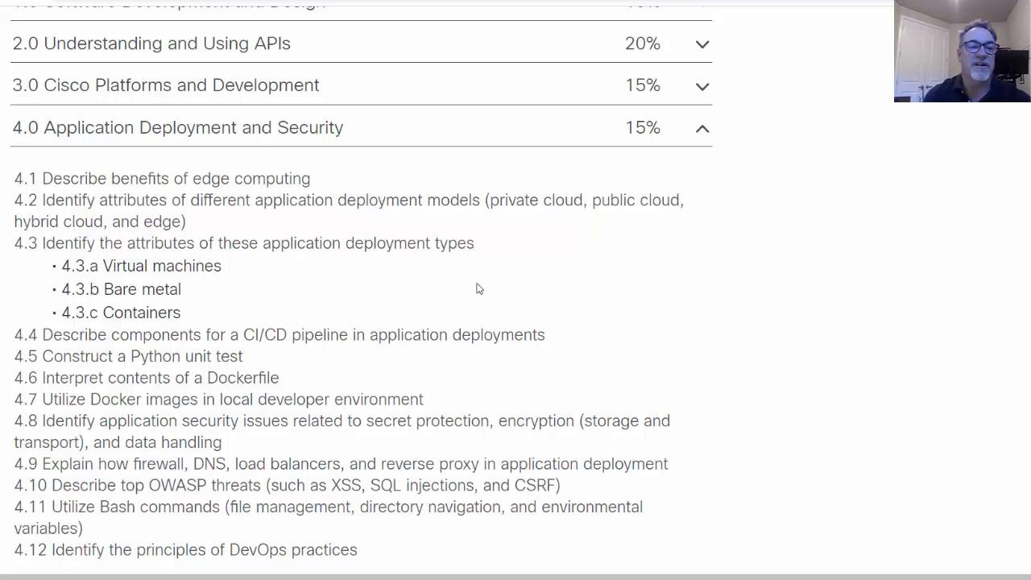
double_click(252, 178)
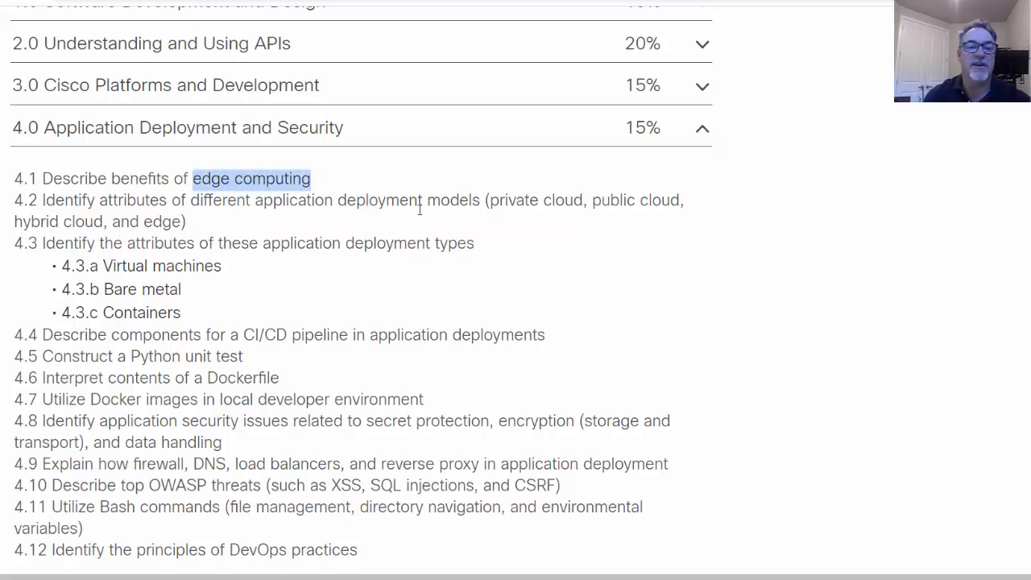
mouse_move(525, 287)
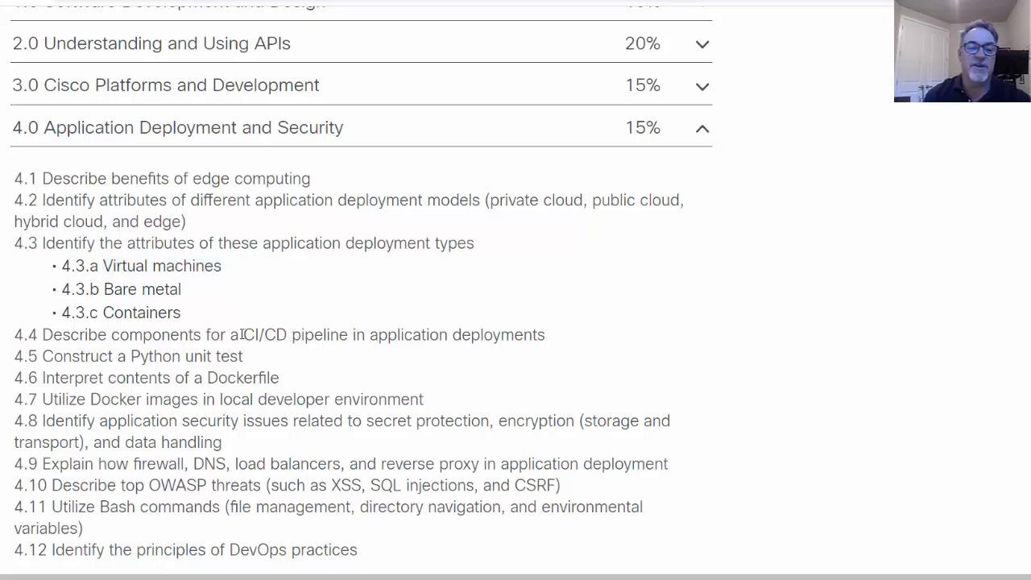
Review CI/CD in 4.4 and XSS in 4.10 among subtopics through 4.12.
double_click(263, 334)
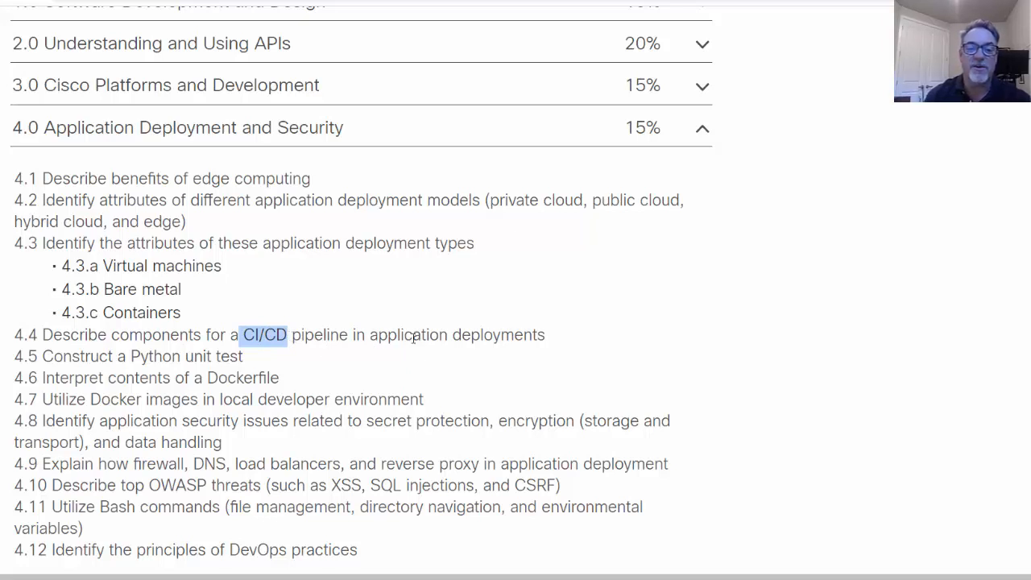
mouse_move(183, 399)
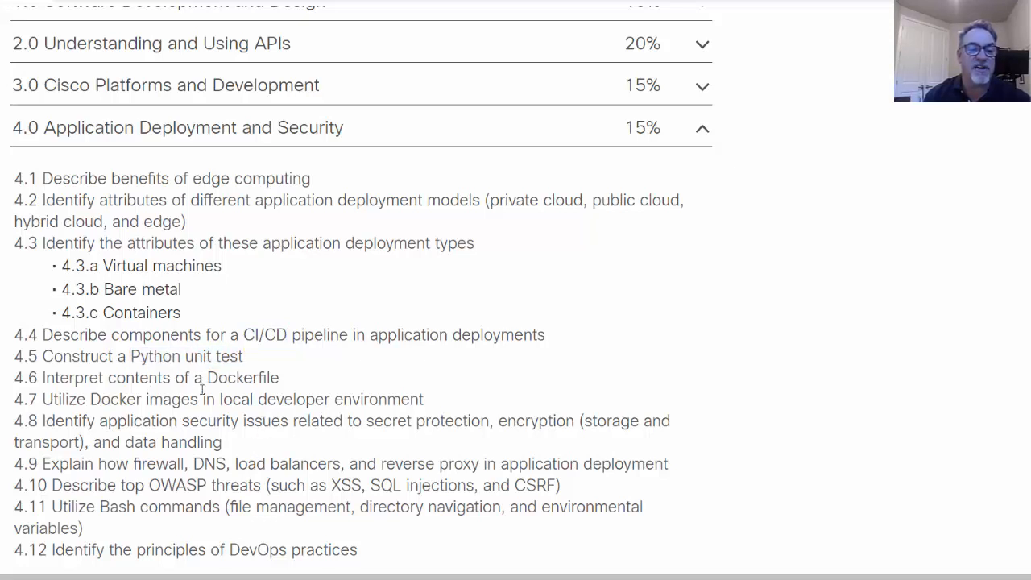
mouse_move(100, 372)
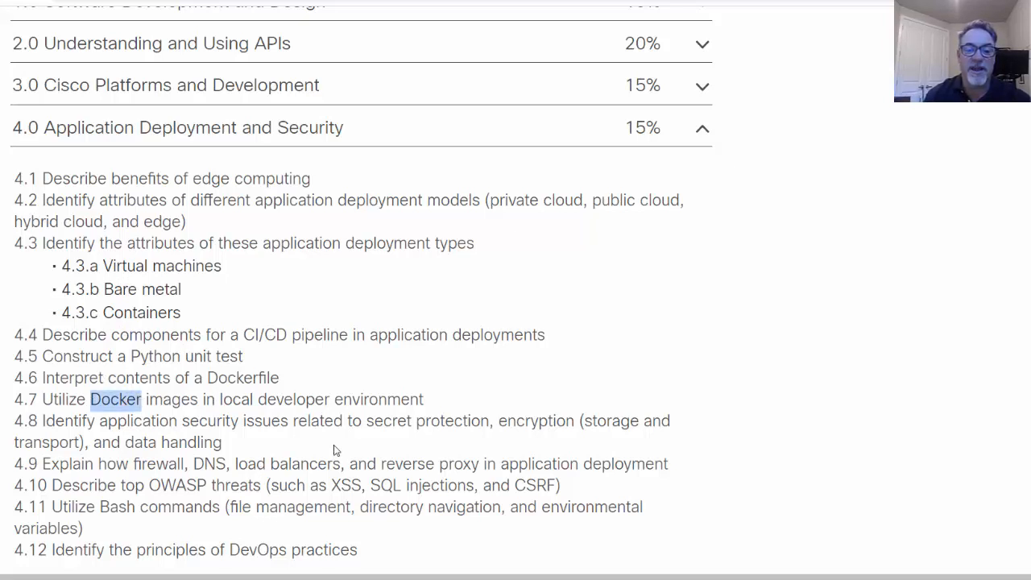
mouse_move(314, 454)
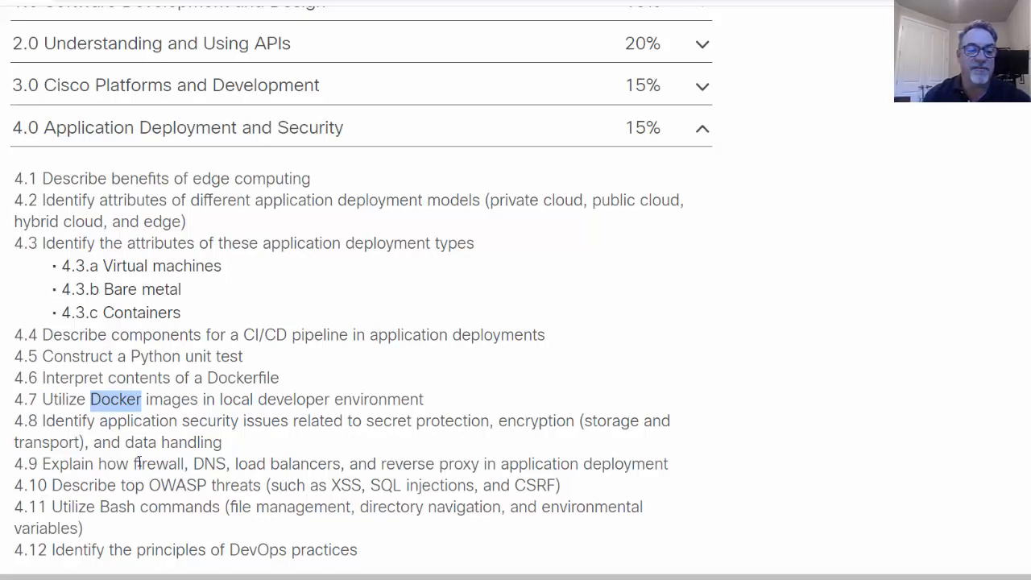
mouse_move(345, 470)
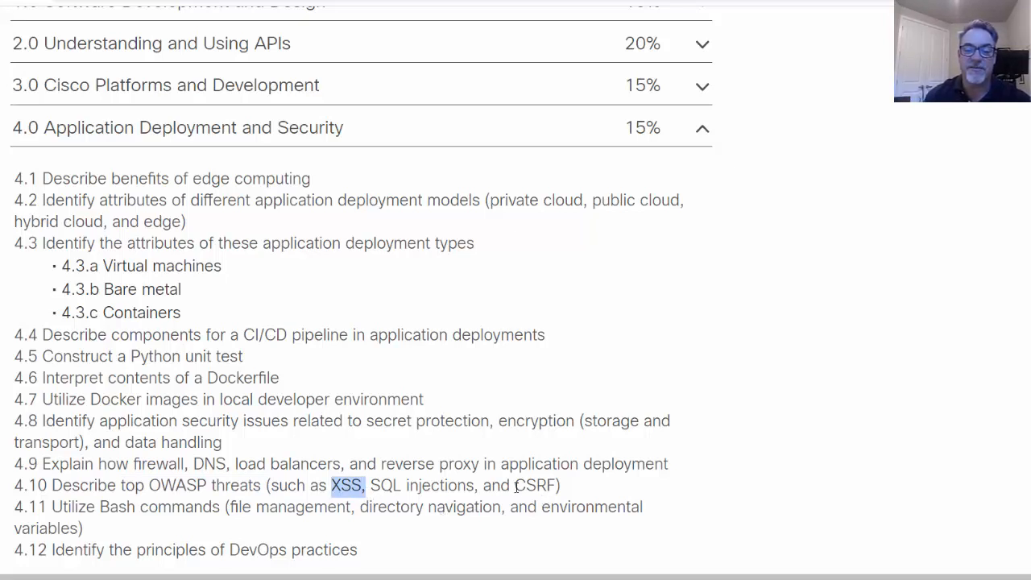
double_click(535, 485)
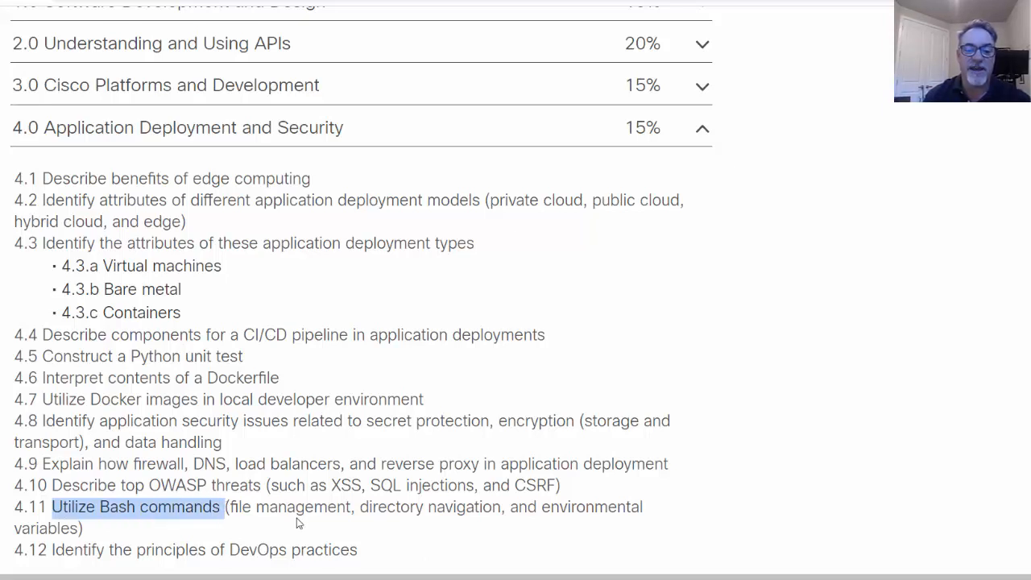
mouse_move(441, 530)
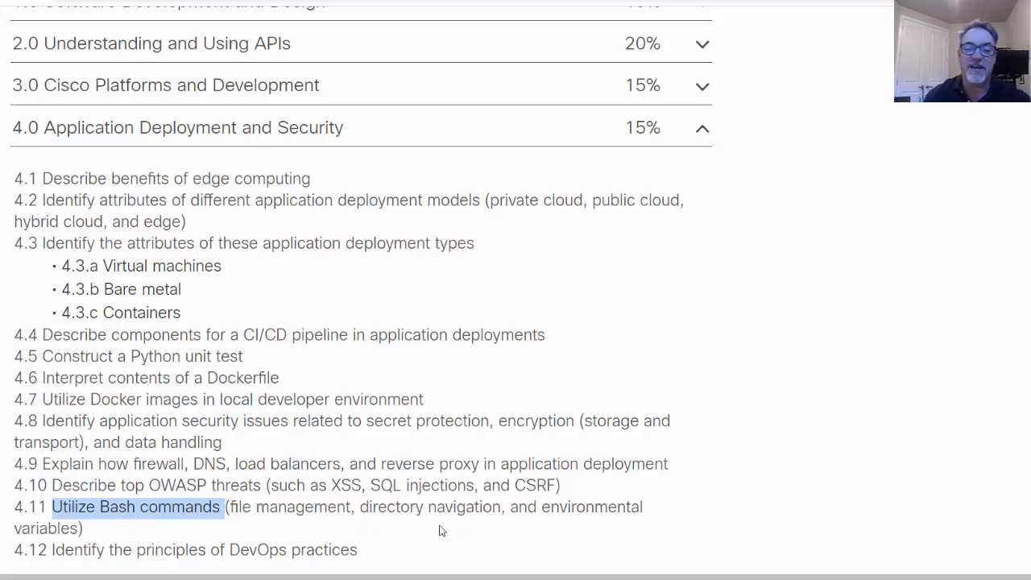
mouse_move(450, 525)
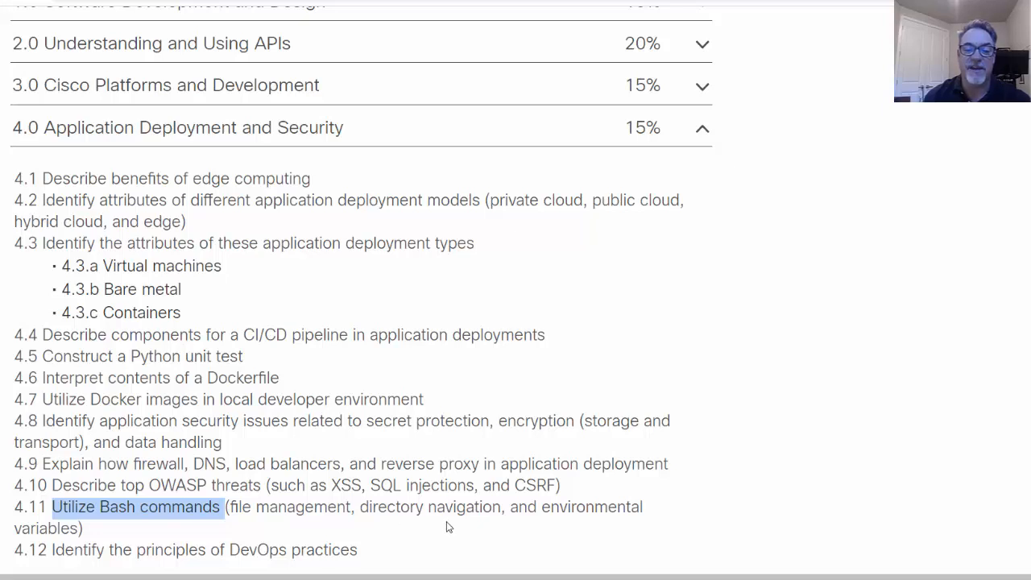
mouse_move(575, 523)
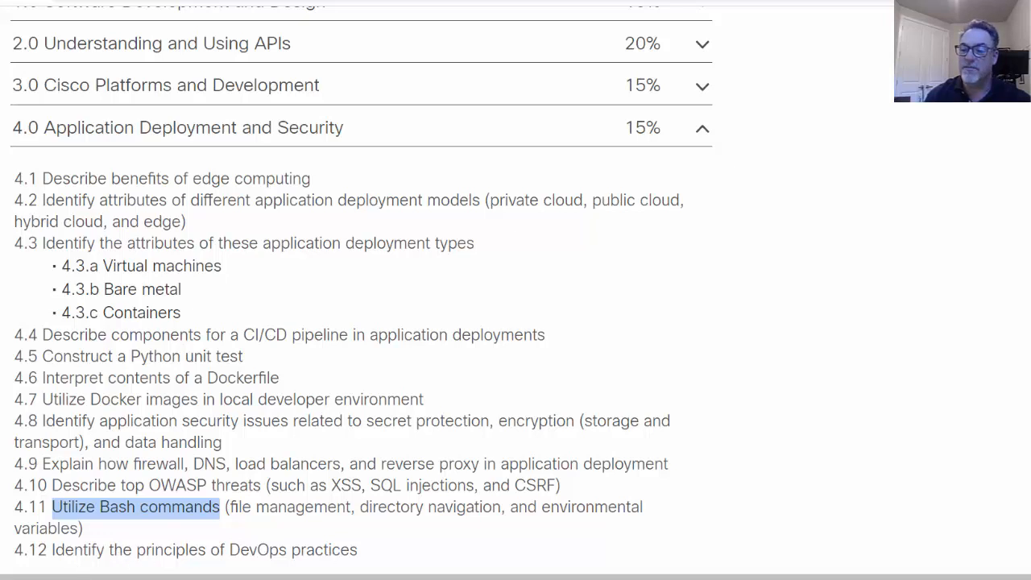
scroll(down, 3)
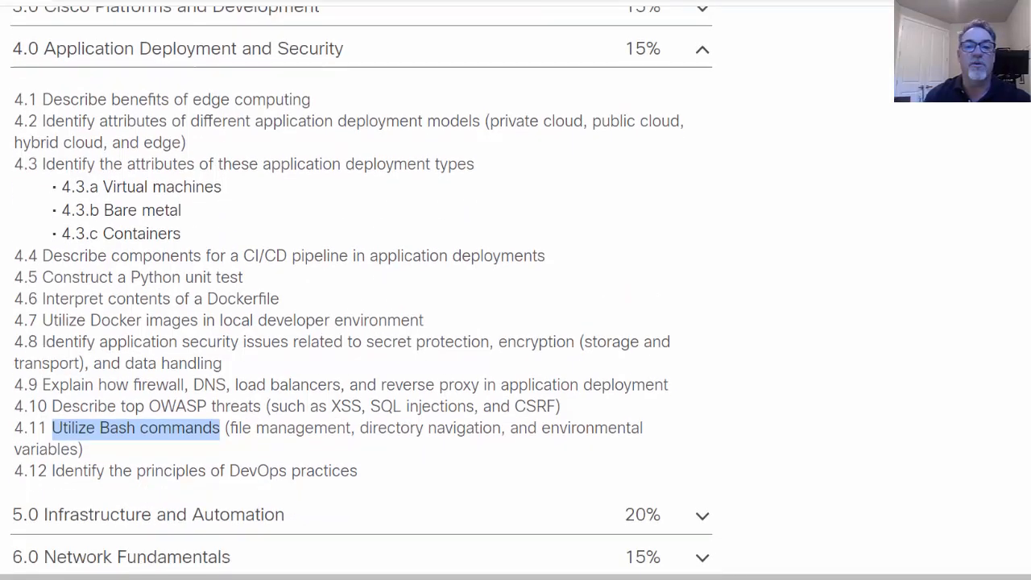
click(703, 49)
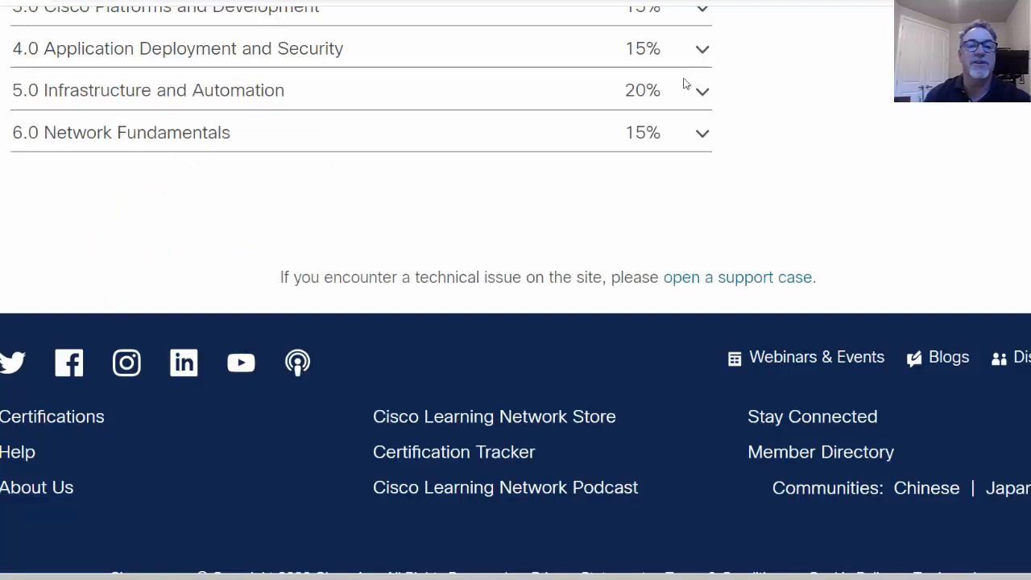
click(703, 90)
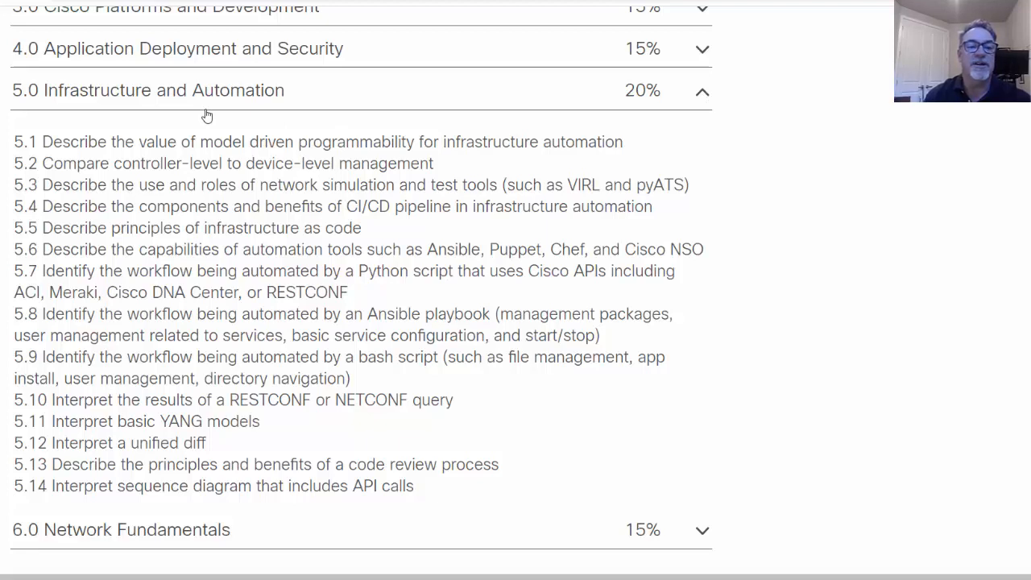
mouse_move(200, 228)
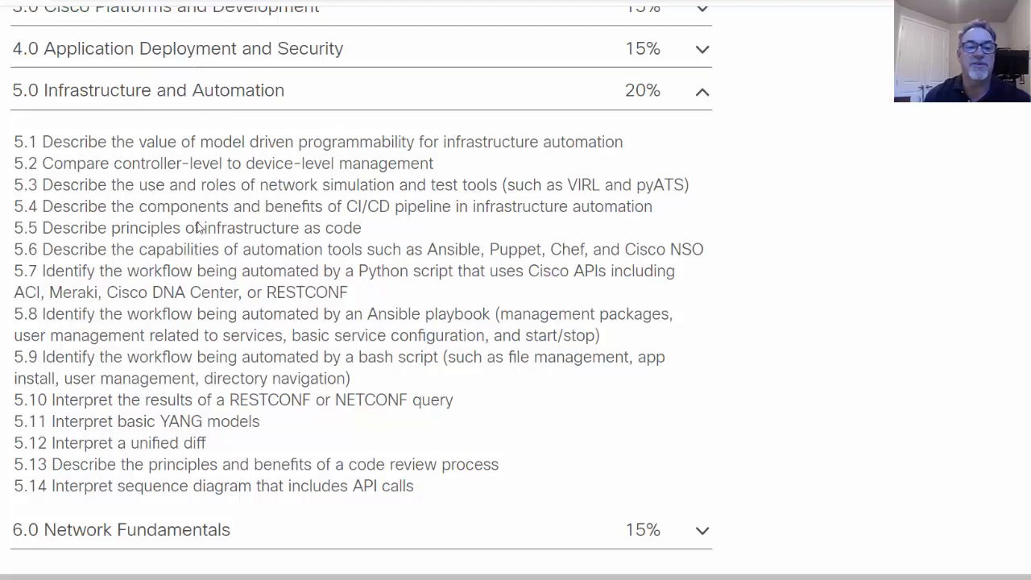
mouse_move(335, 199)
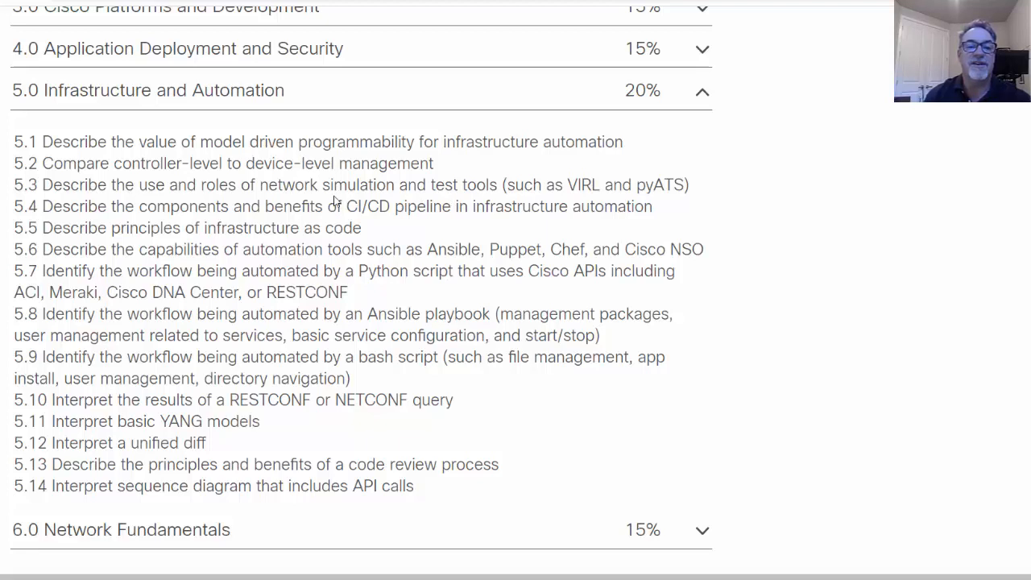
double_click(325, 183)
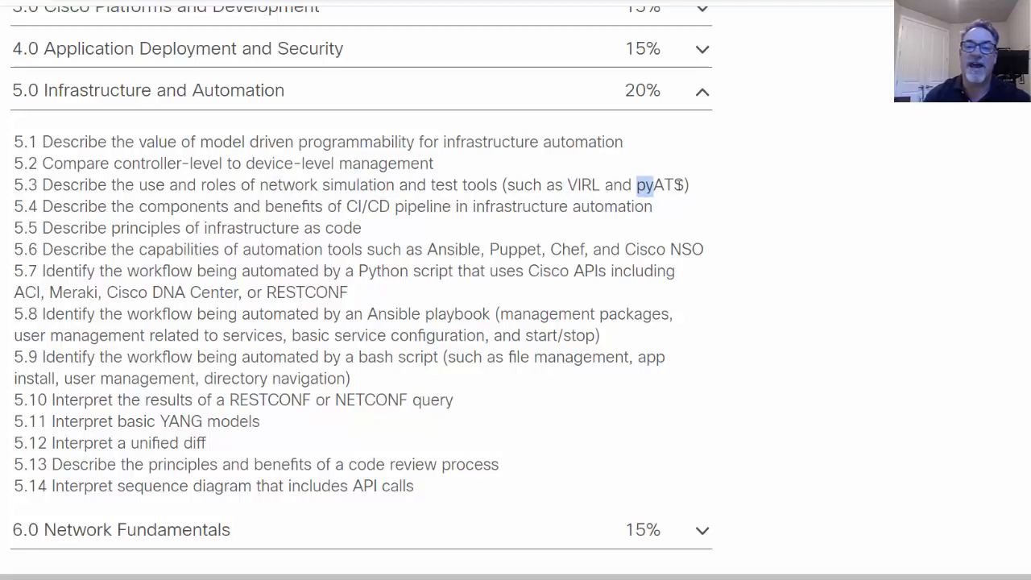
mouse_move(442, 277)
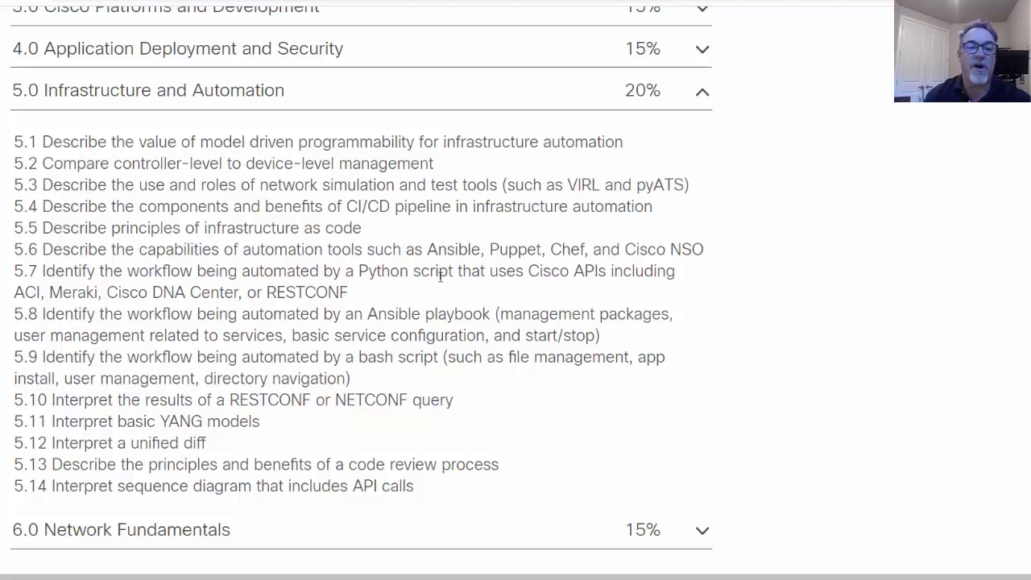
double_click(455, 248)
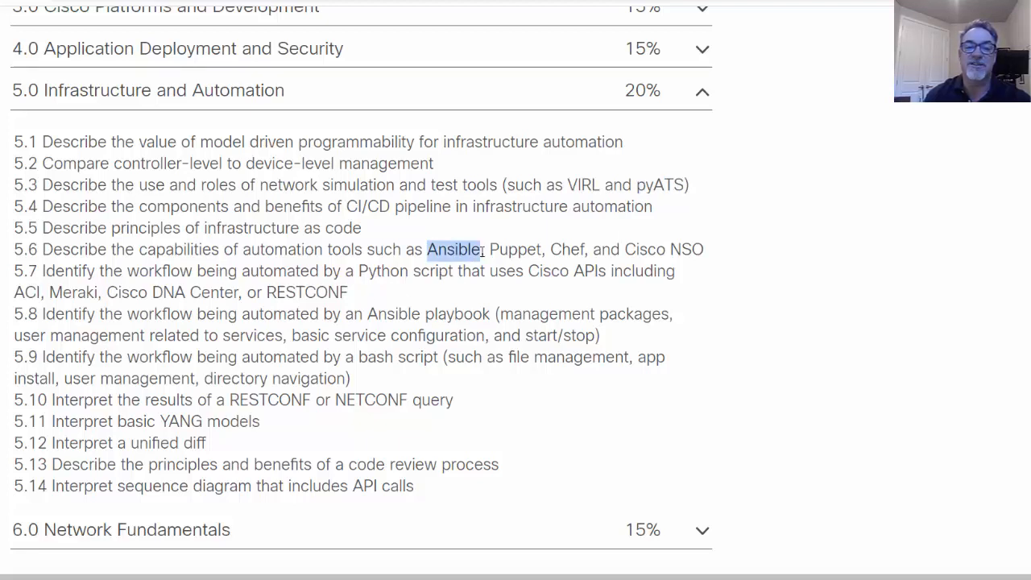
mouse_move(609, 252)
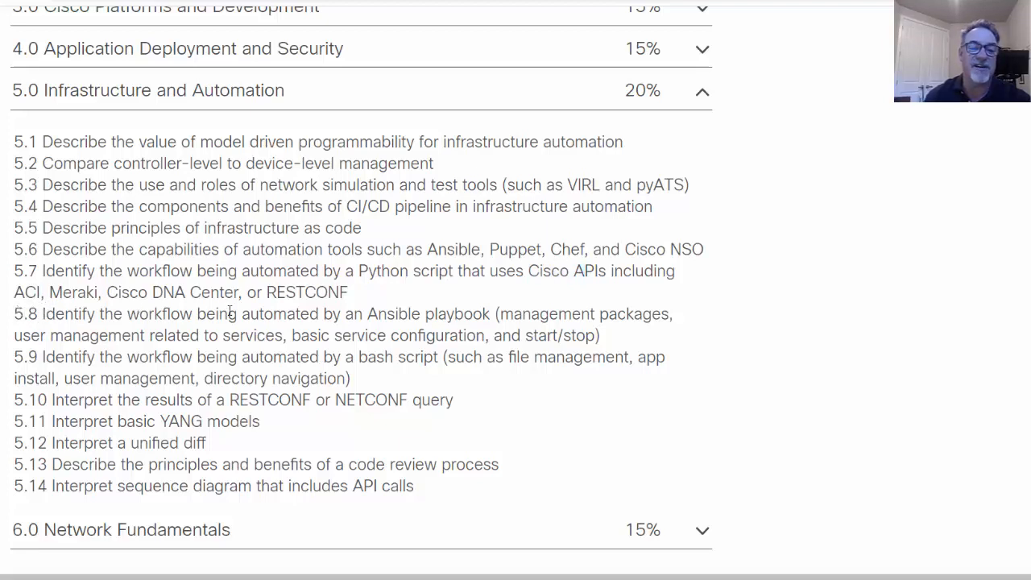
mouse_move(111, 439)
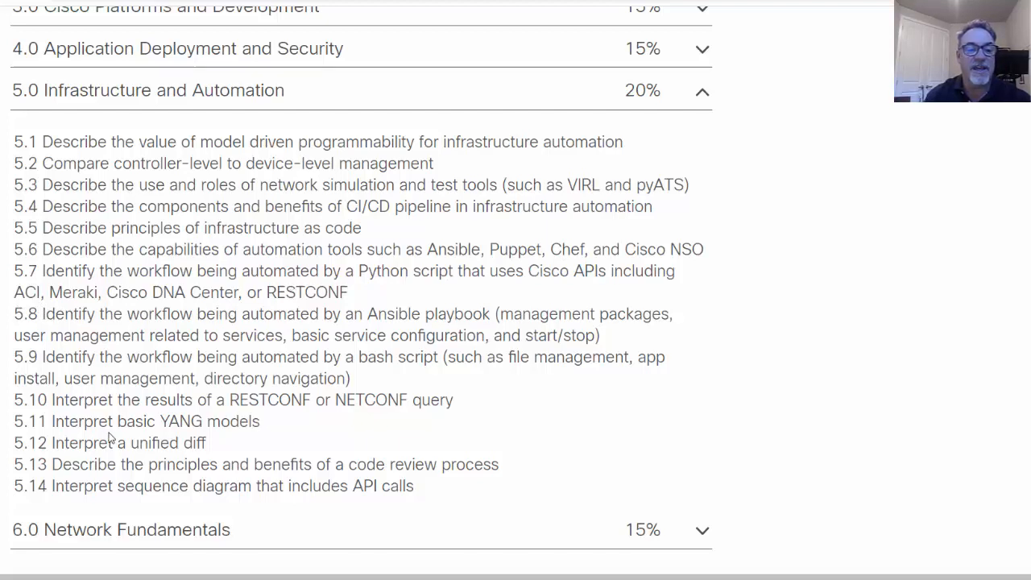
mouse_move(363, 321)
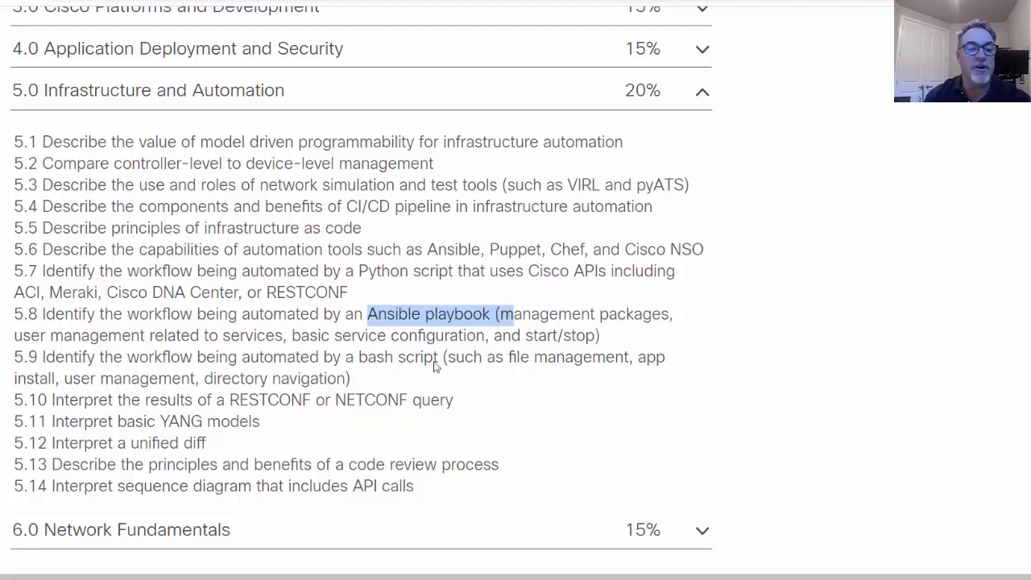
mouse_move(341, 357)
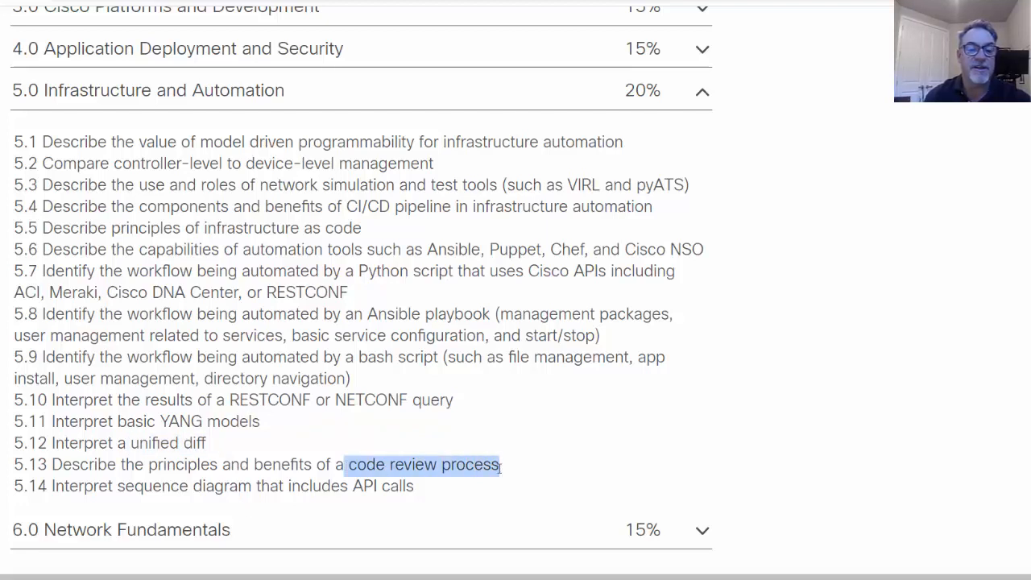
click(805, 166)
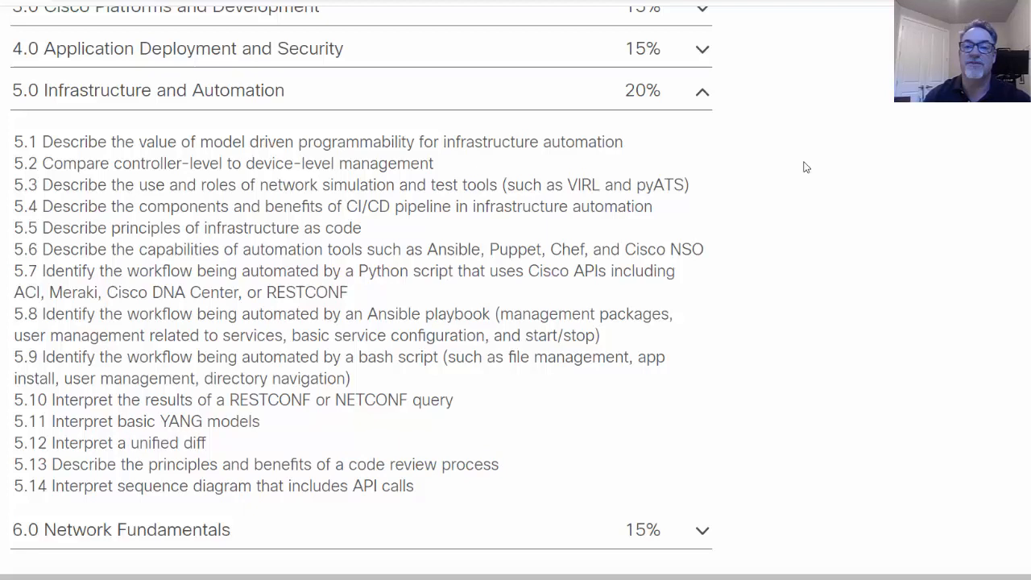
Collapse section 5.0 and expand 6.0 Network Fundamentals, reviewing NAT in 6.8 and applications in 6.9.
click(703, 90)
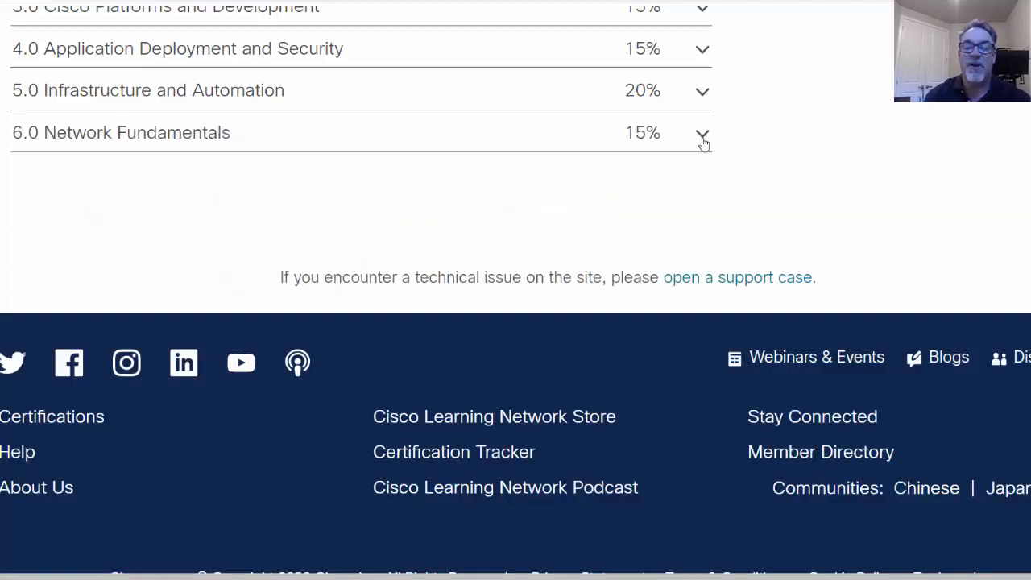
mouse_move(729, 145)
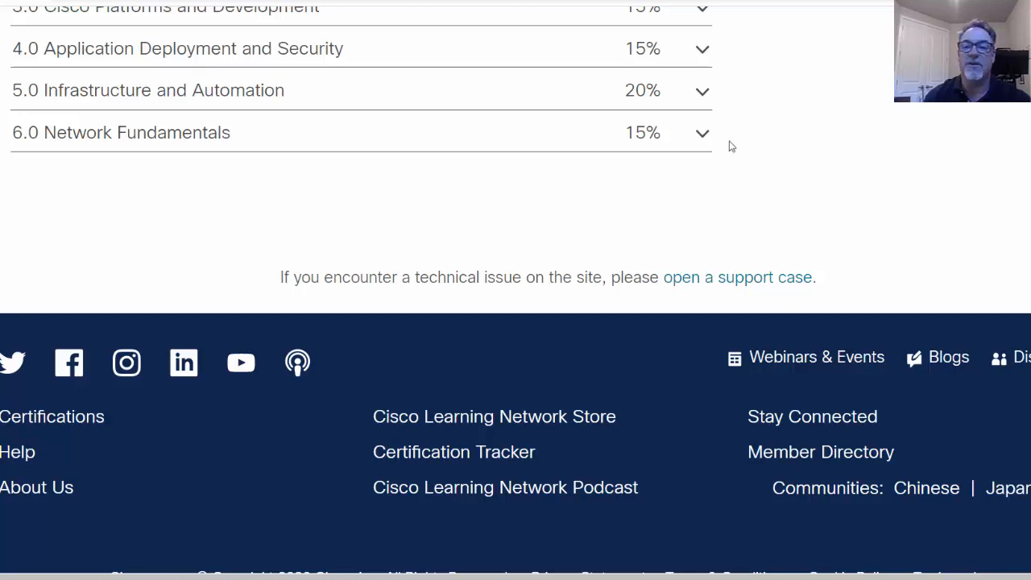
click(702, 132)
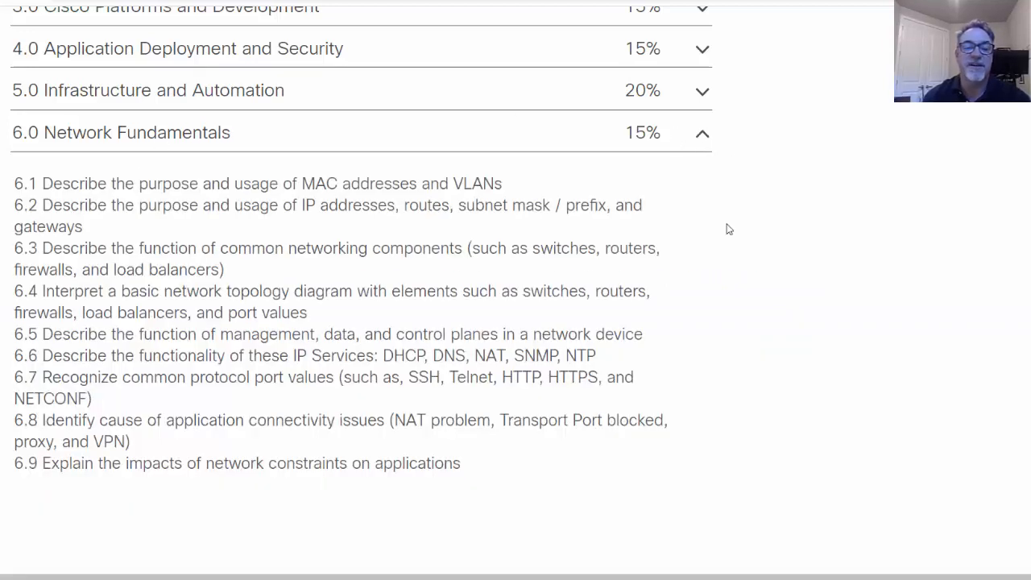
mouse_move(403, 326)
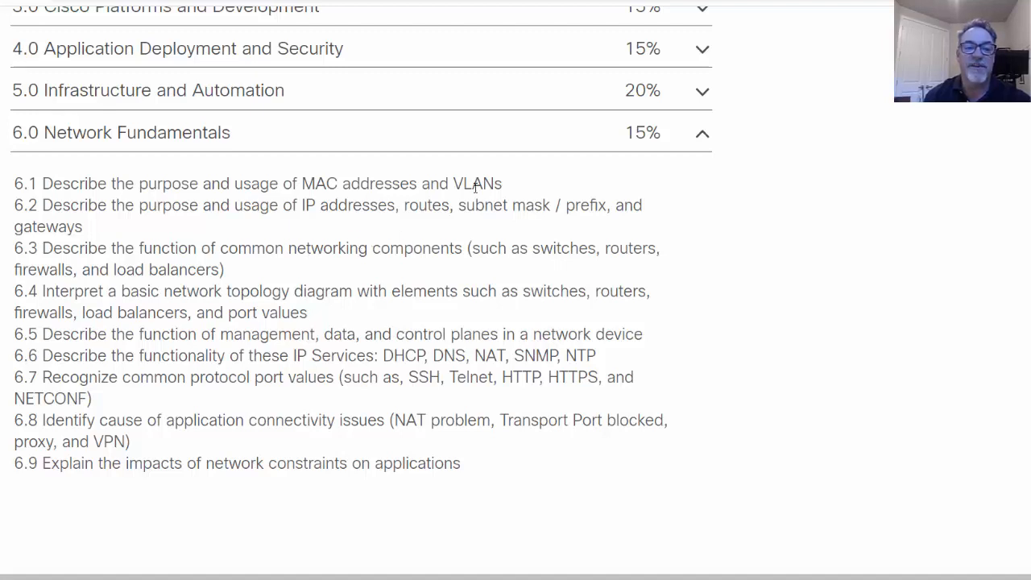
mouse_move(470, 232)
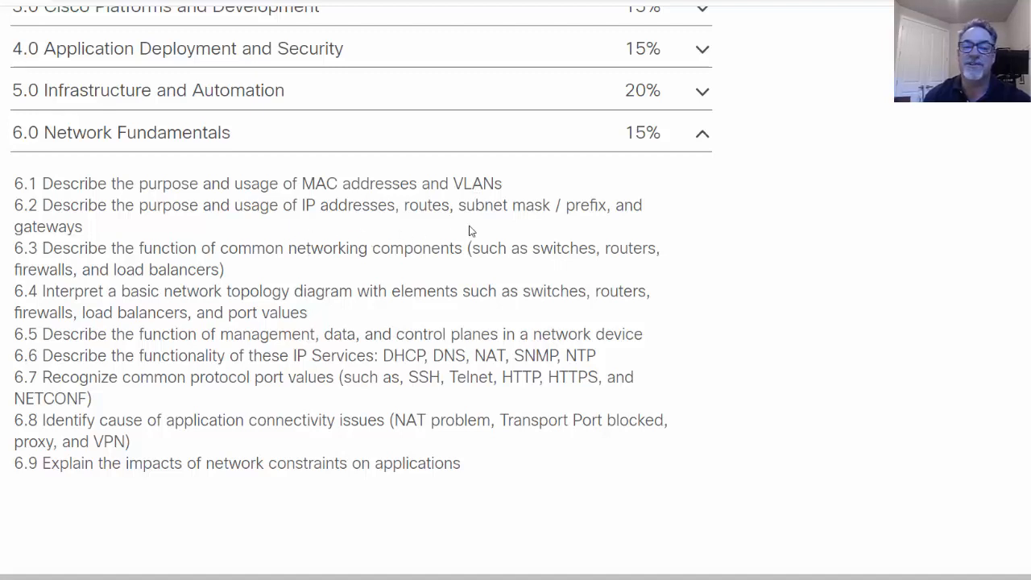
mouse_move(432, 331)
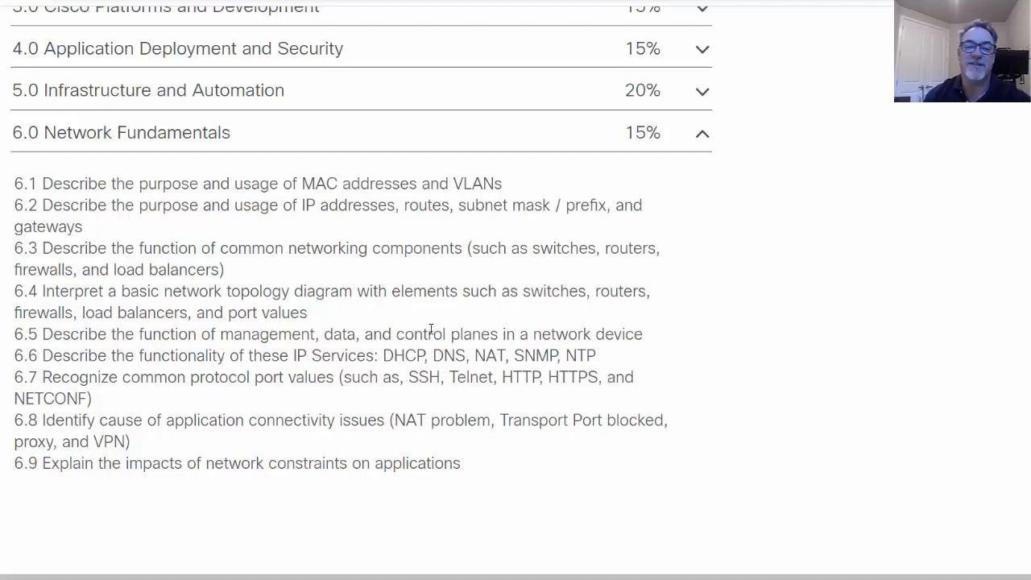
mouse_move(428, 277)
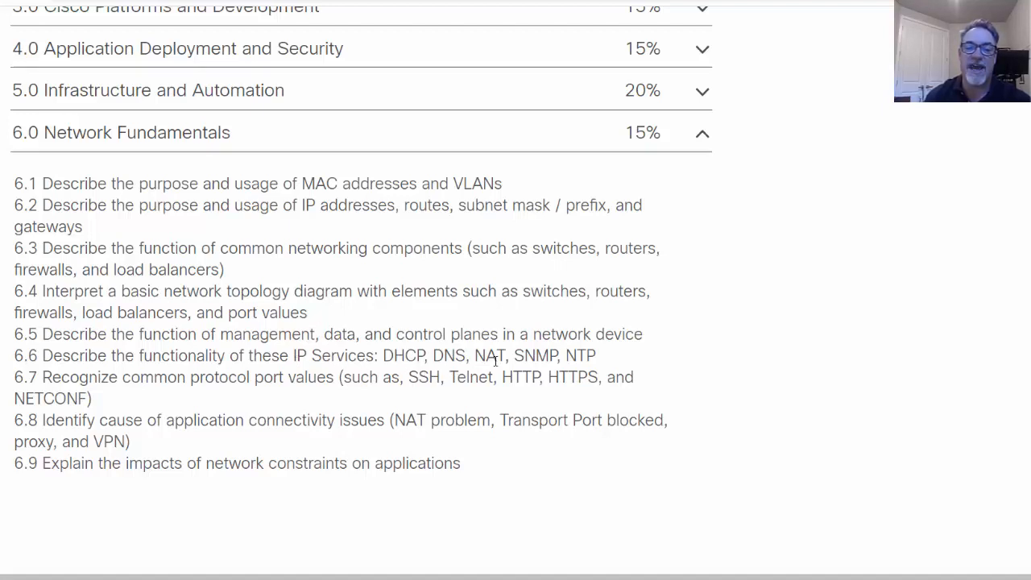
mouse_move(526, 406)
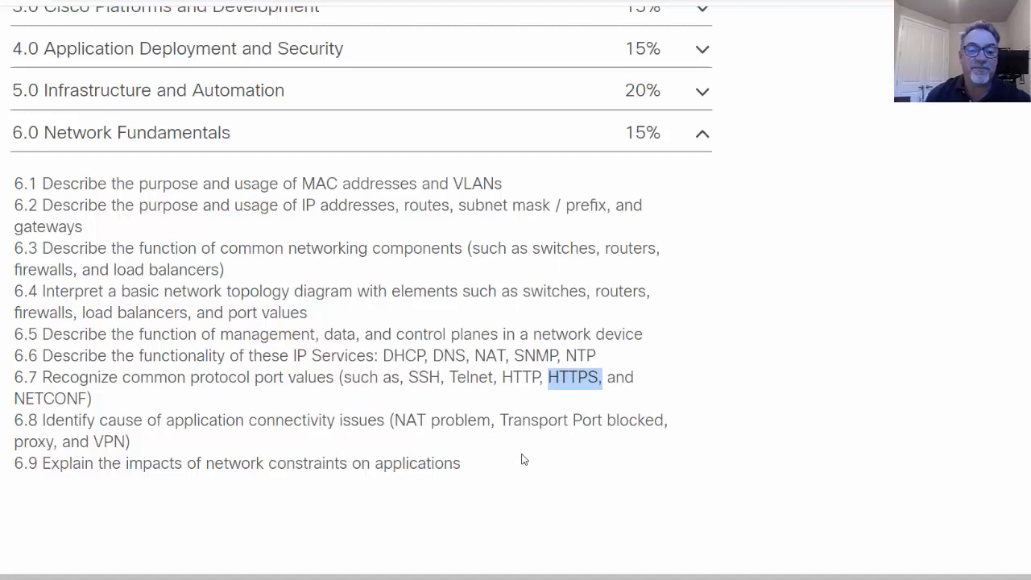
mouse_move(323, 435)
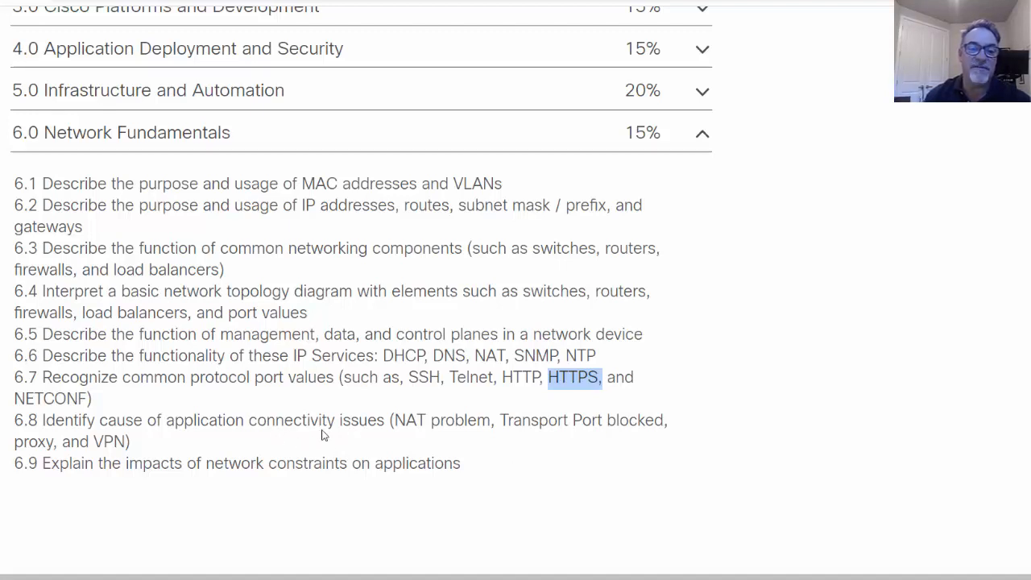
mouse_move(361, 435)
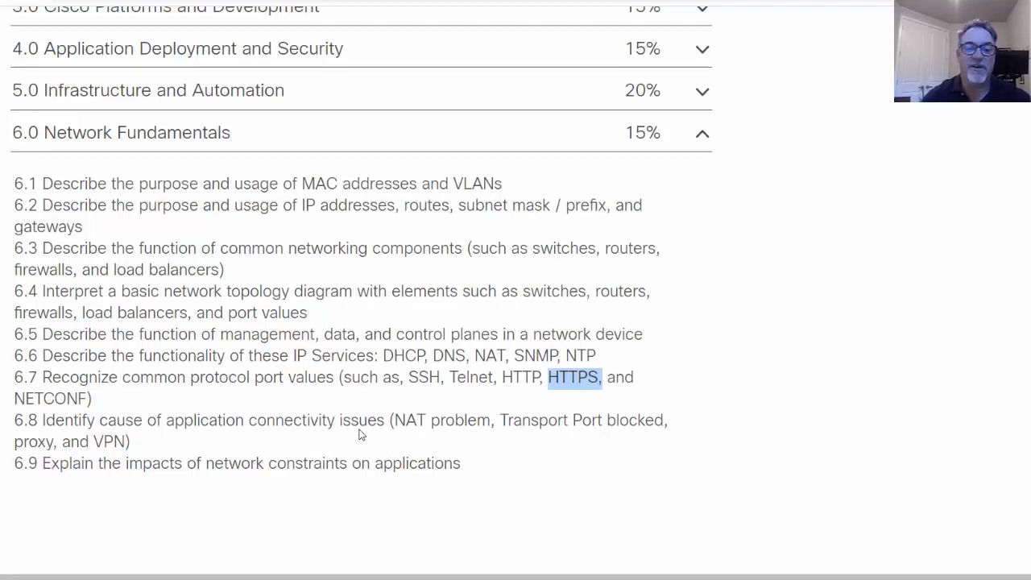
mouse_move(442, 443)
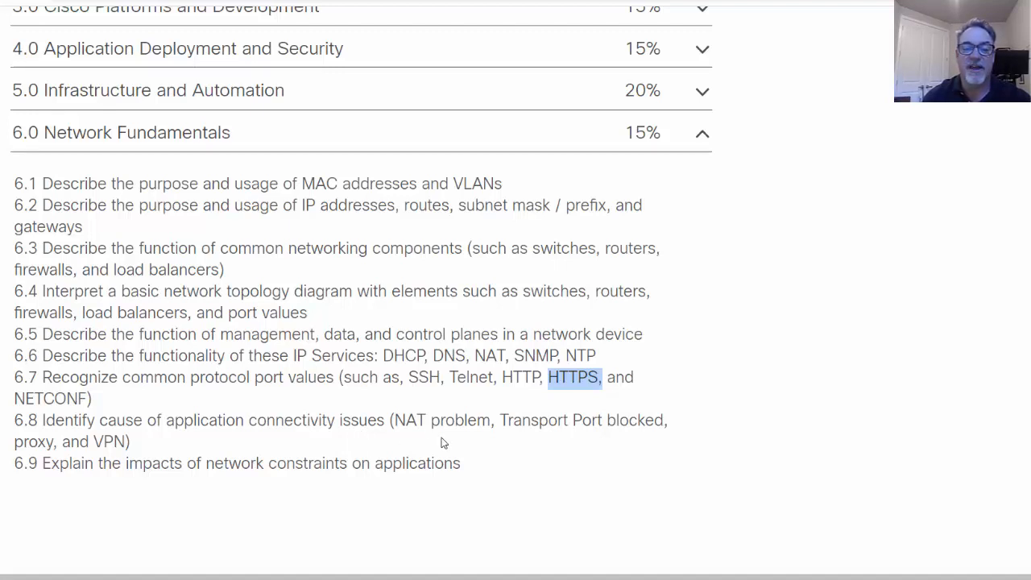
double_click(409, 419)
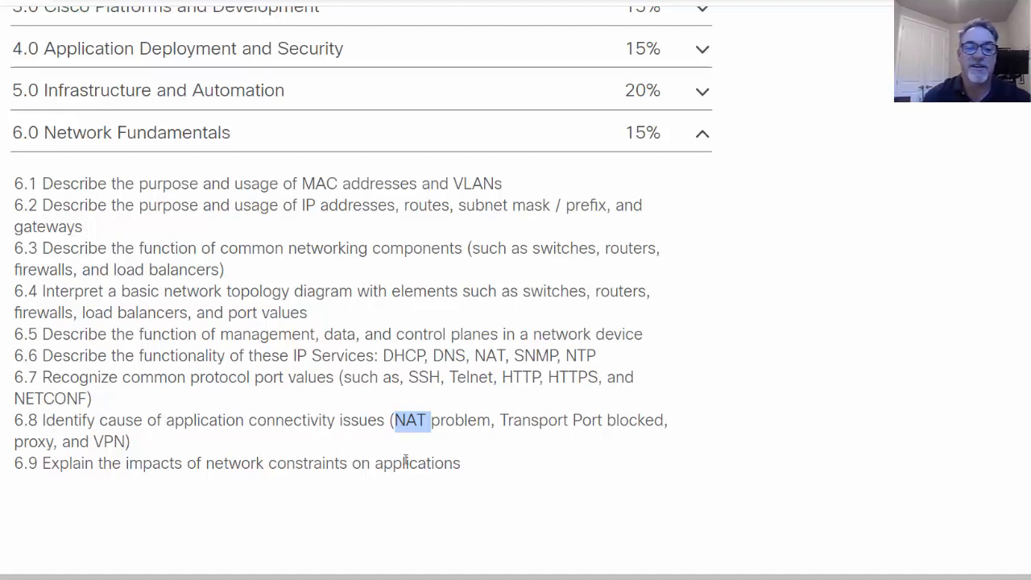
mouse_move(374, 437)
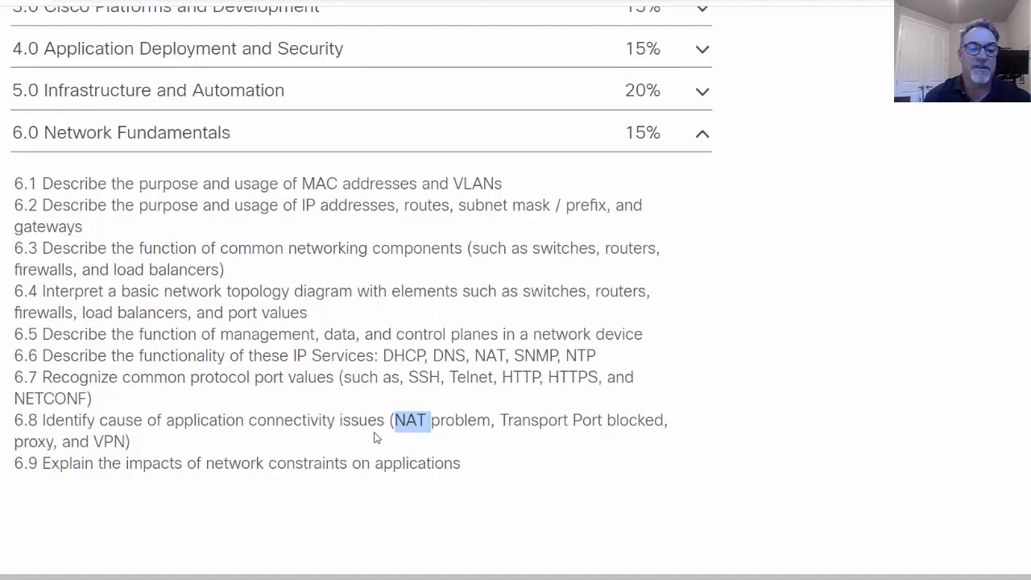
mouse_move(207, 486)
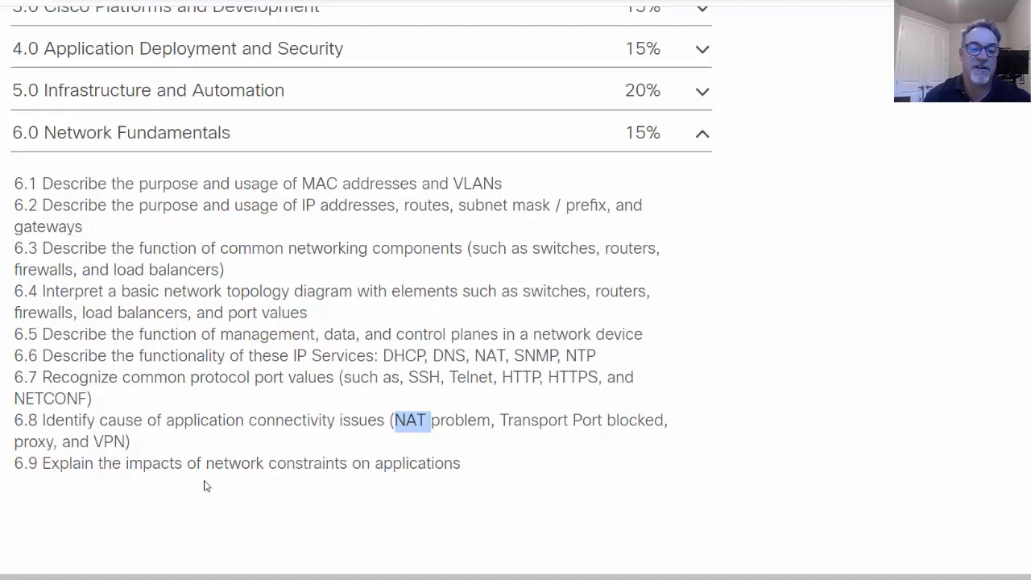
mouse_move(427, 483)
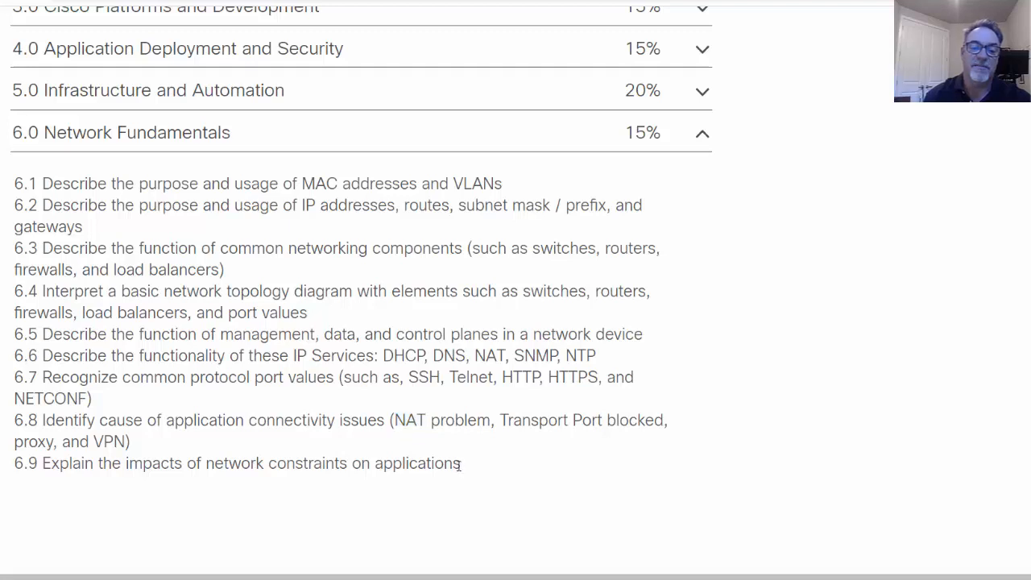
double_click(417, 464)
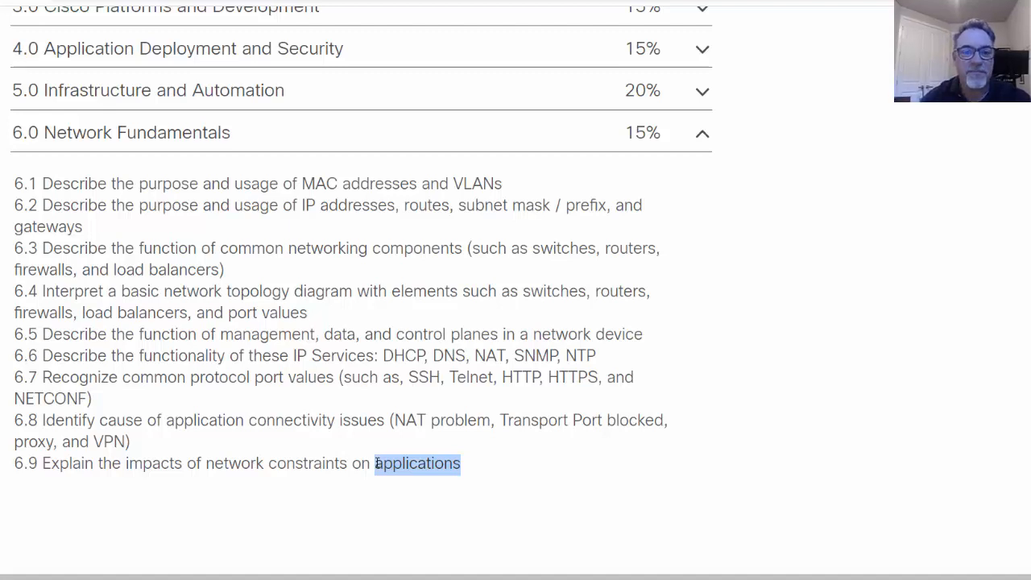
Collapse 6.0 Network Fundamentals so all six DEVASC section headings show together.
click(701, 133)
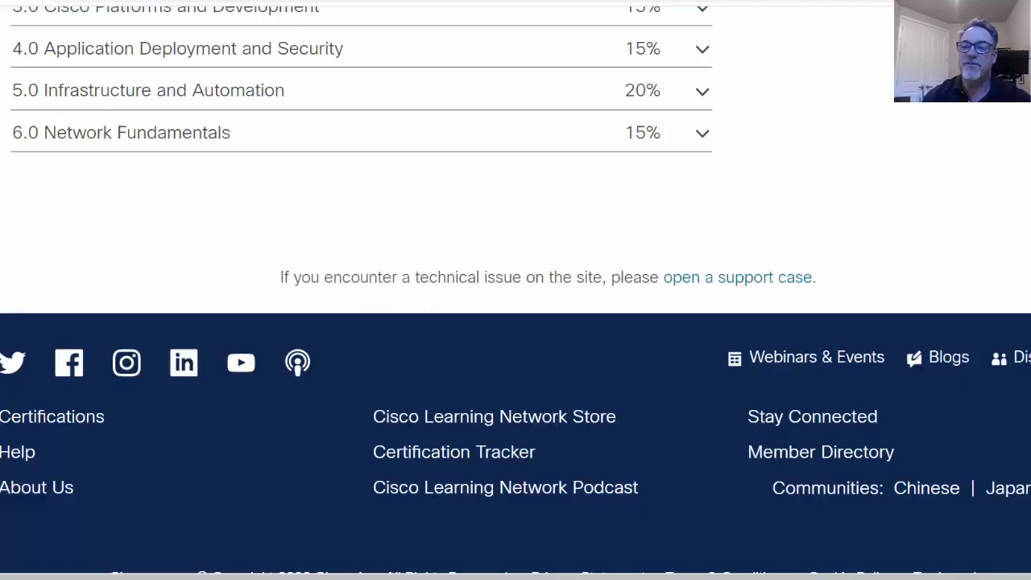
scroll(up, 3)
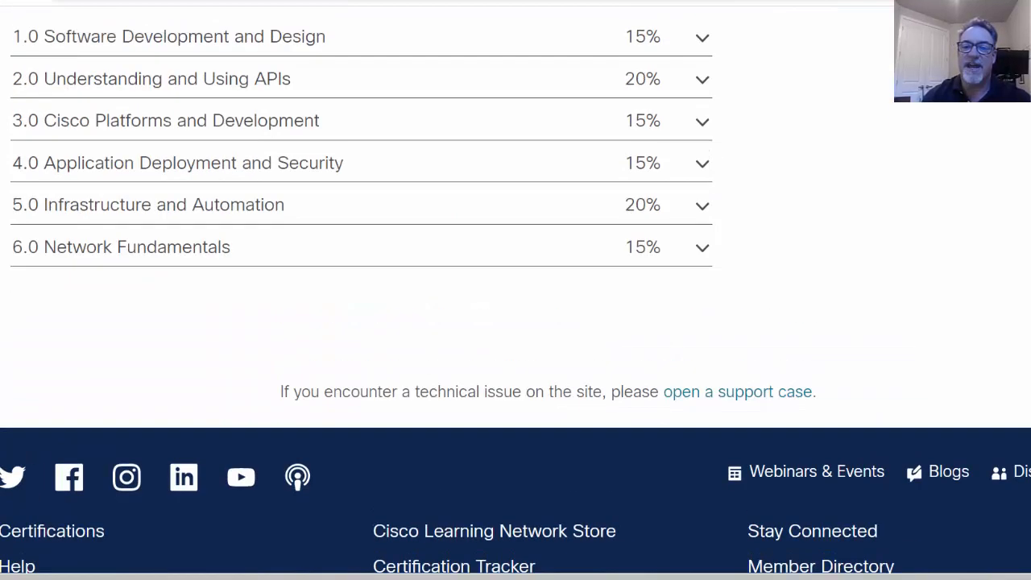
scroll(up, 3)
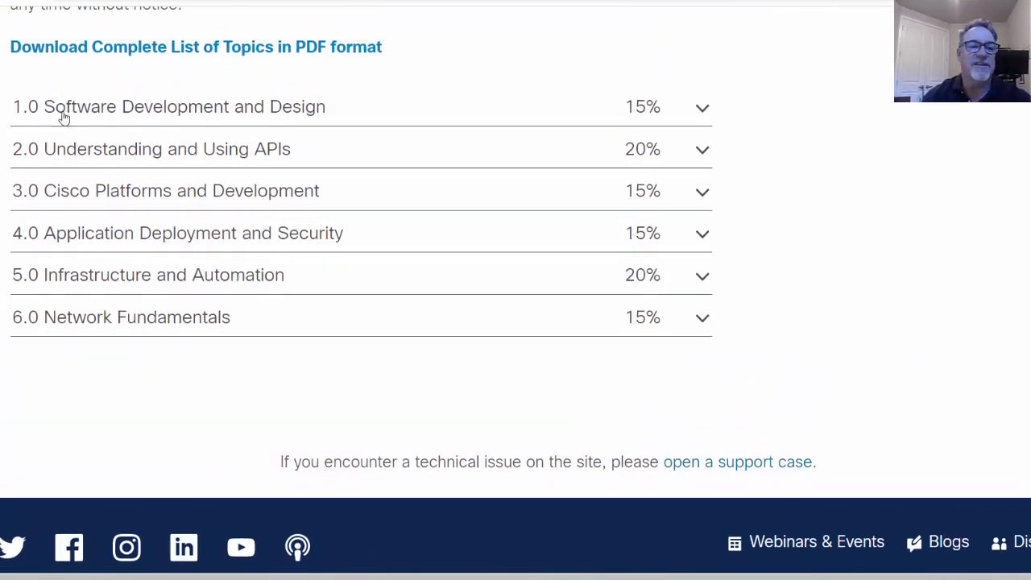
mouse_move(45, 323)
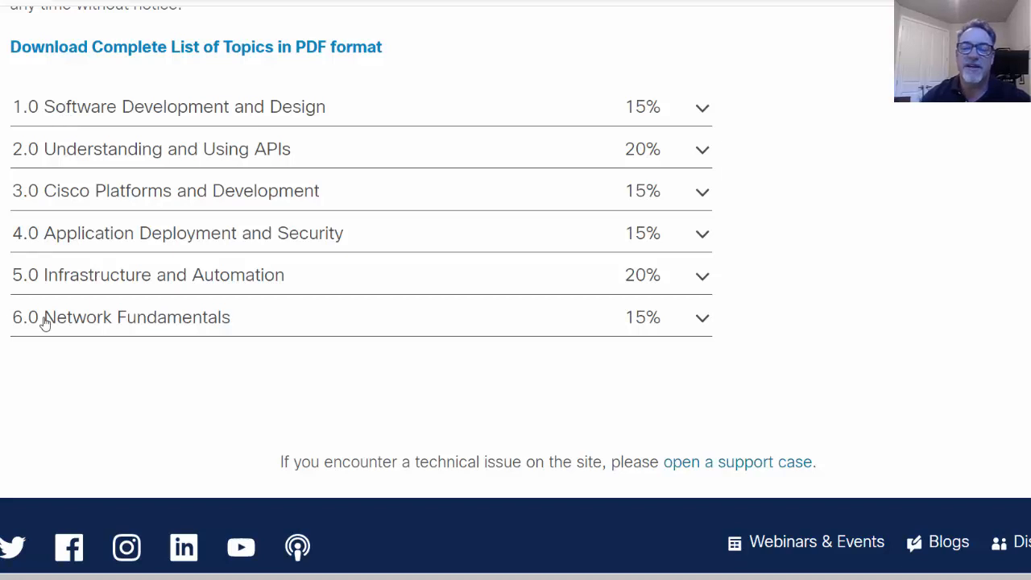